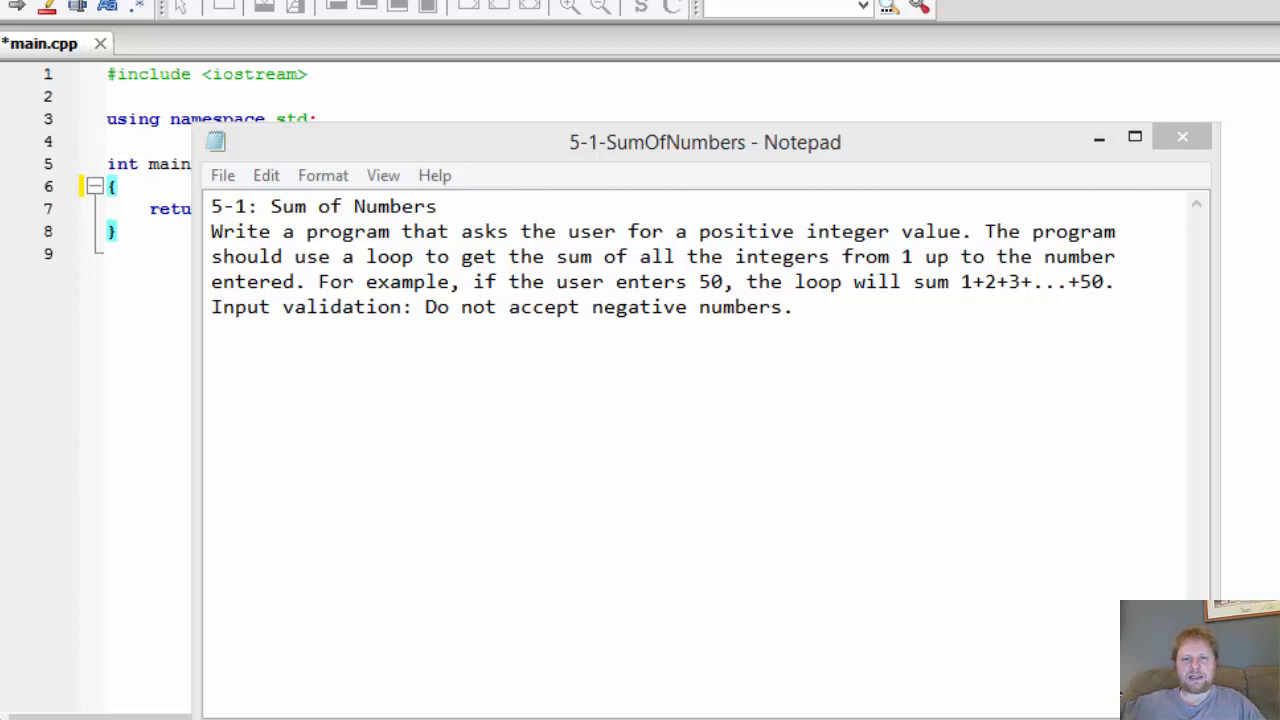
Step: Review the assignment notes, highlighting the summing example and the input validation requirement
click(464, 142)
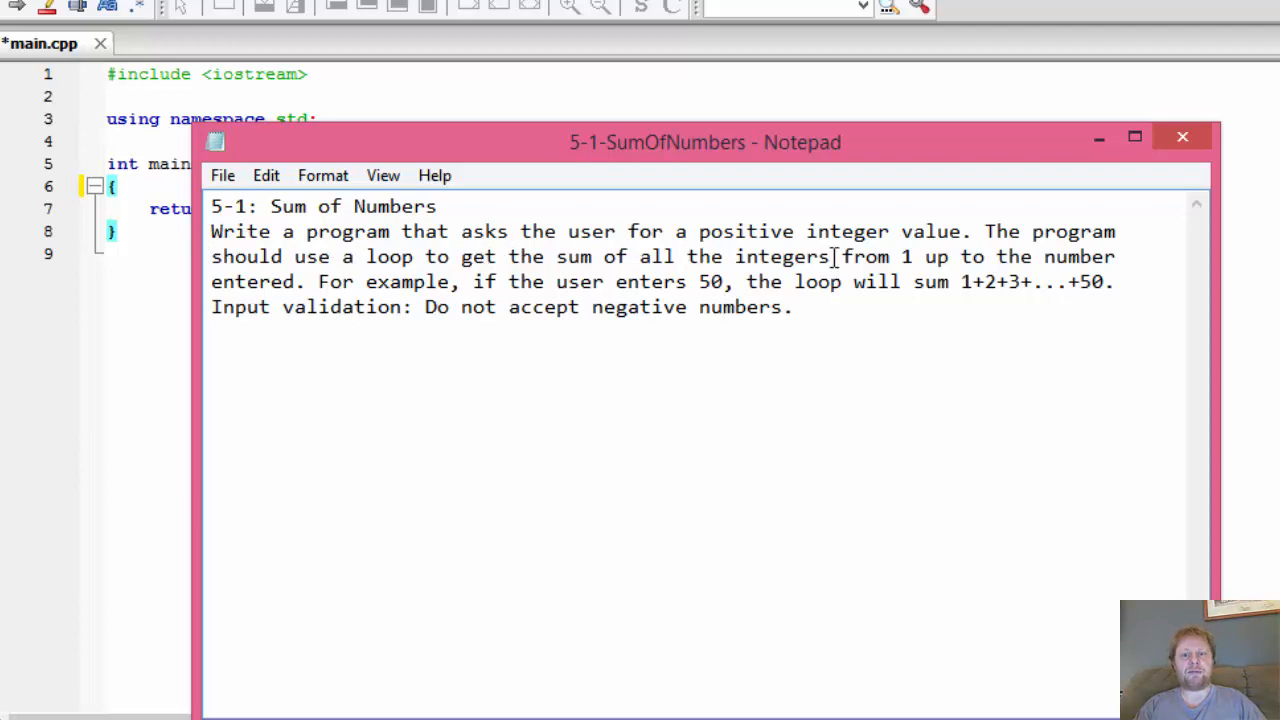
drag(578, 232, 968, 232)
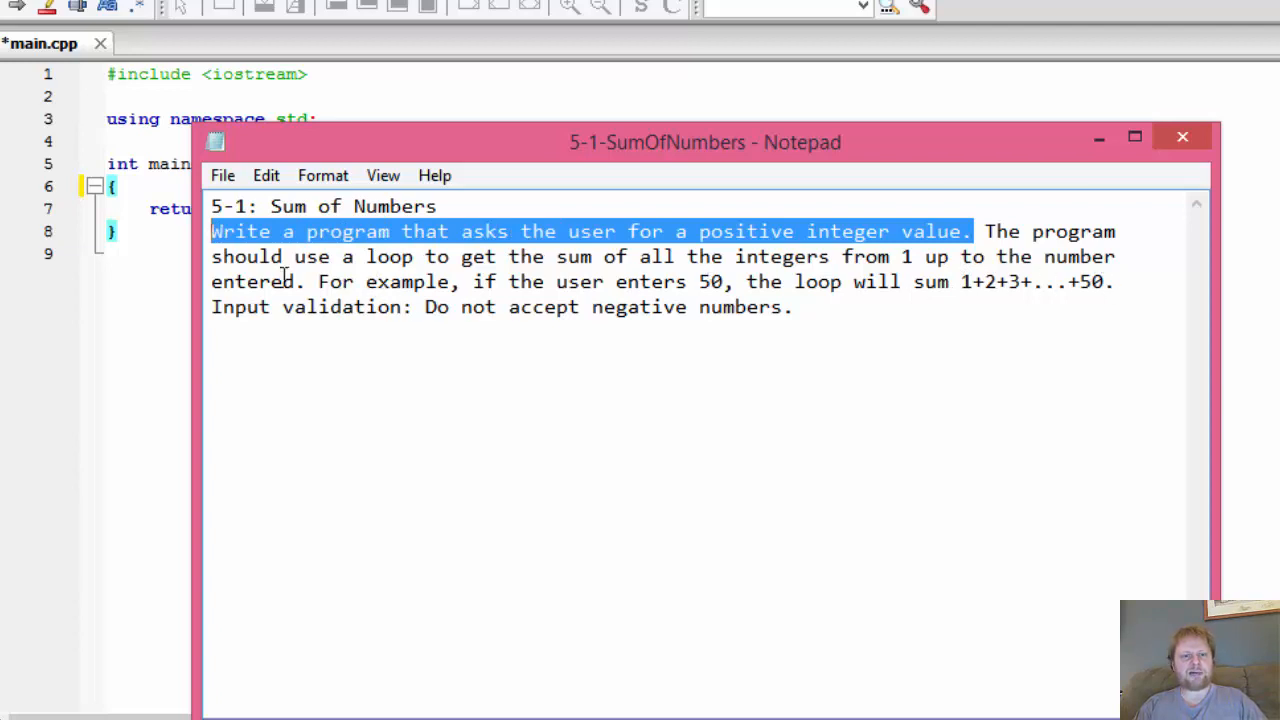
mouse_move(600, 276)
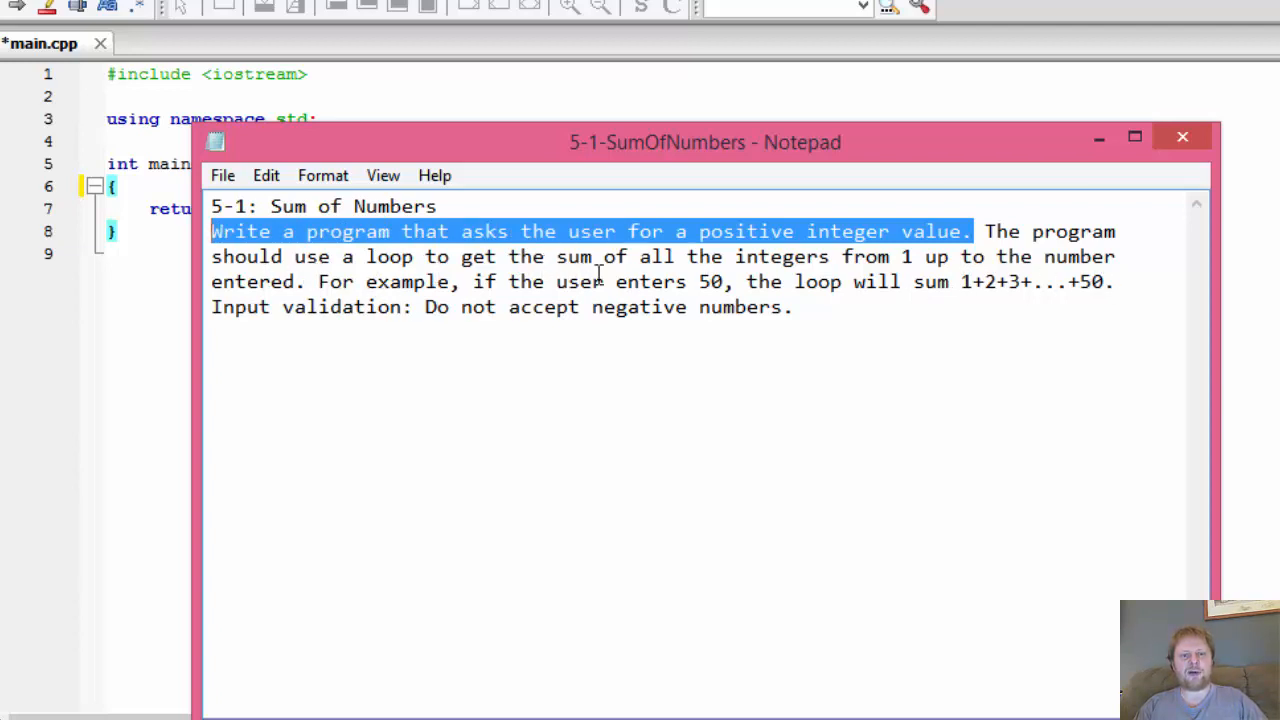
mouse_move(984, 270)
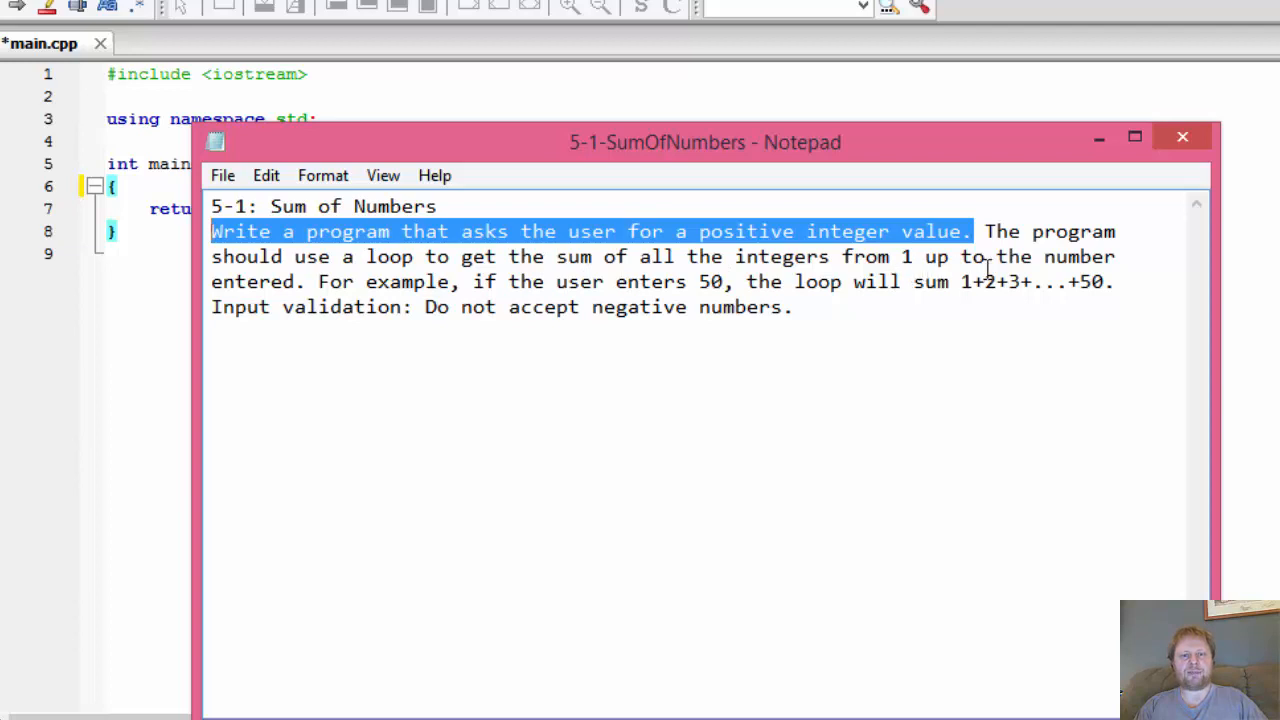
mouse_move(388, 284)
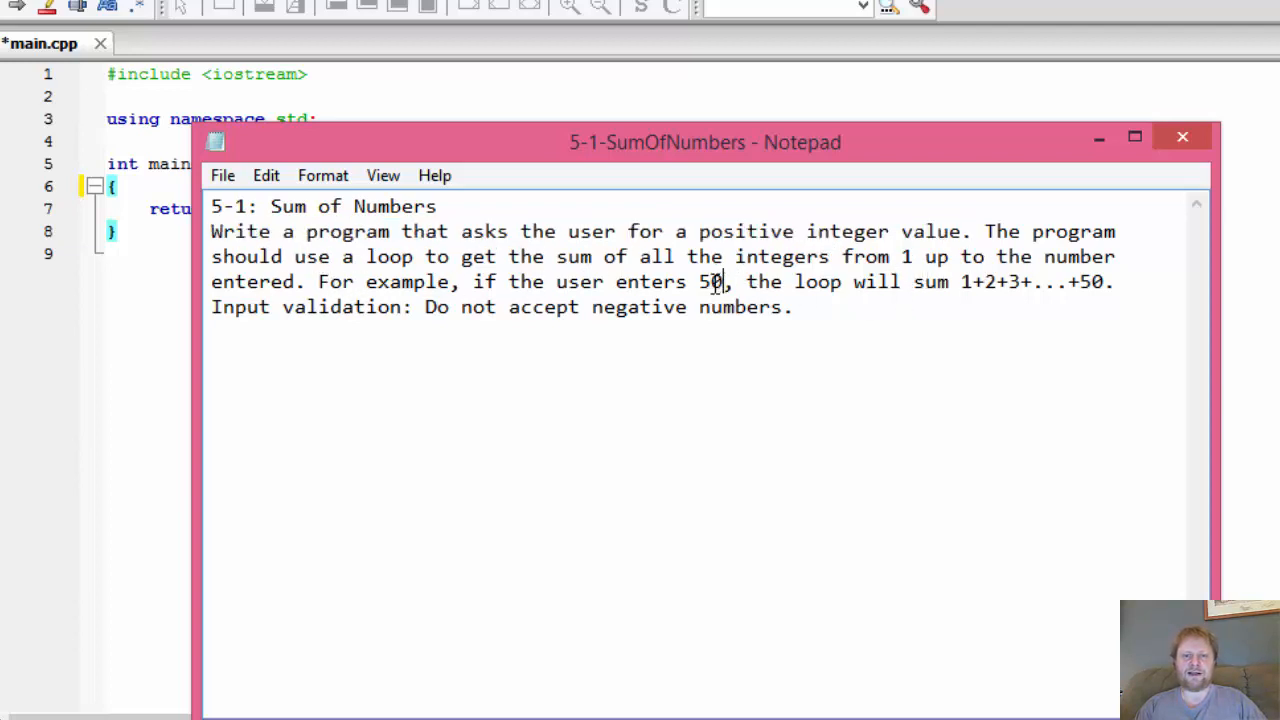
click(964, 280)
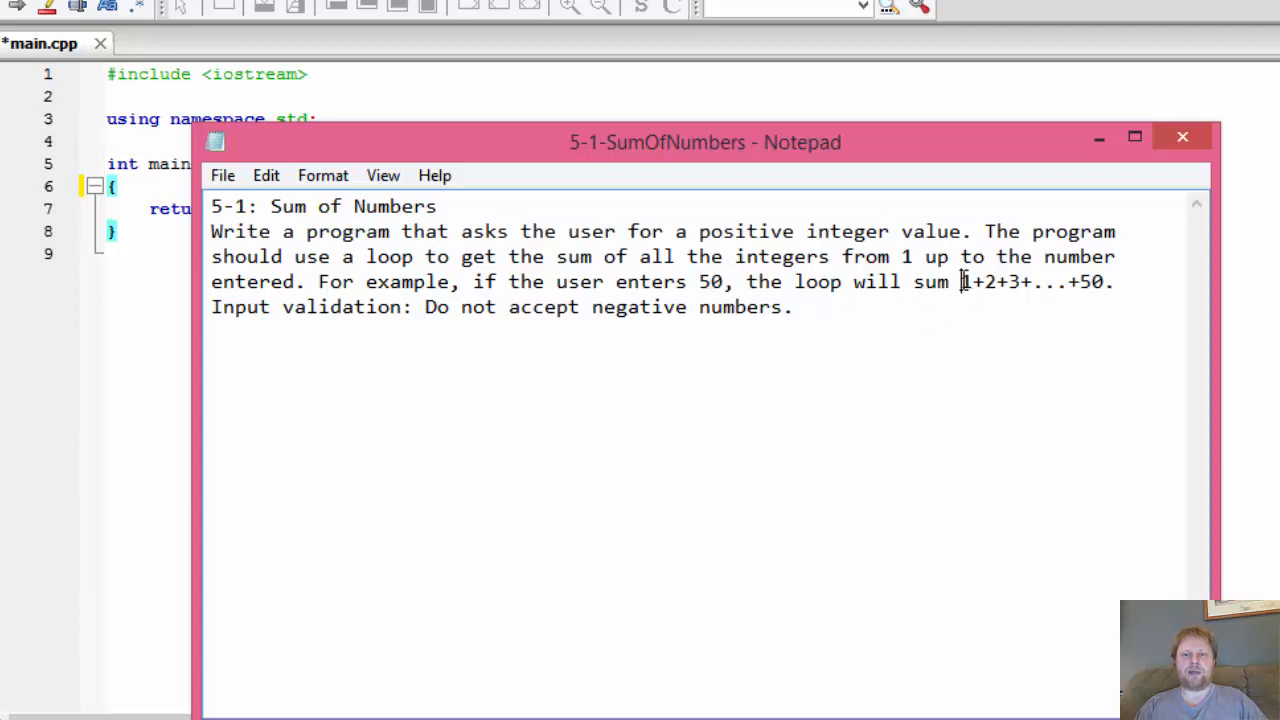
drag(962, 280, 1036, 280)
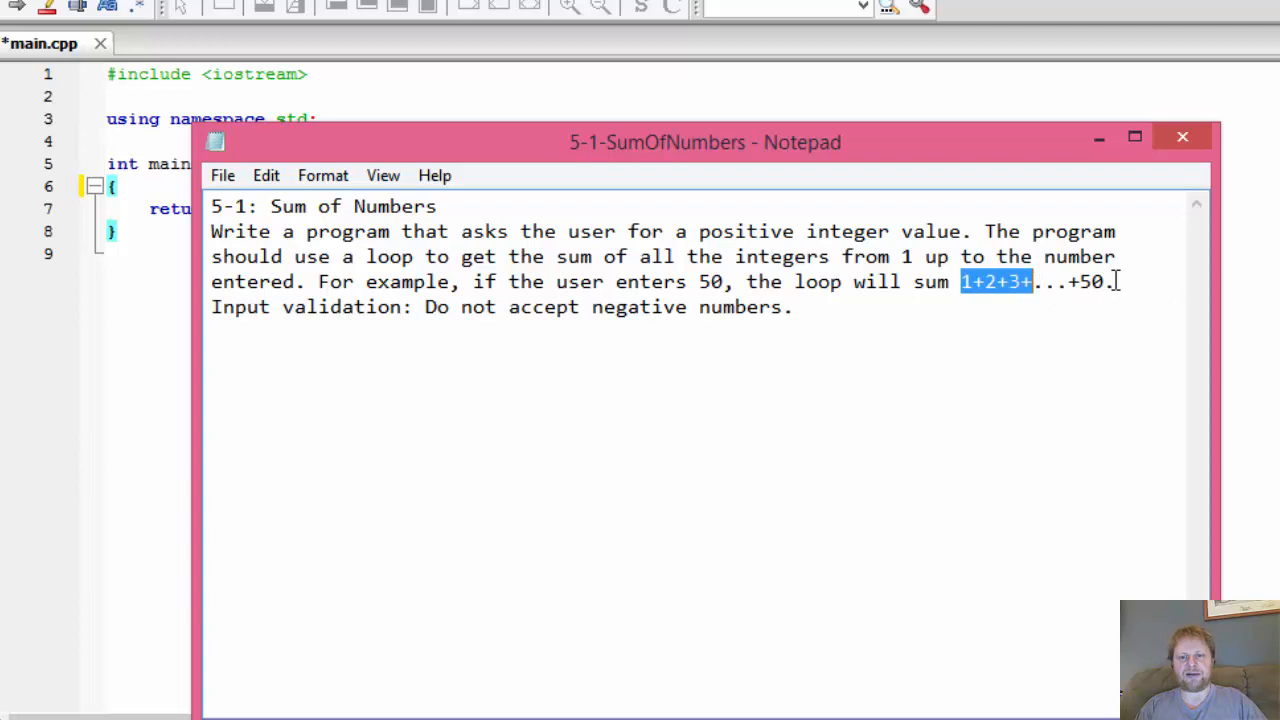
click(792, 308)
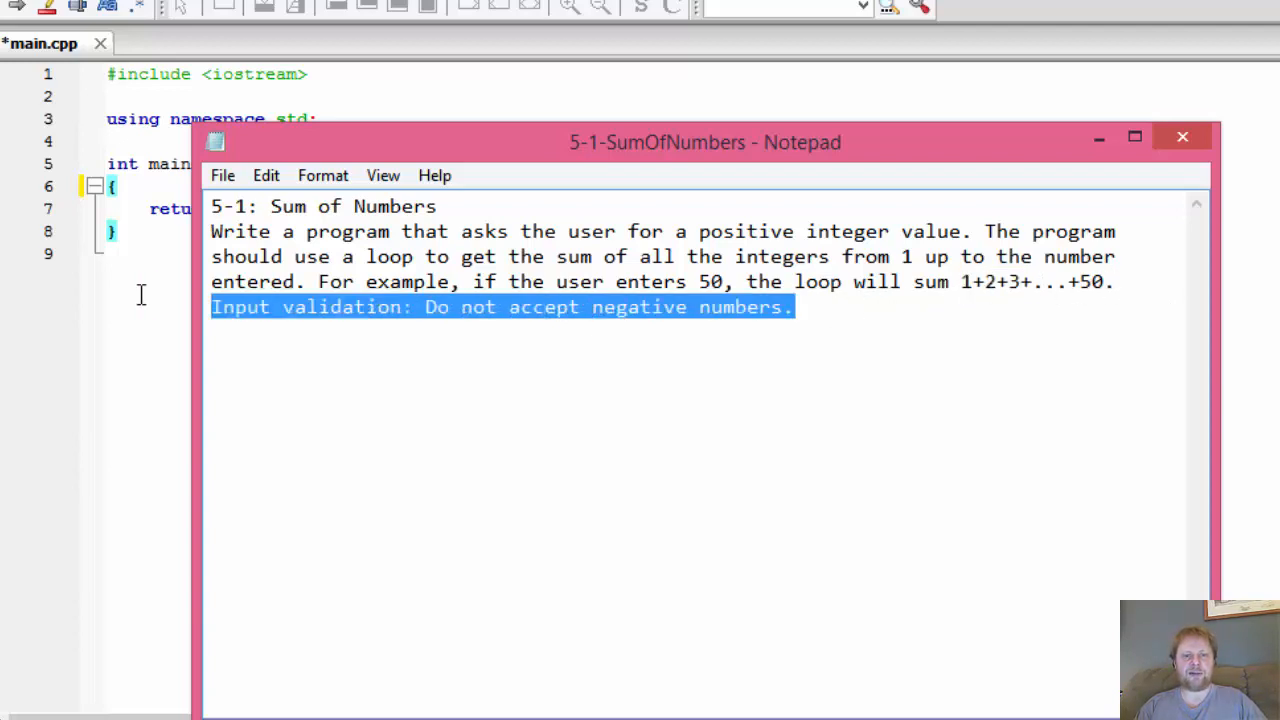
mouse_move(1124, 270)
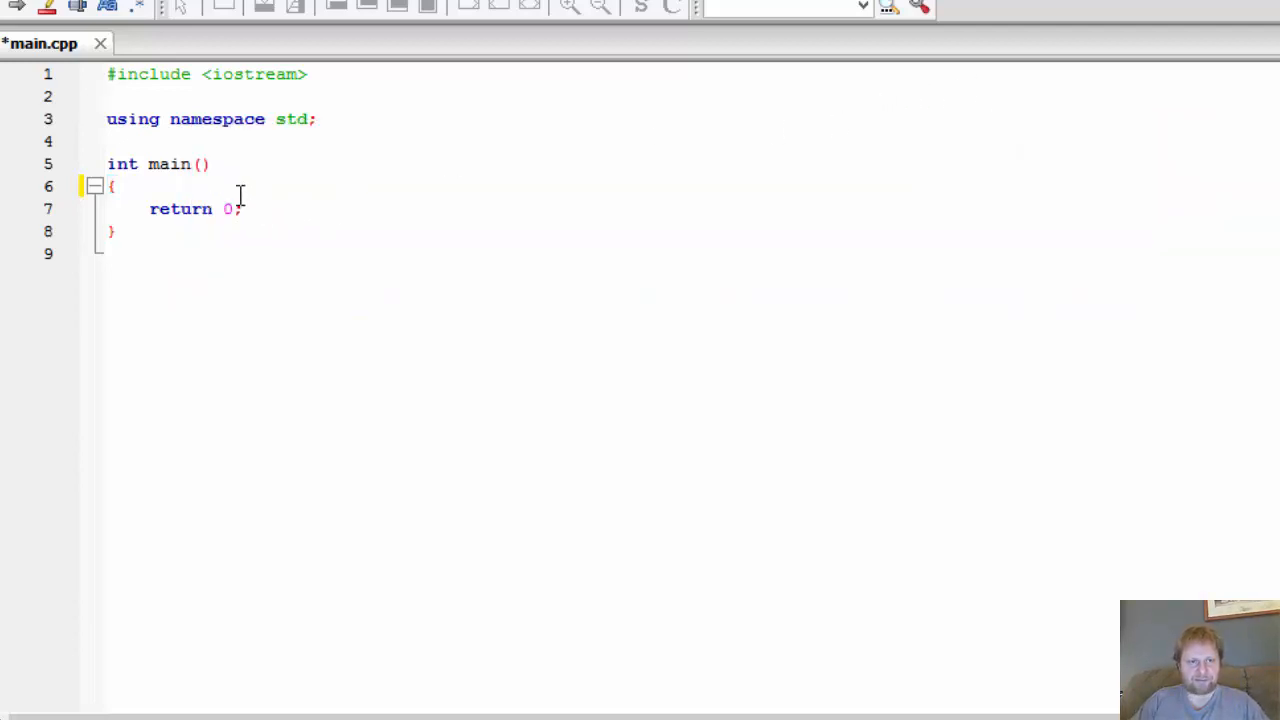
Step: Declare int num = 0; and int sum = 0; at the start of main, leaving blank lines before return
key(Return)
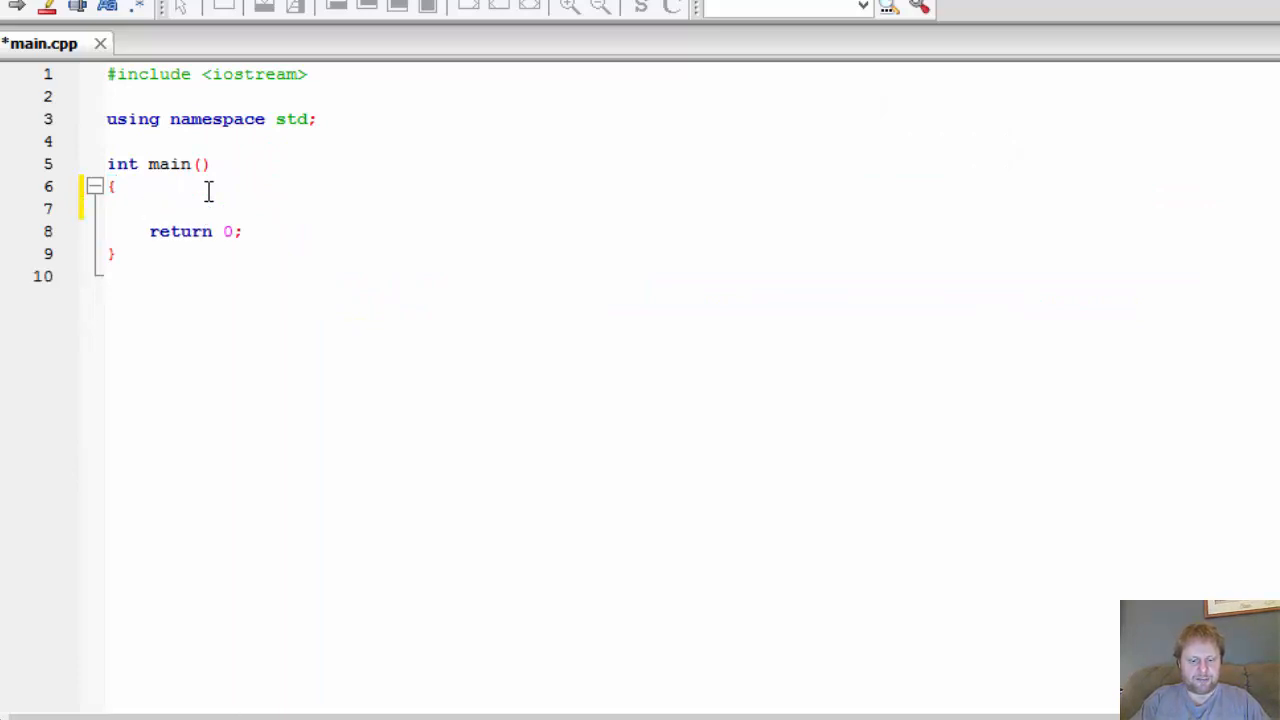
text(in)
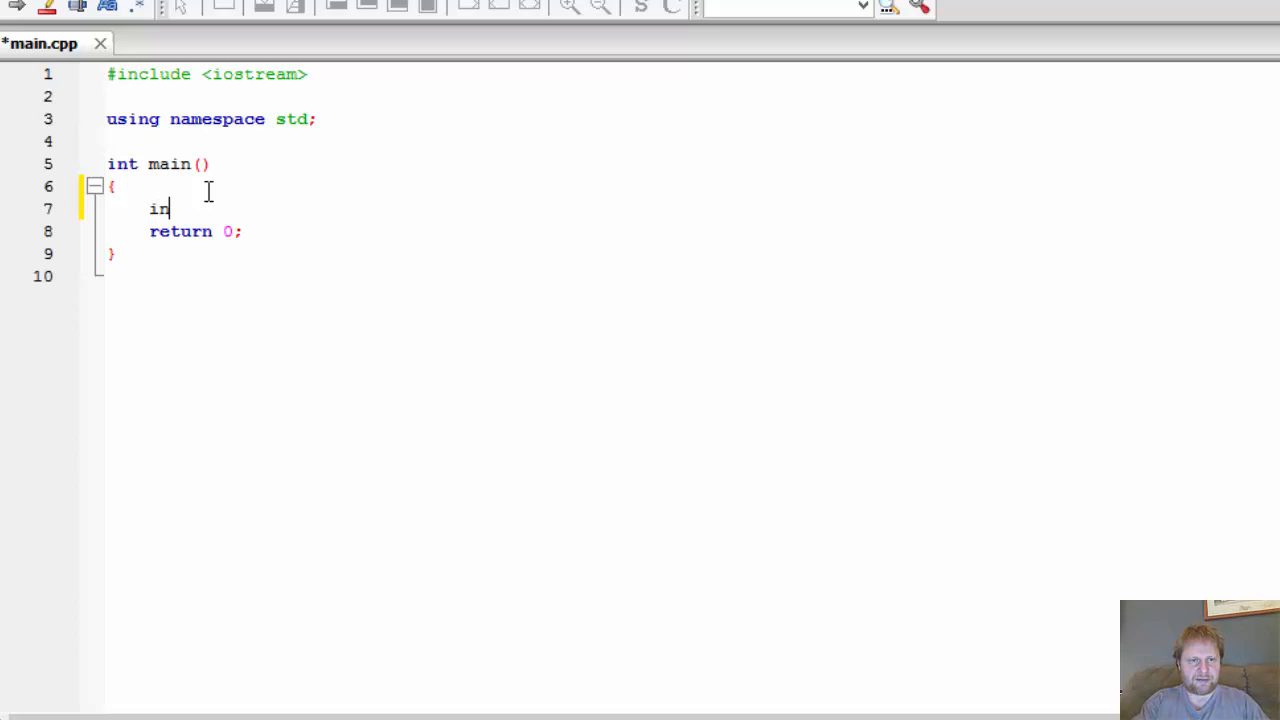
text(t n)
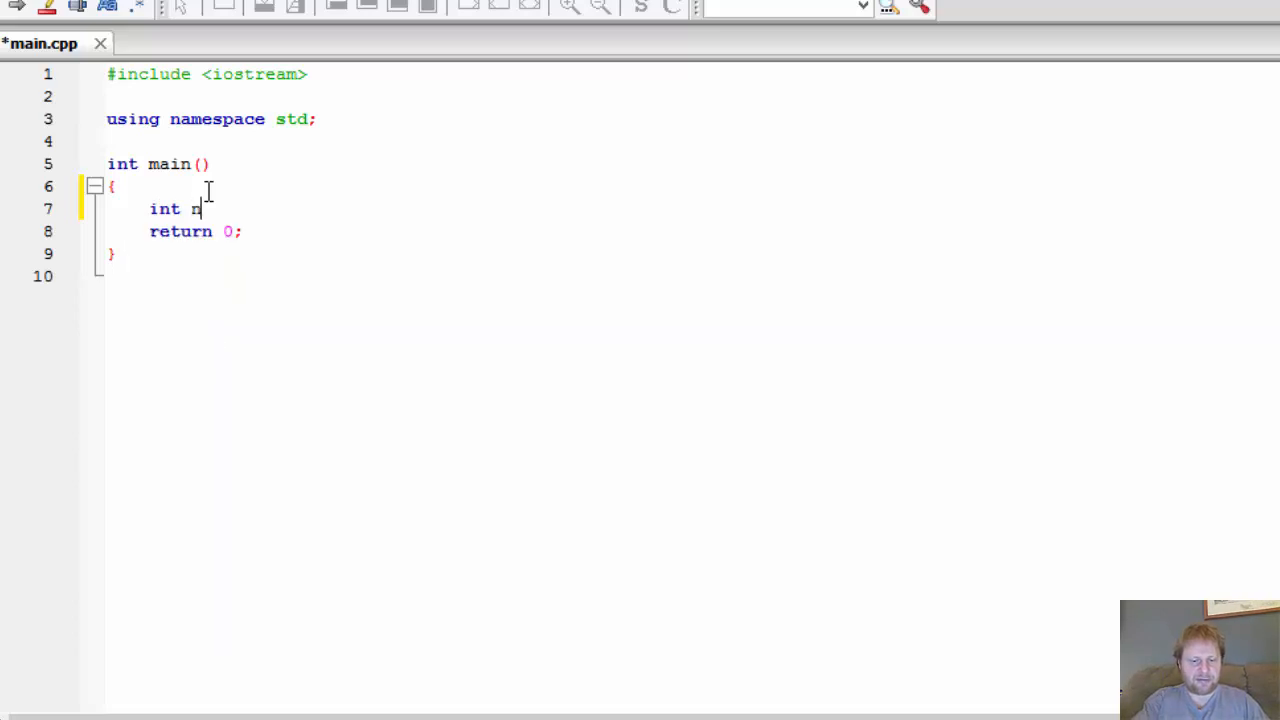
text(um;)
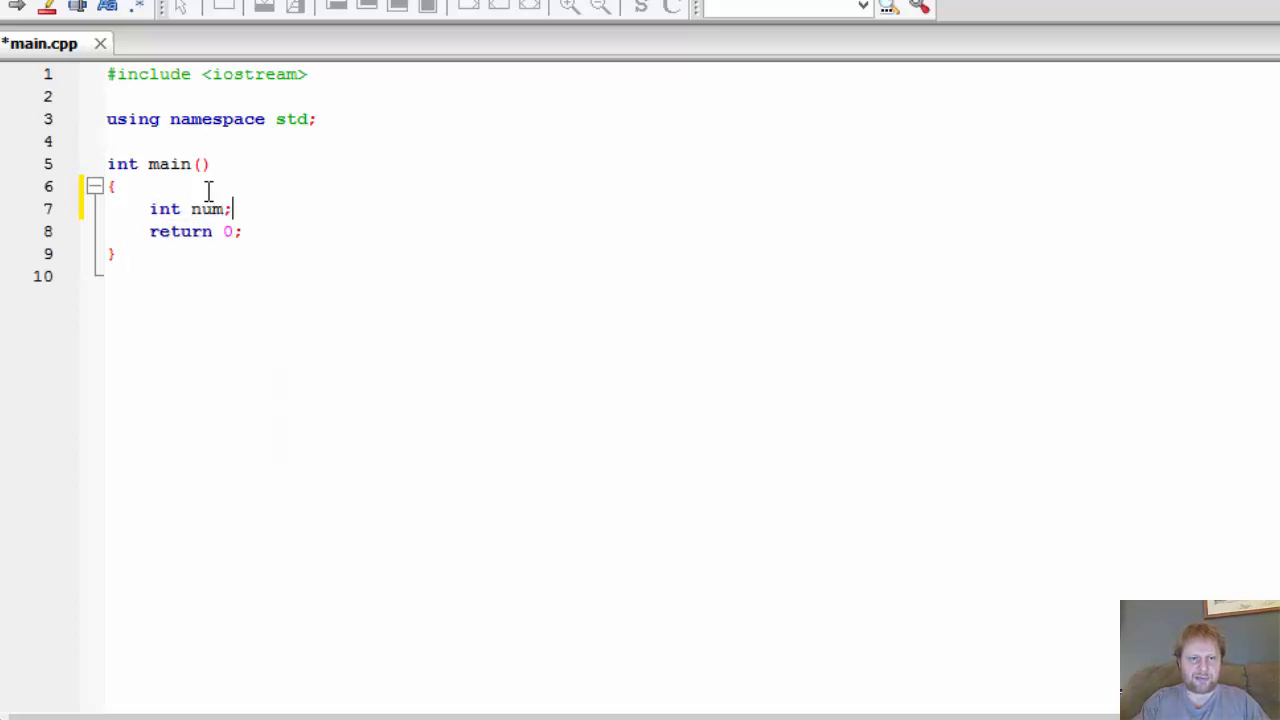
text(= 0)
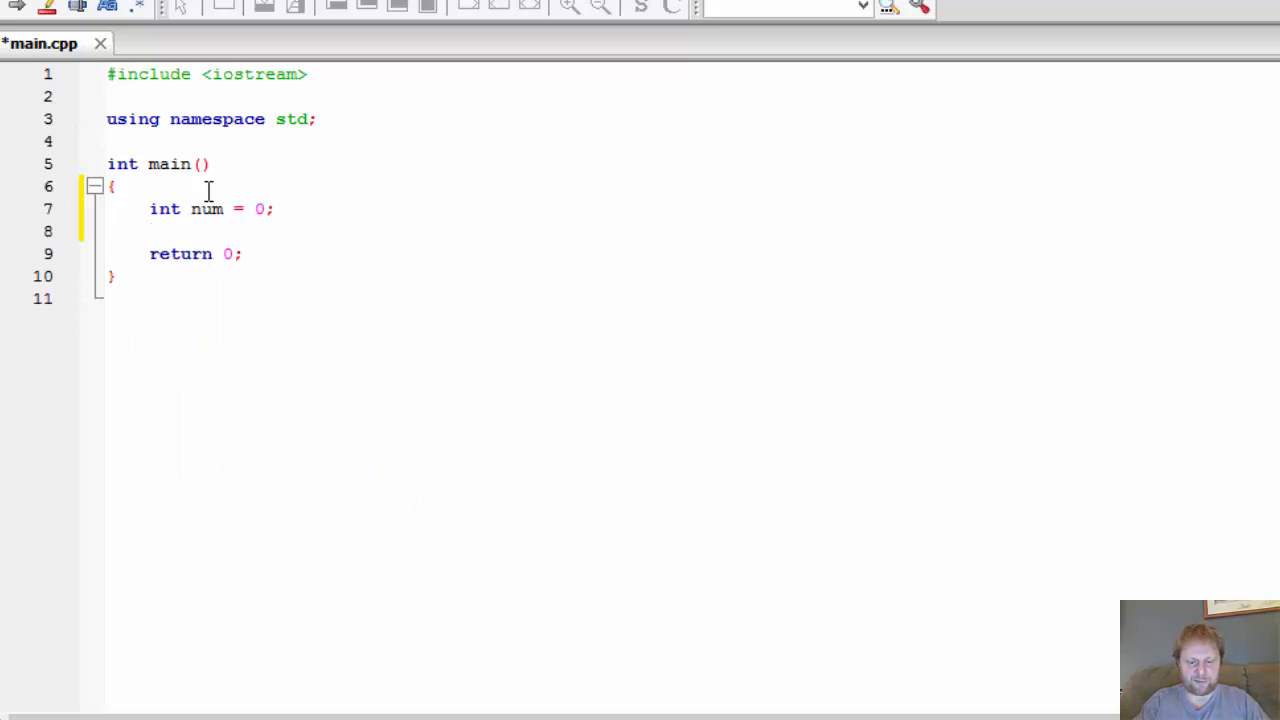
text(int)
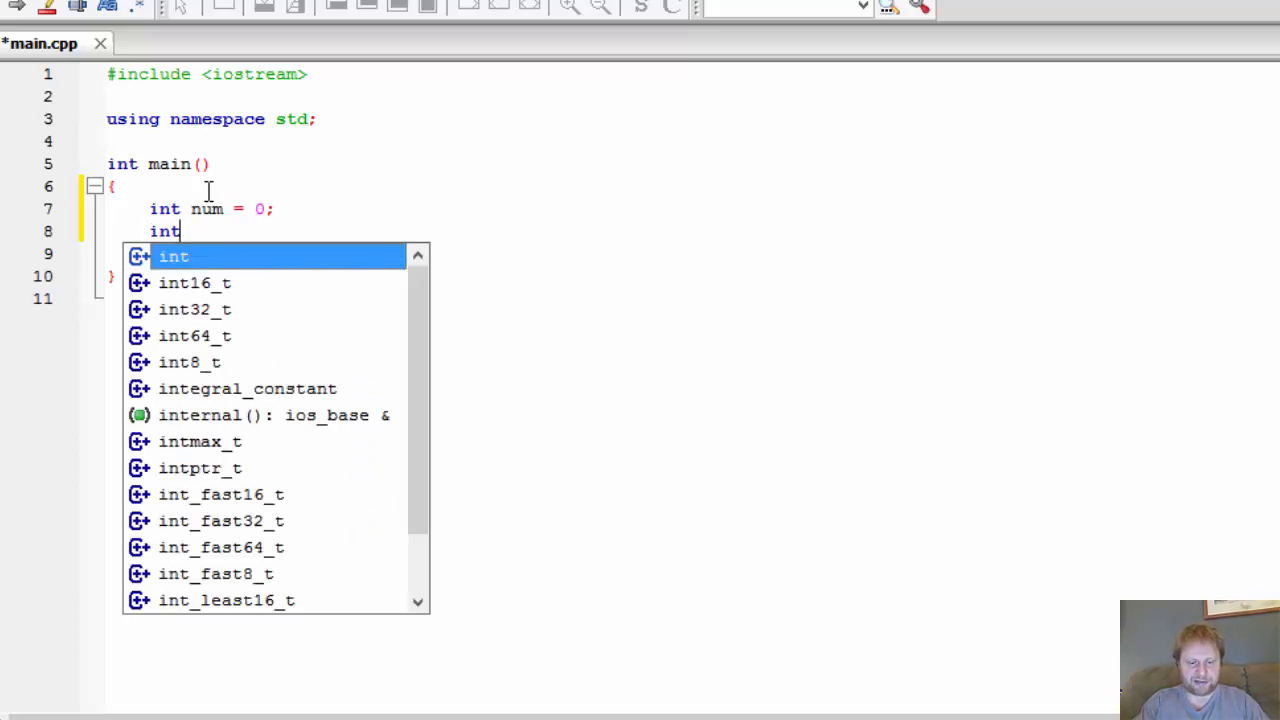
text(sum)
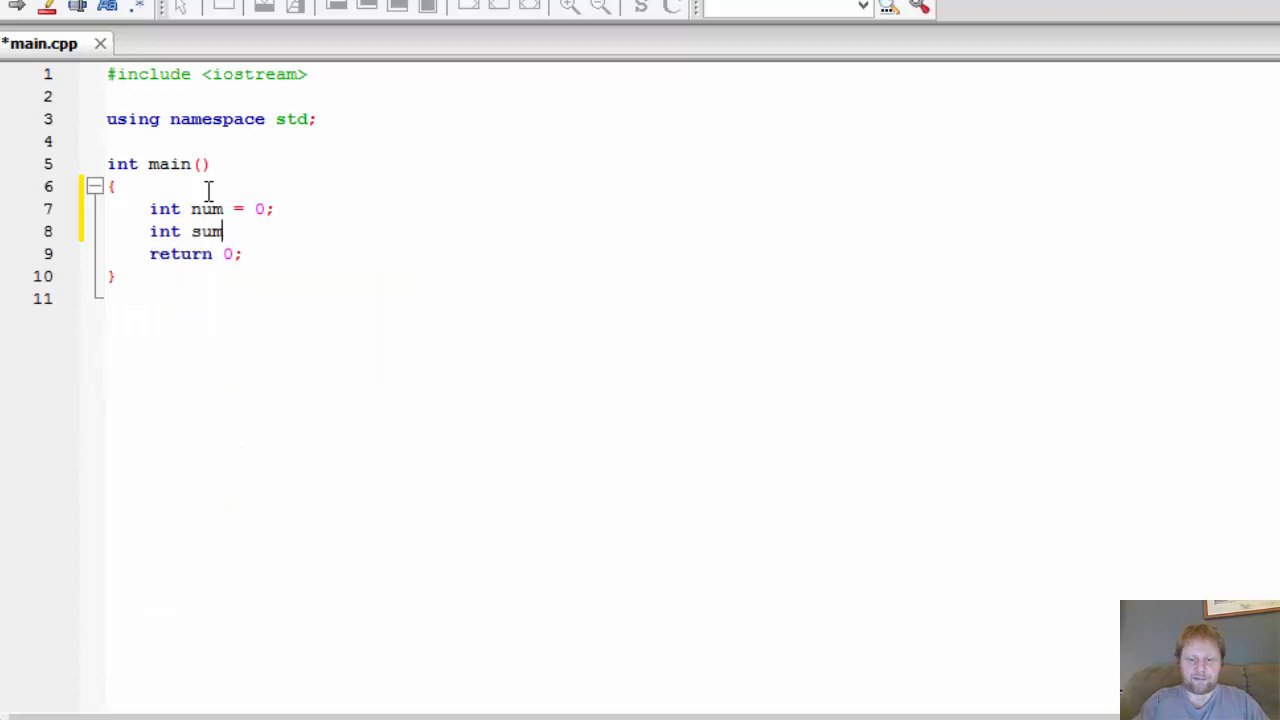
text(=)
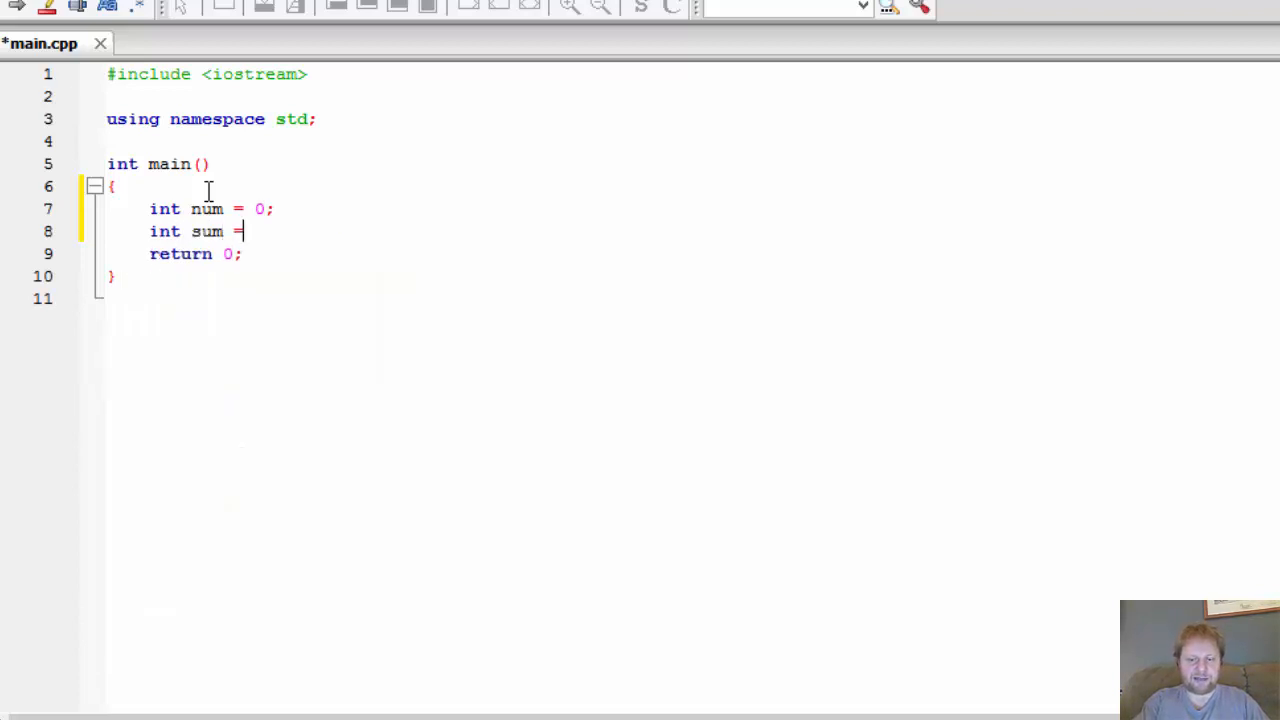
text(0;)
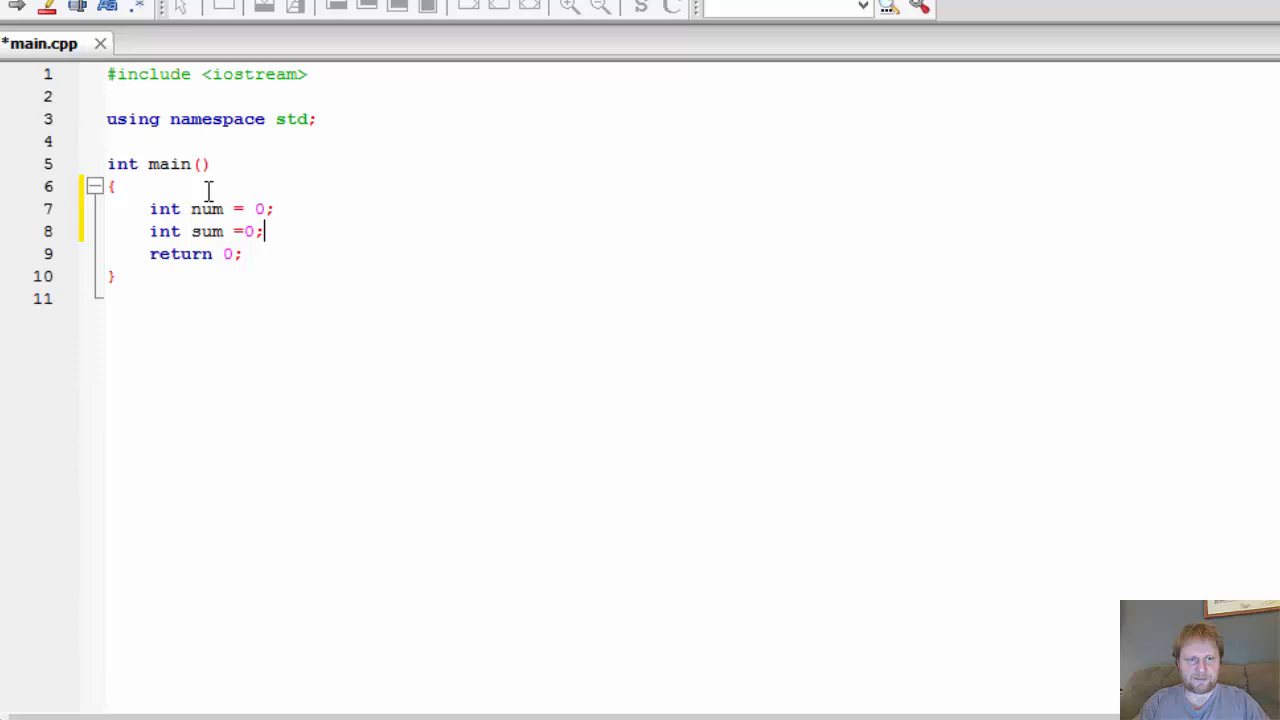
key(Return)
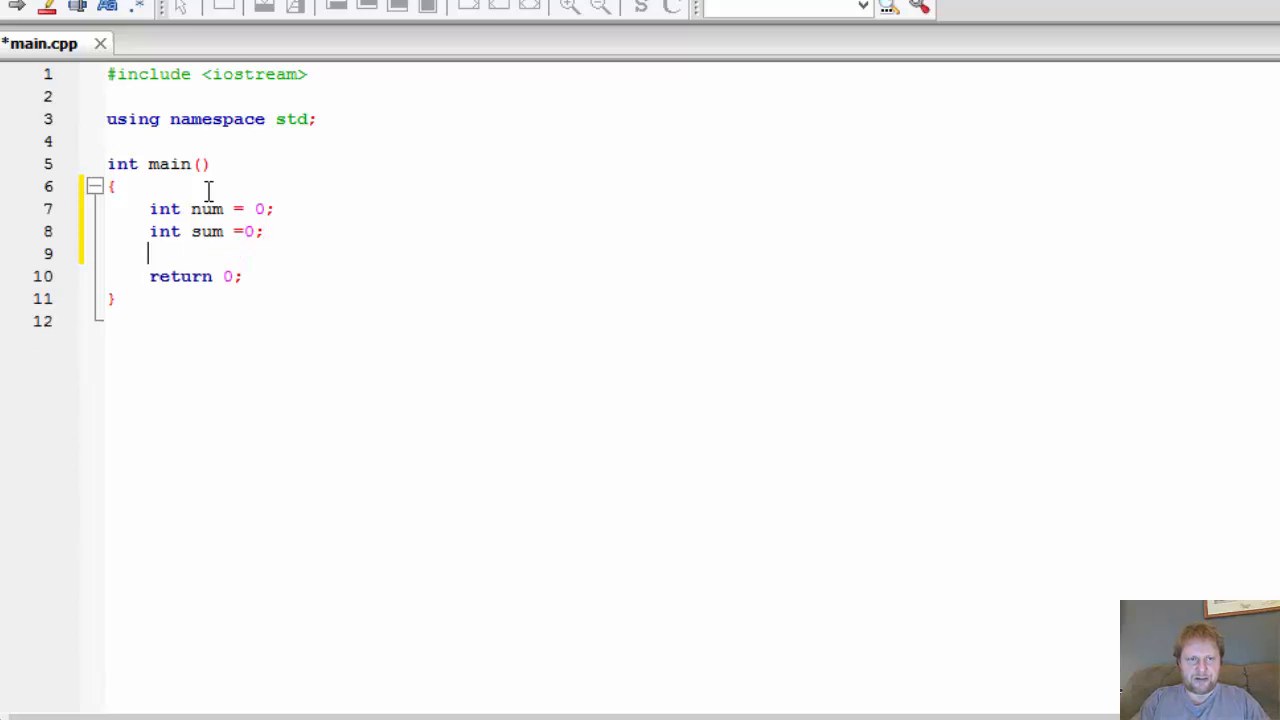
key(Return)
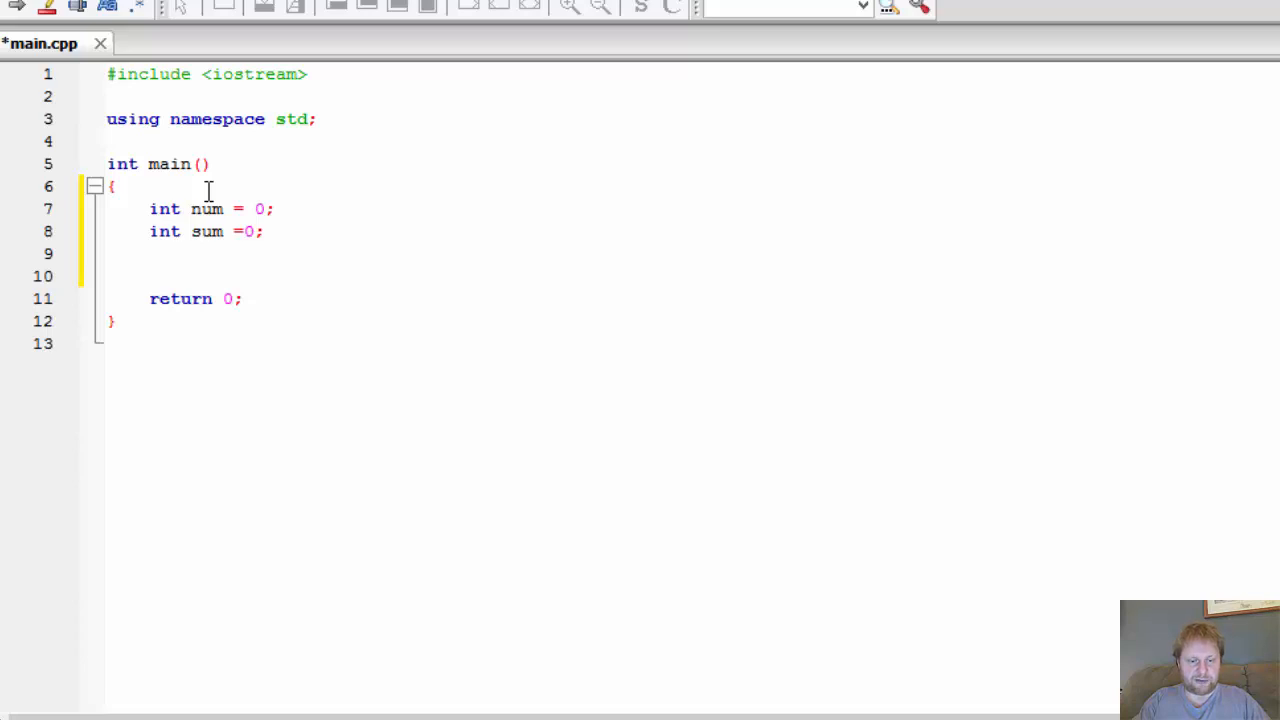
text(Count)
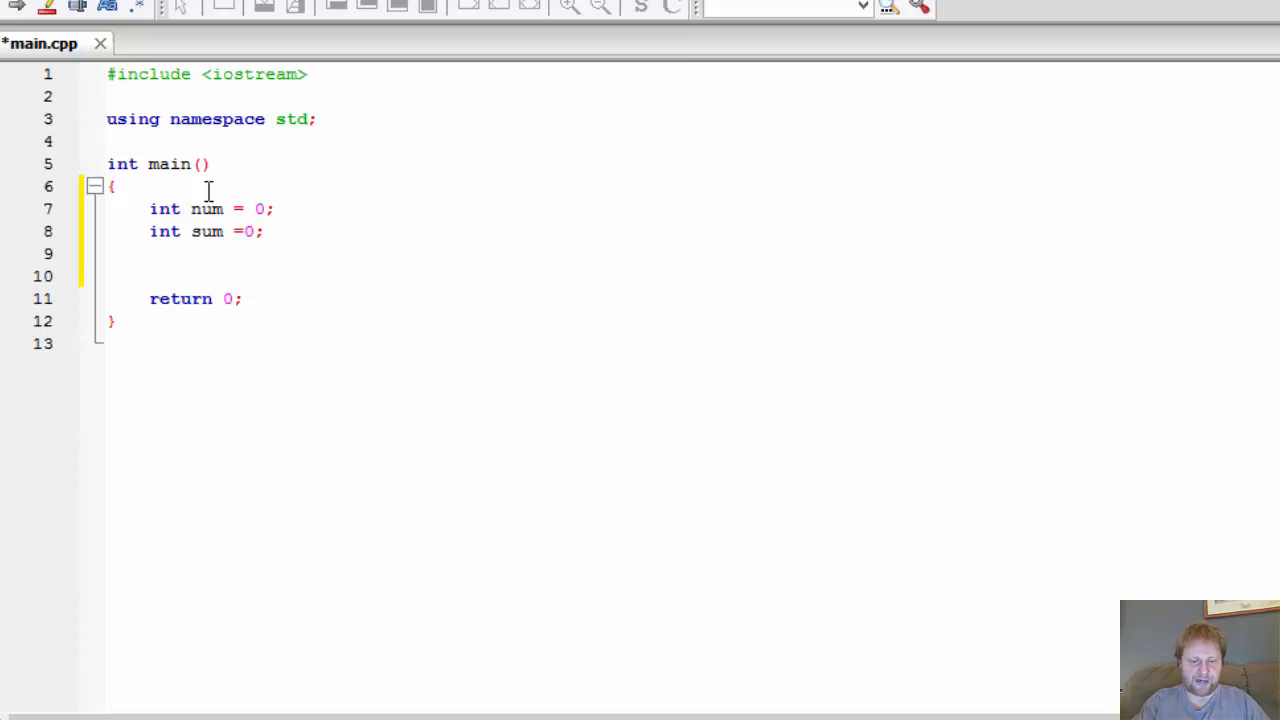
Step: Write the cout prompt "Enter how many numbers you'd like to sum up\n"
text(cout)
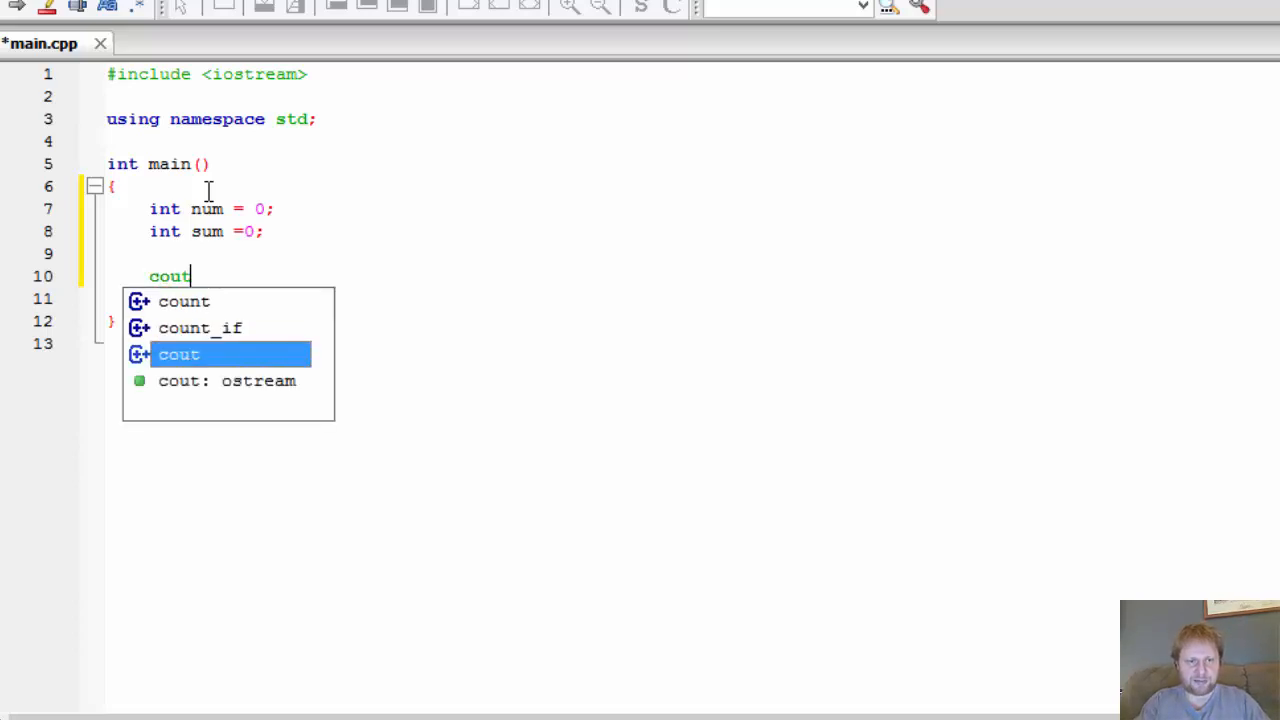
text(<<)
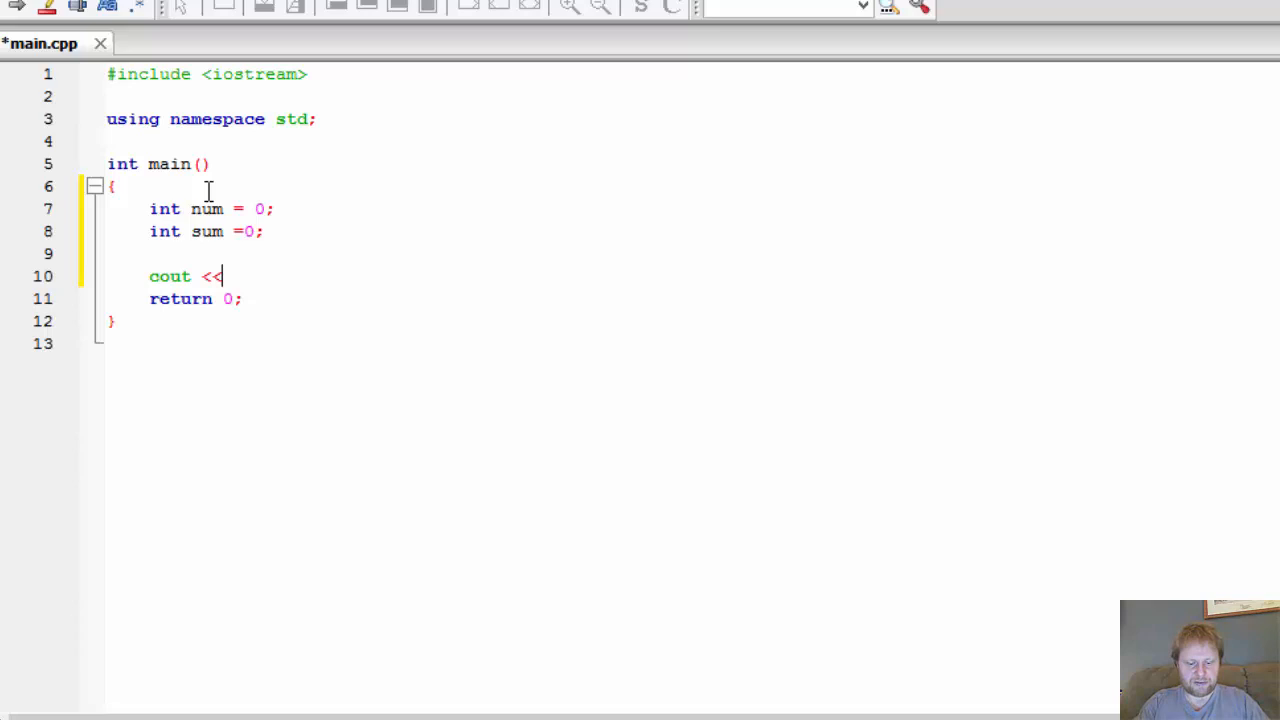
text("Enter)
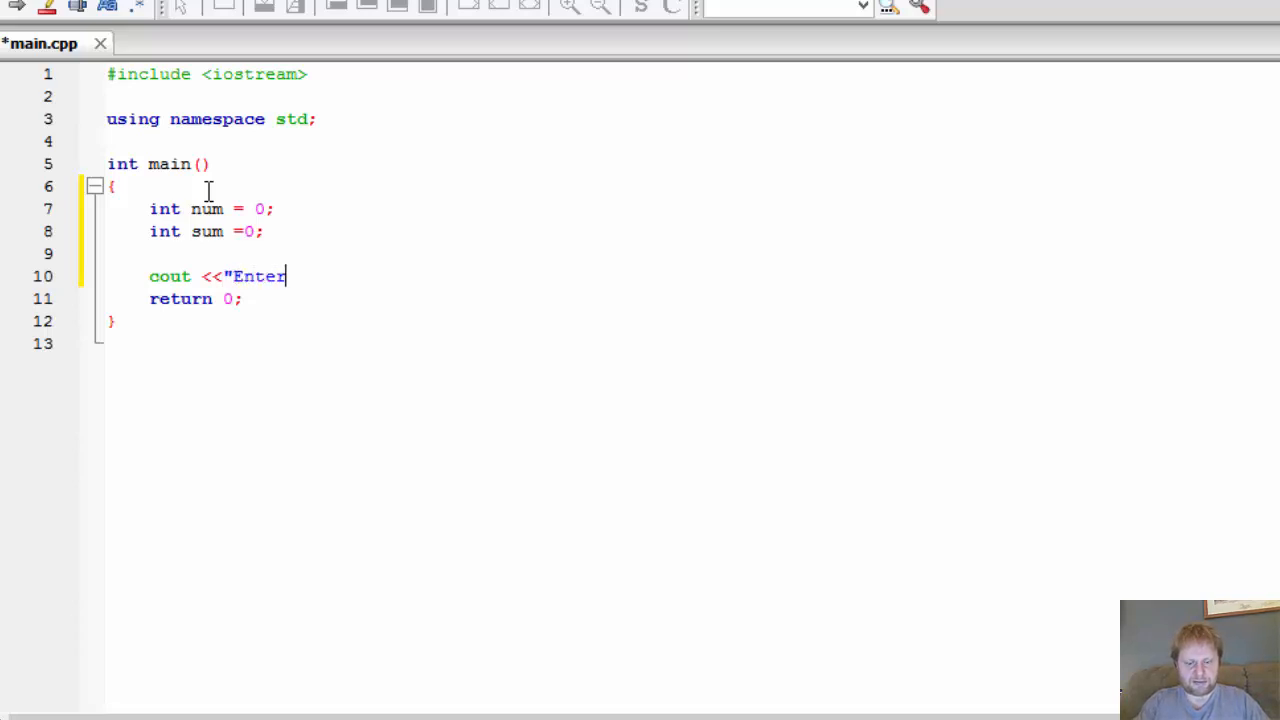
text(how ma)
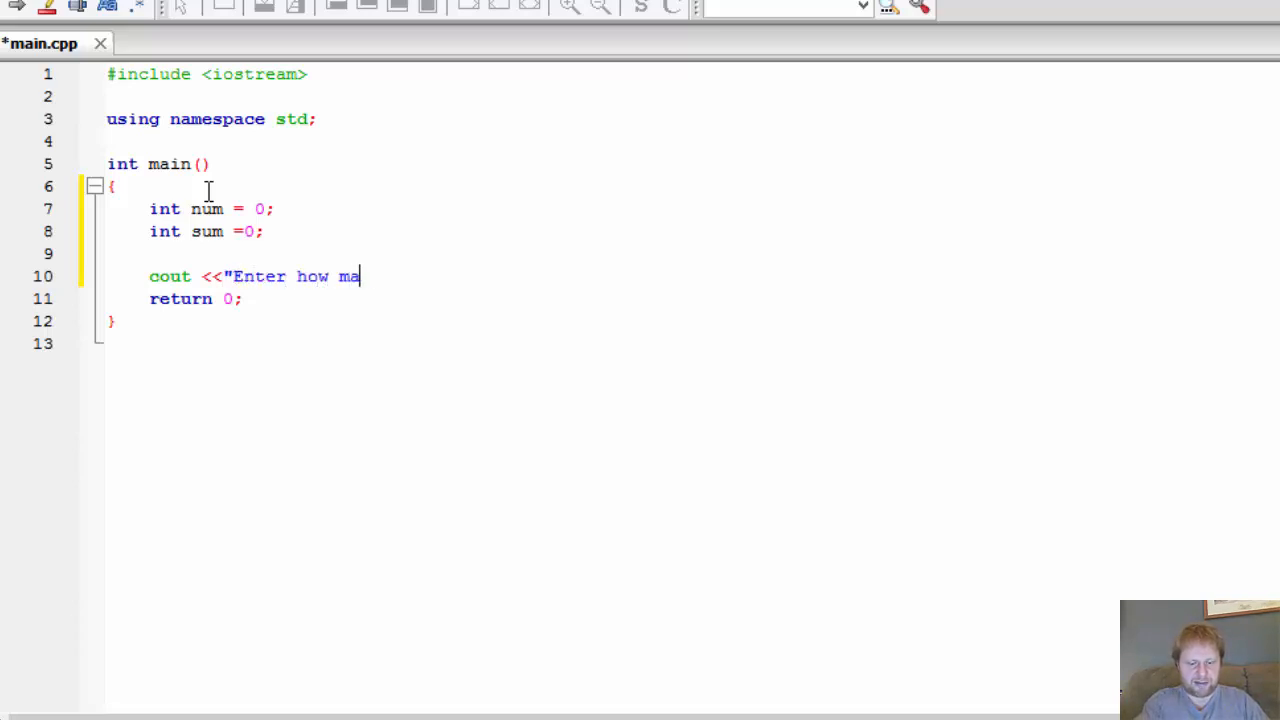
text(ny n)
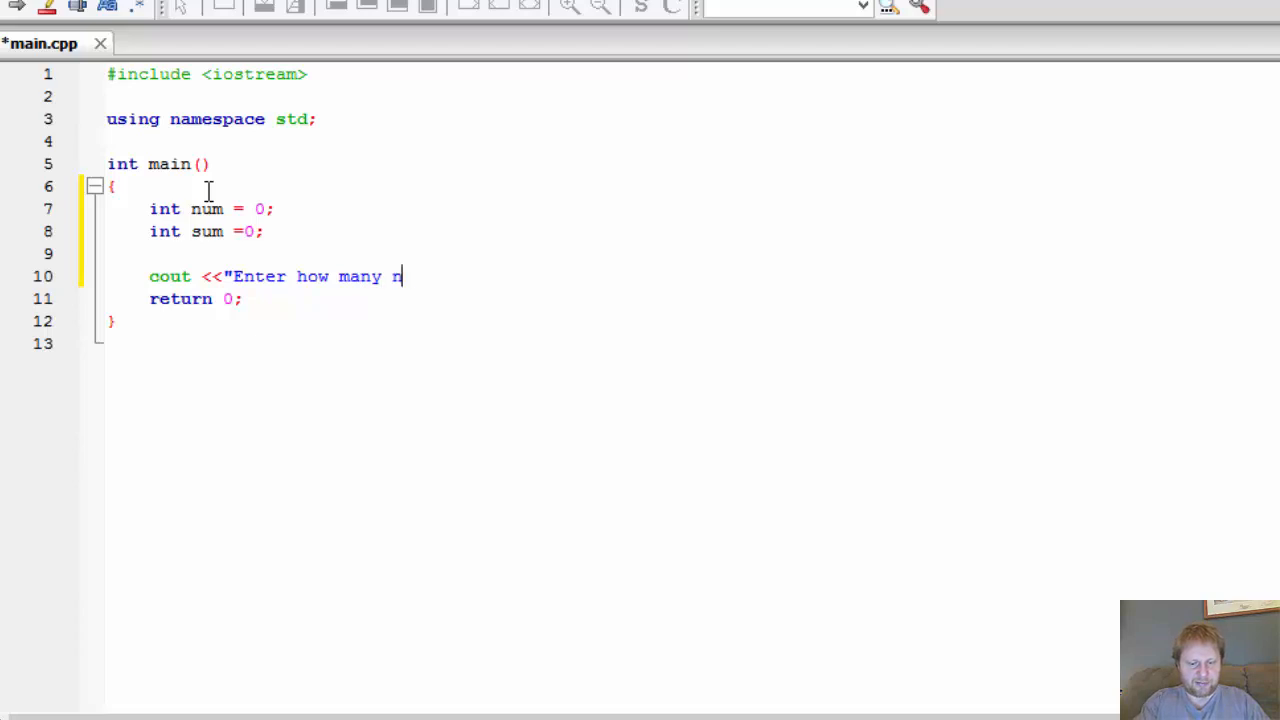
text(umbers you')
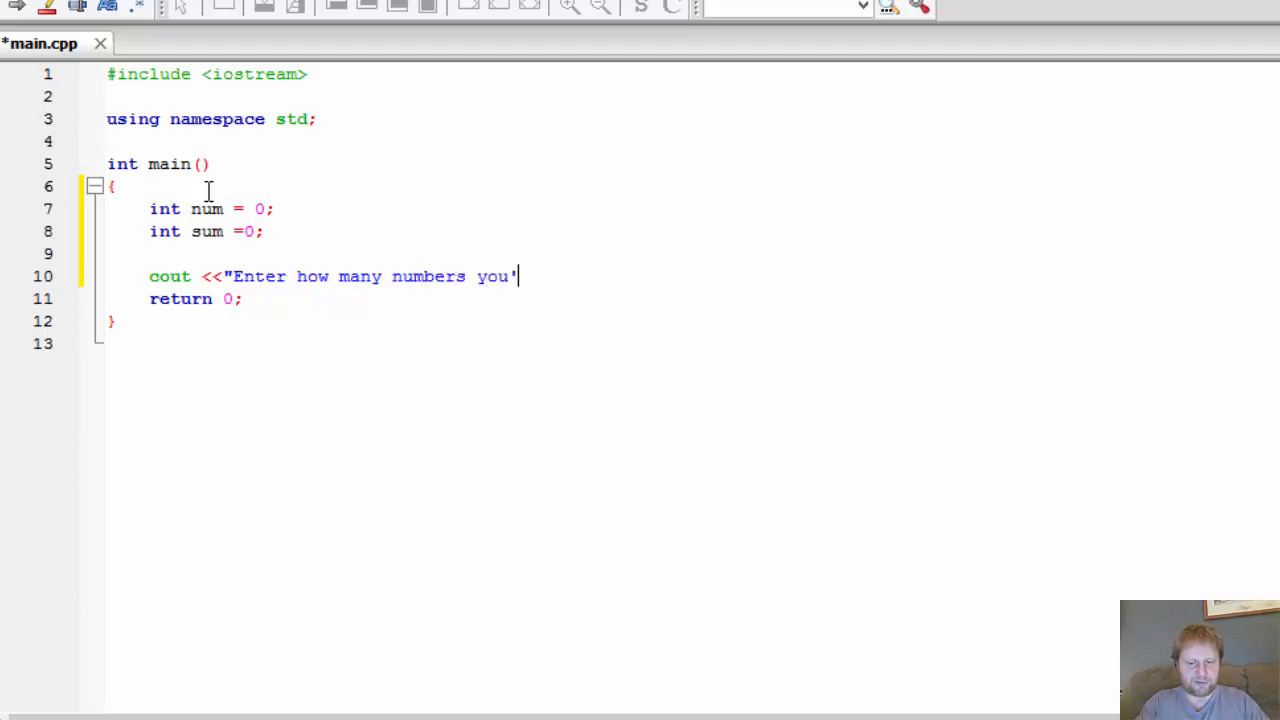
text(d like to su)
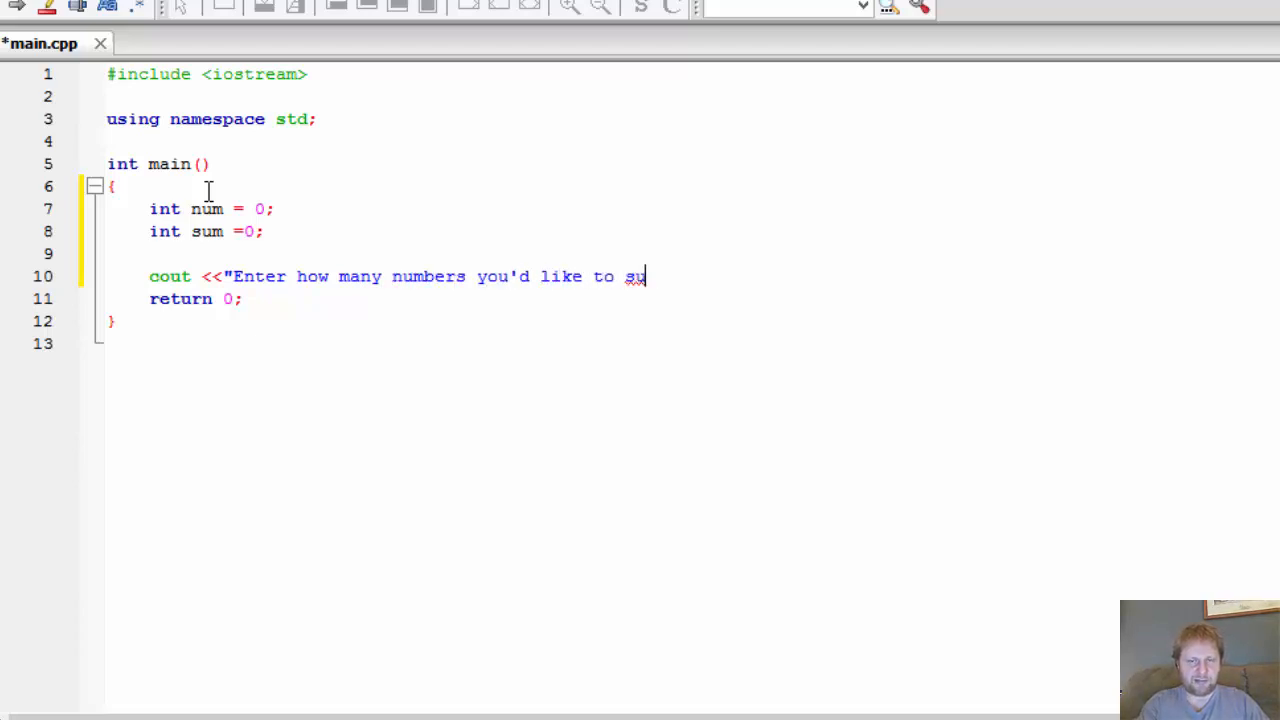
text(m)
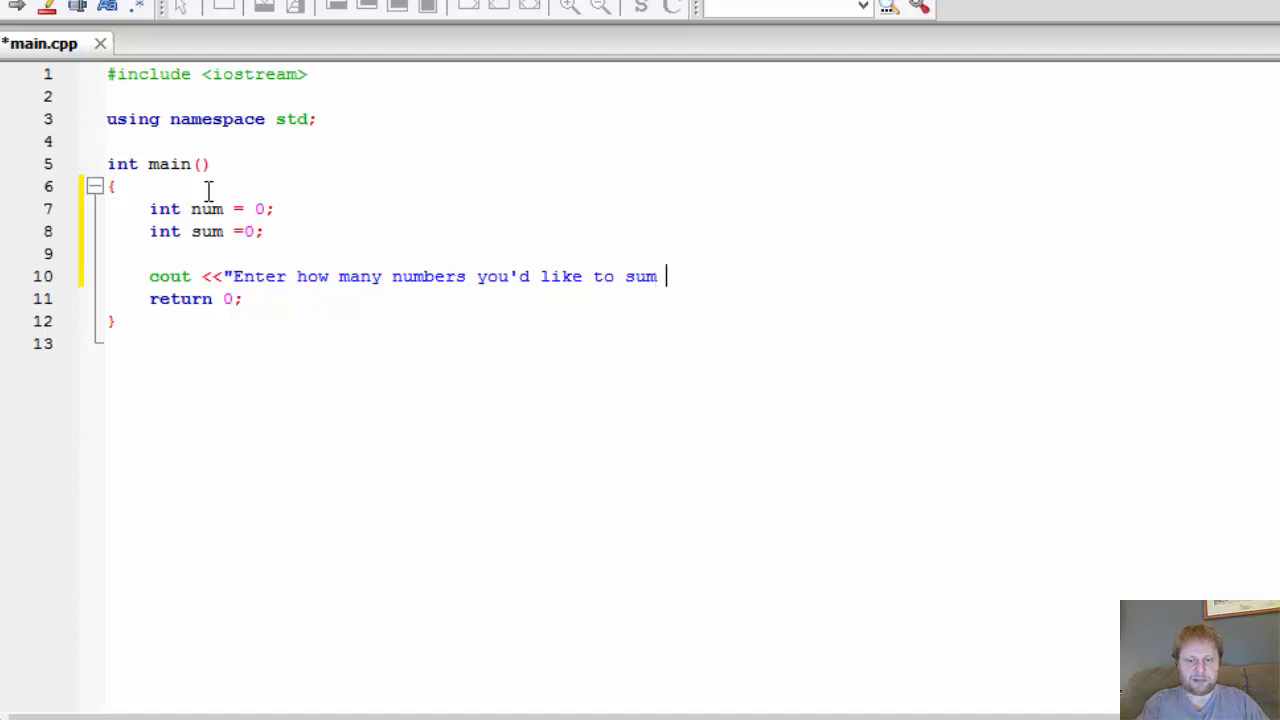
text(up)
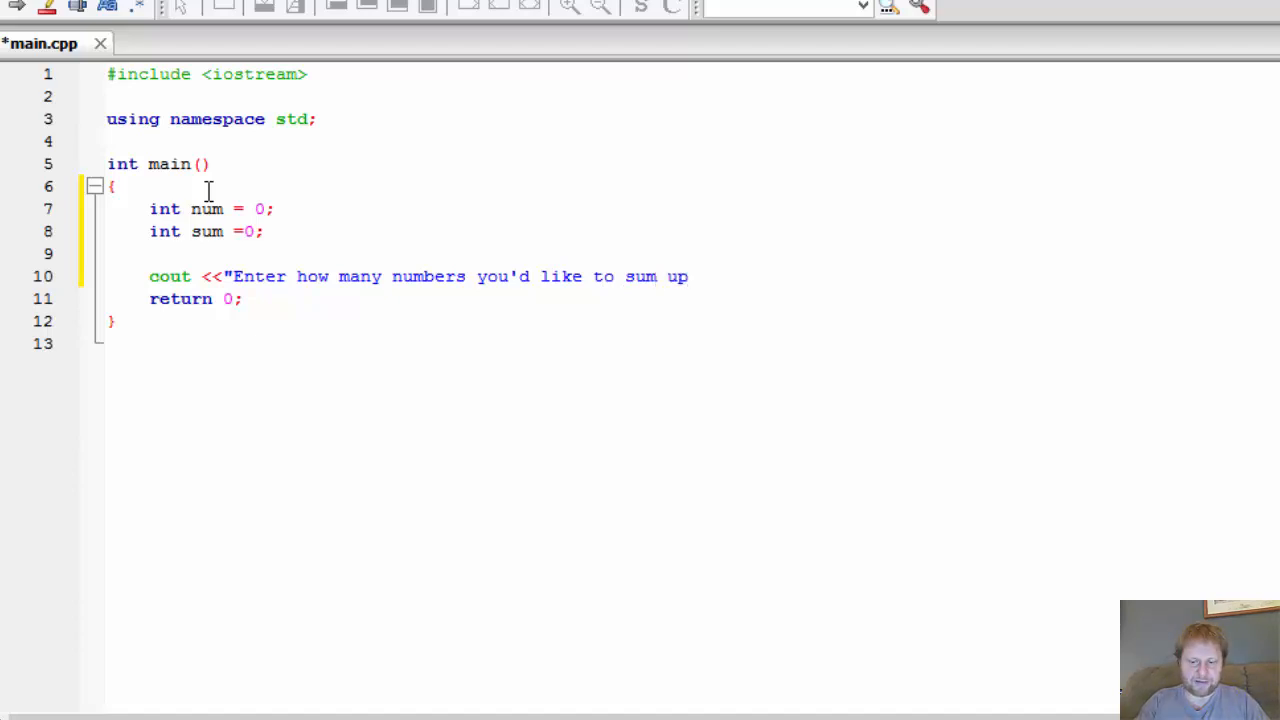
text(\n";)
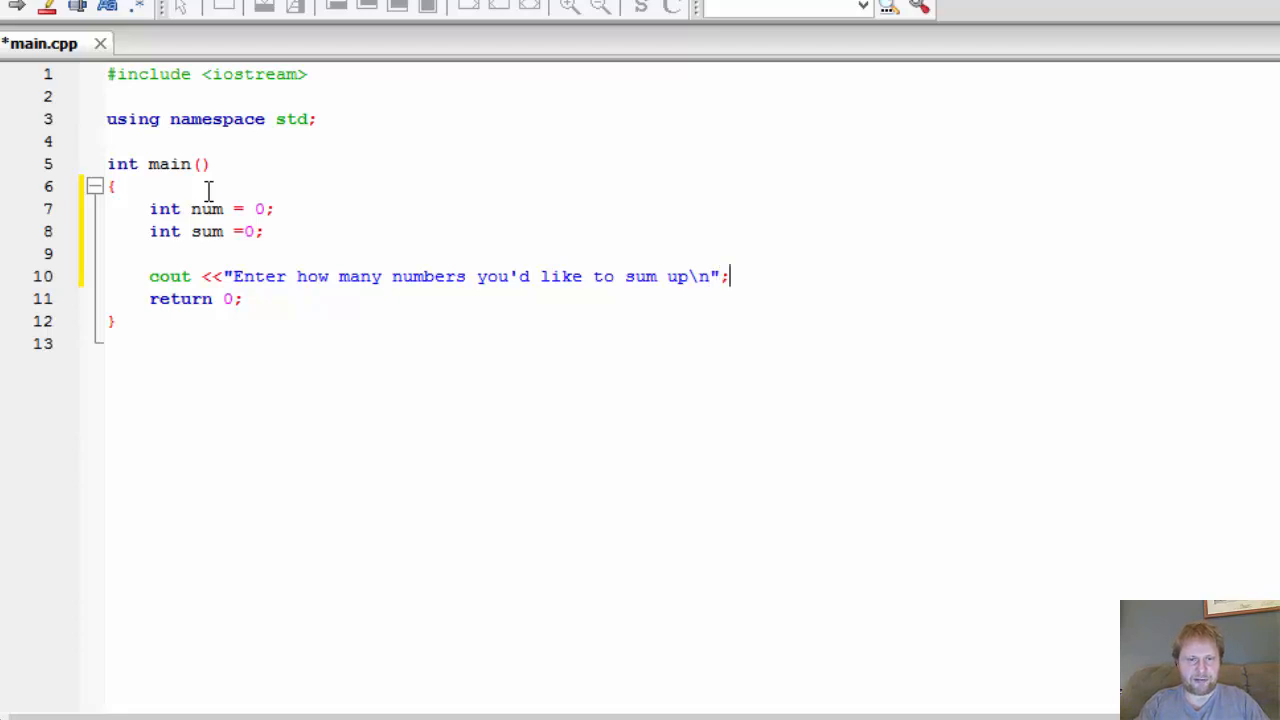
Step: Read the reply into num with cin >> num;, correcting a mistyped variable name
text(c)
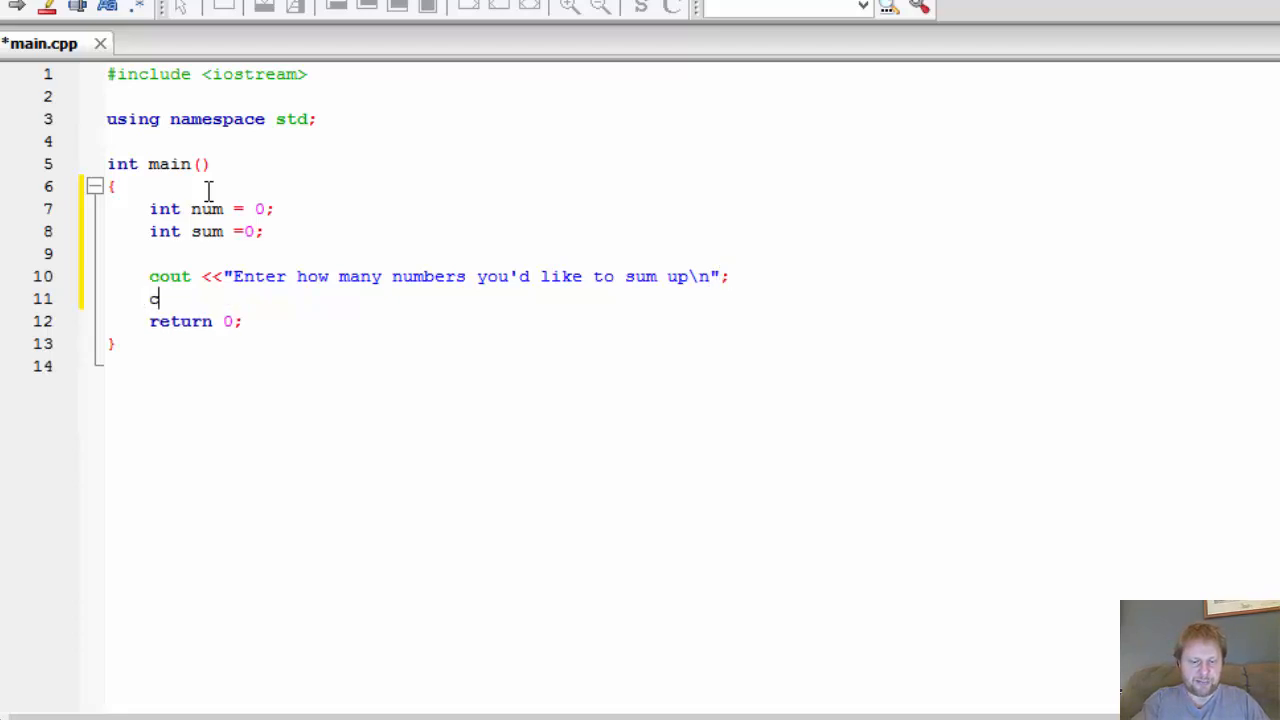
text(in >>)
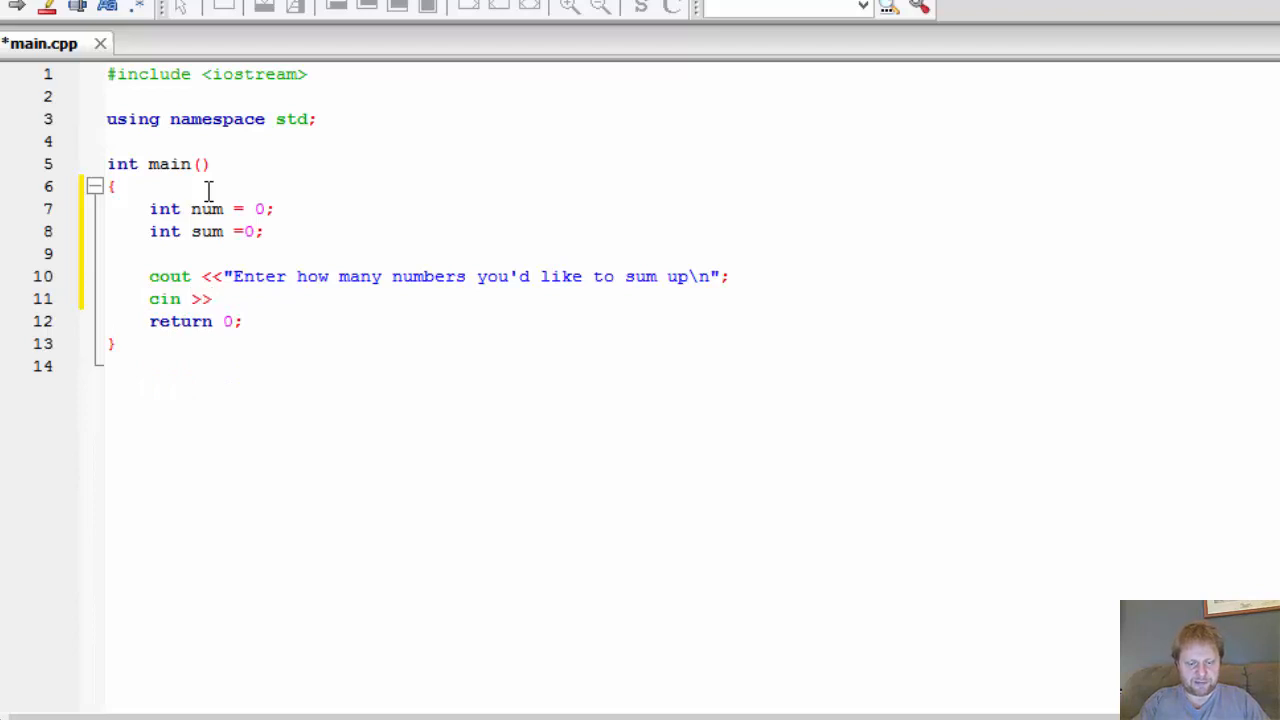
text(nam)
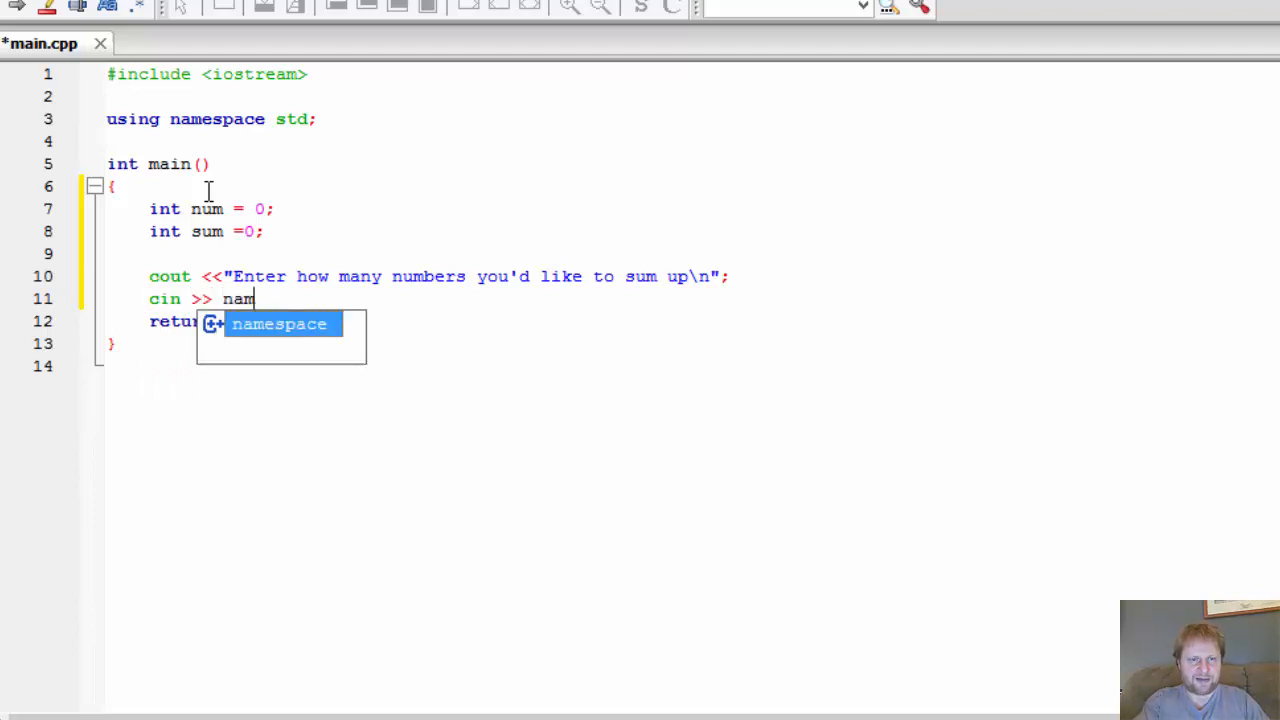
key(Escape)
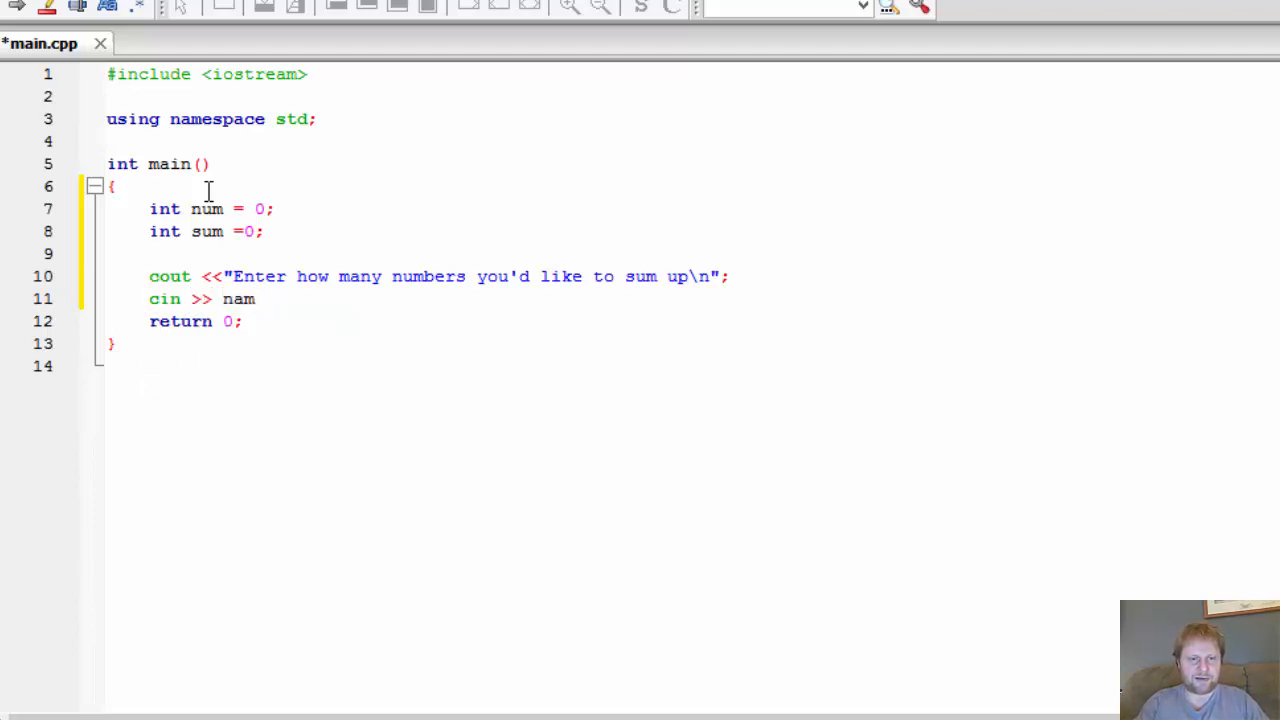
key(BackSpace)
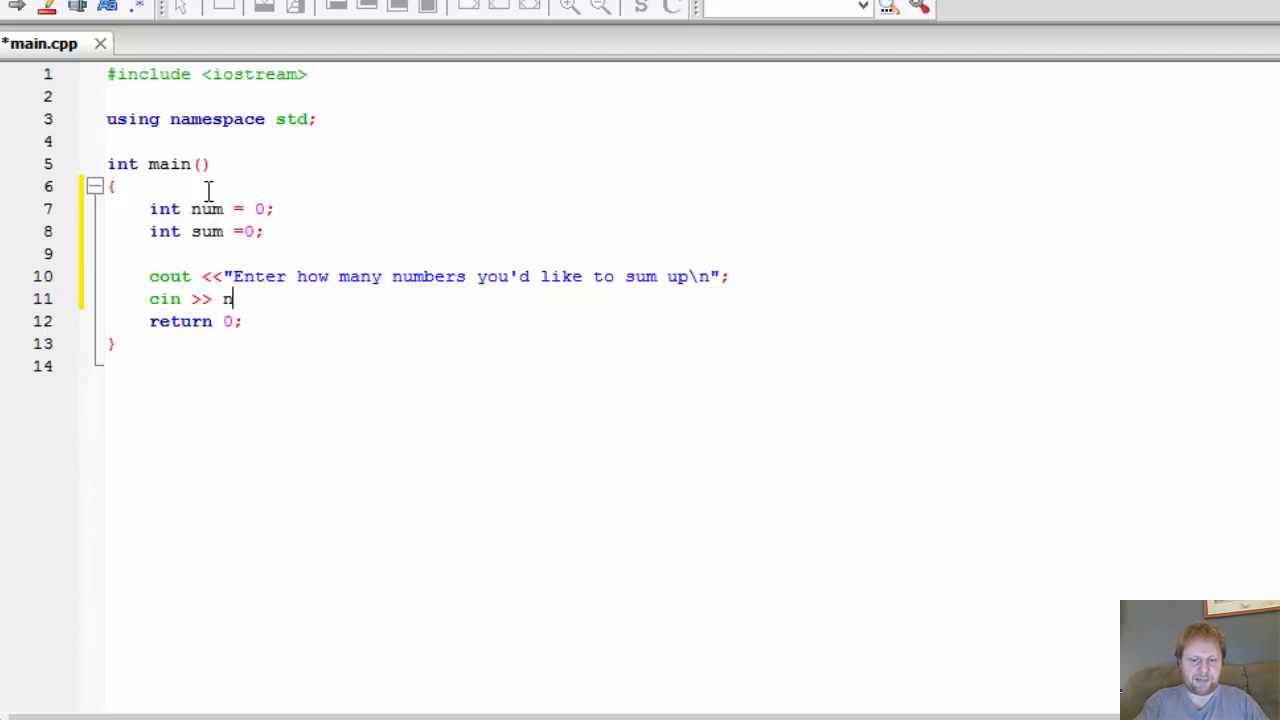
text(um;)
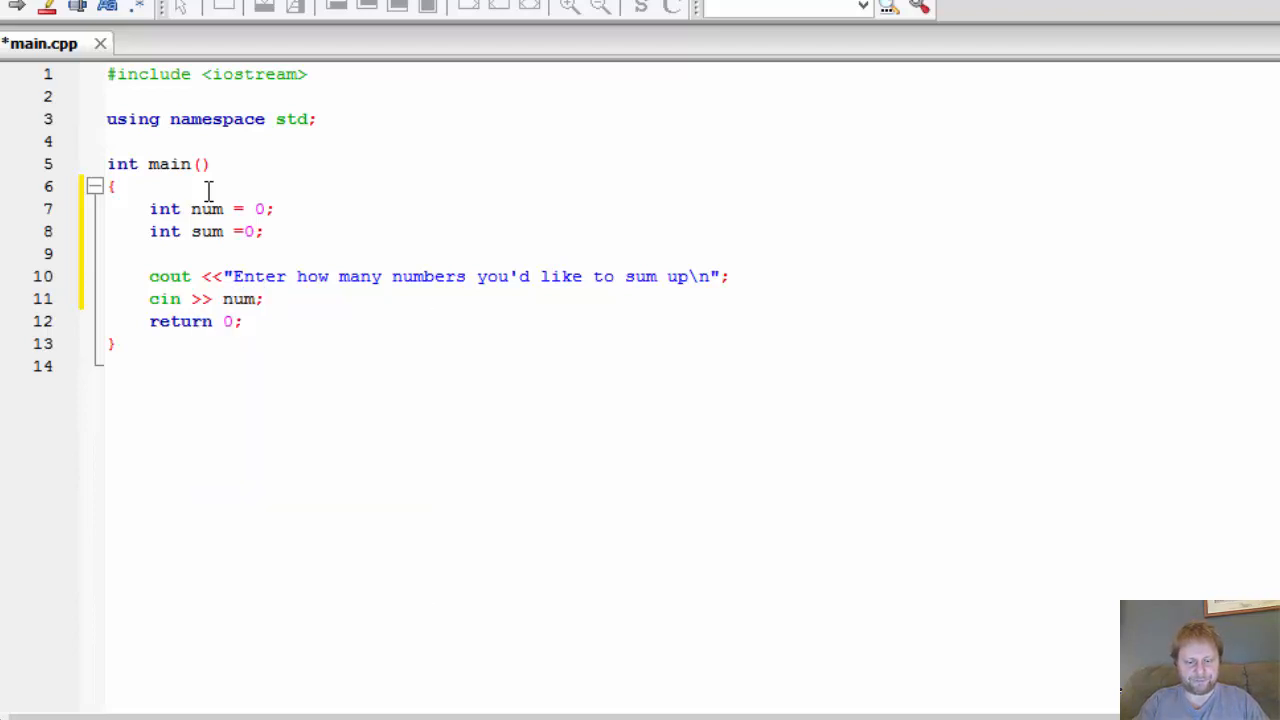
key(Return)
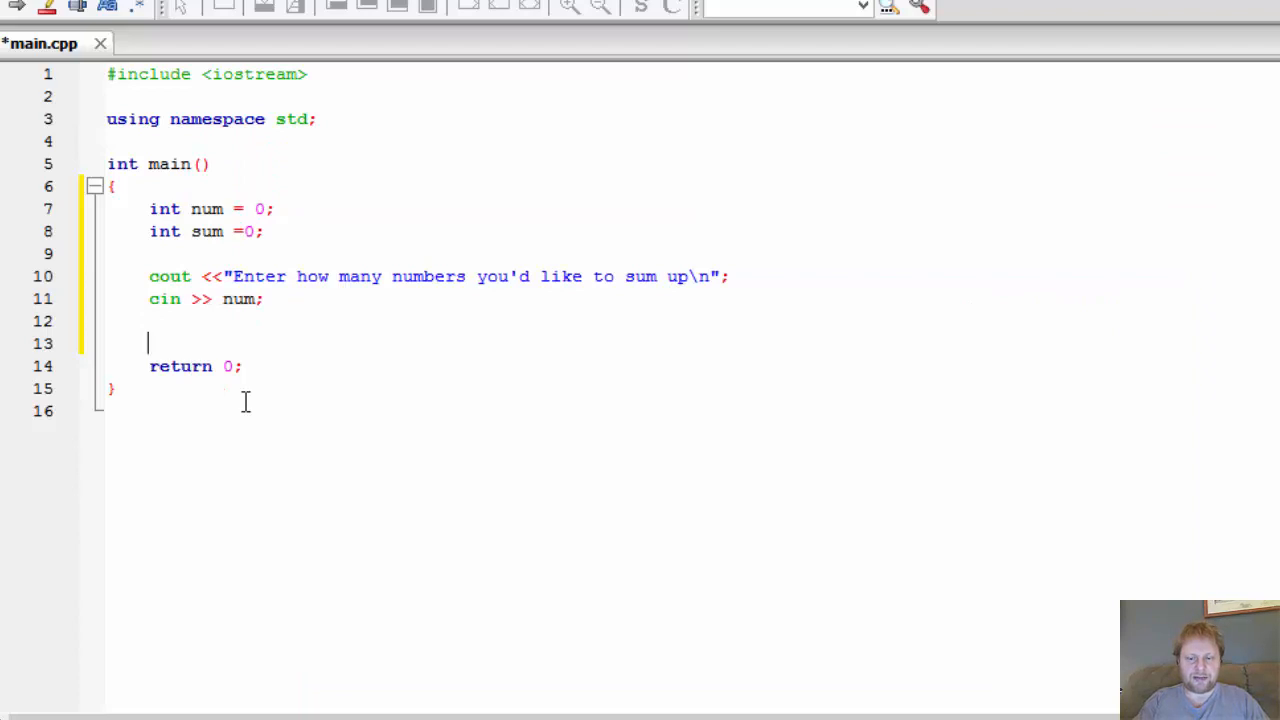
Step: Insert another blank line above return 0; and place the cursor on empty line 13
key(Return)
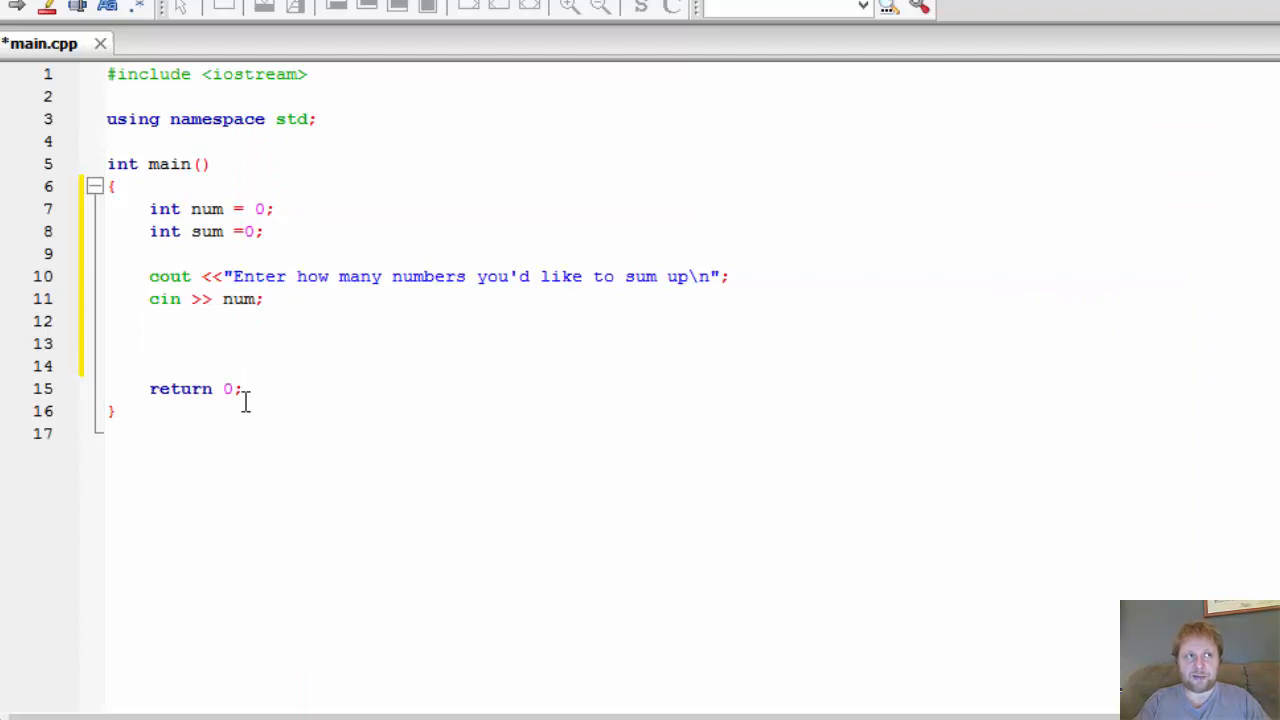
click(148, 344)
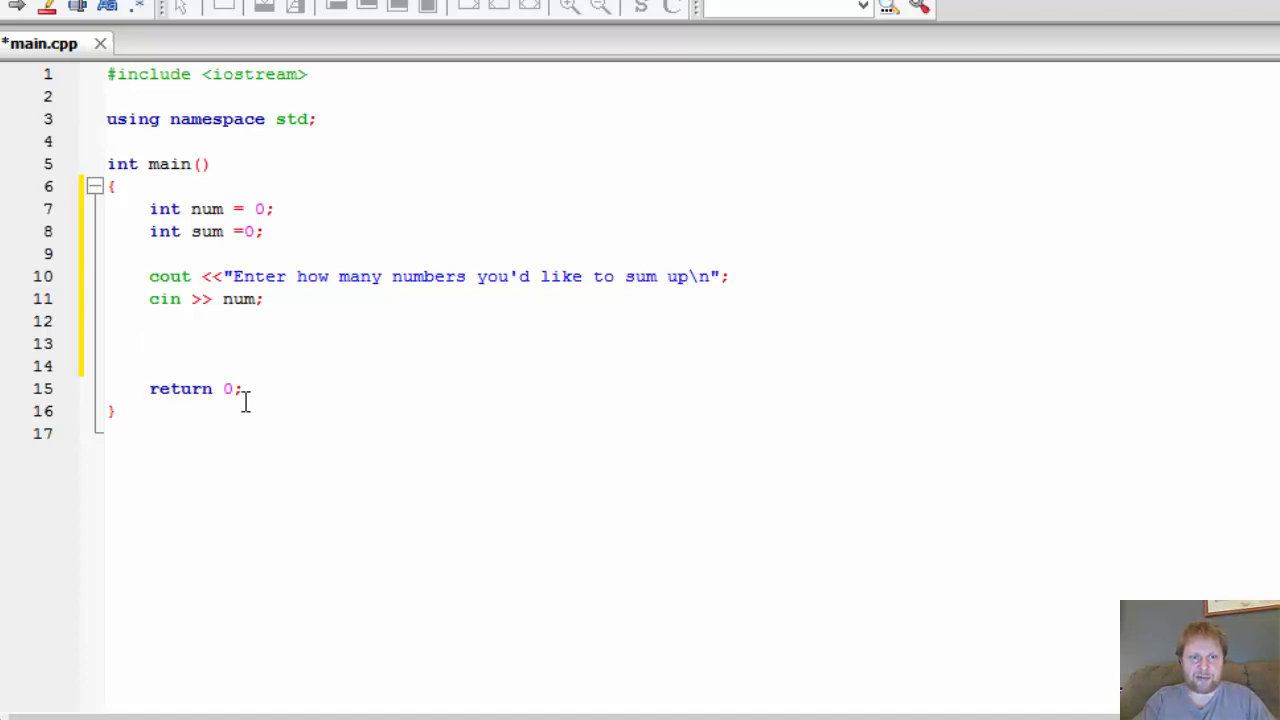
click(148, 344)
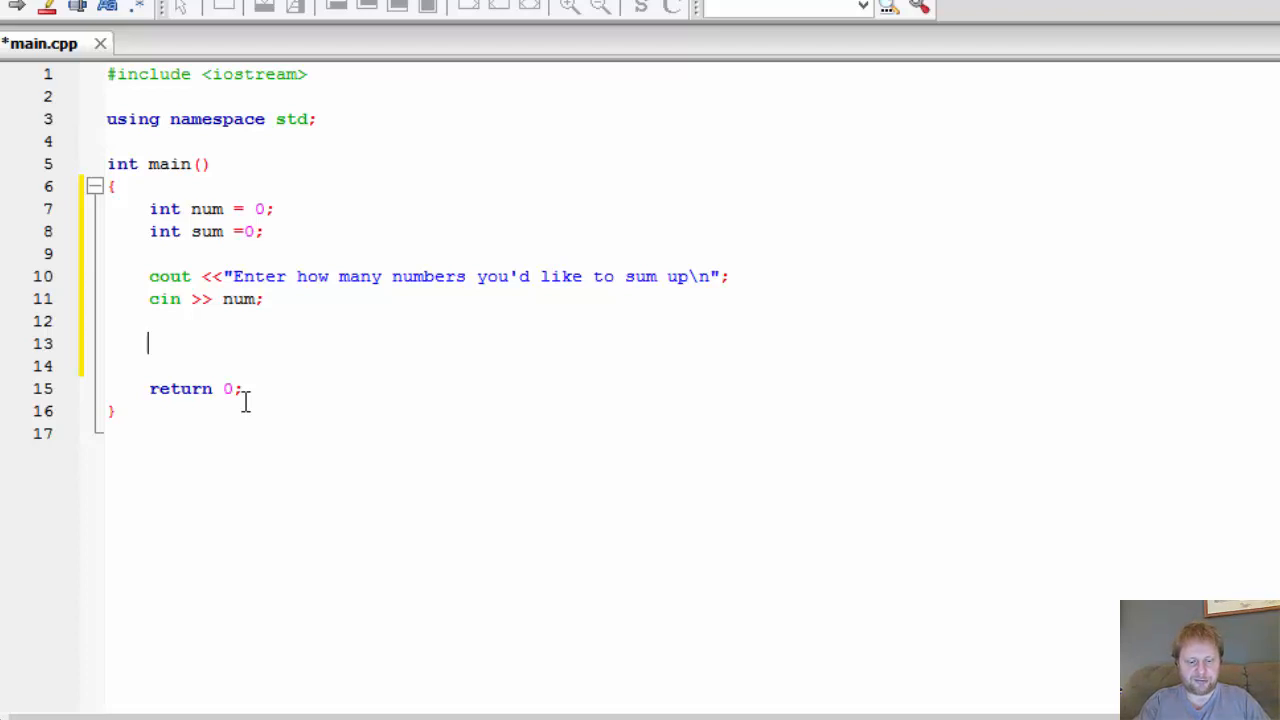
Step: Write while (num < 0) printing "Please enter positive integer ONLY.\n" and re-reading num with cin
text(while)
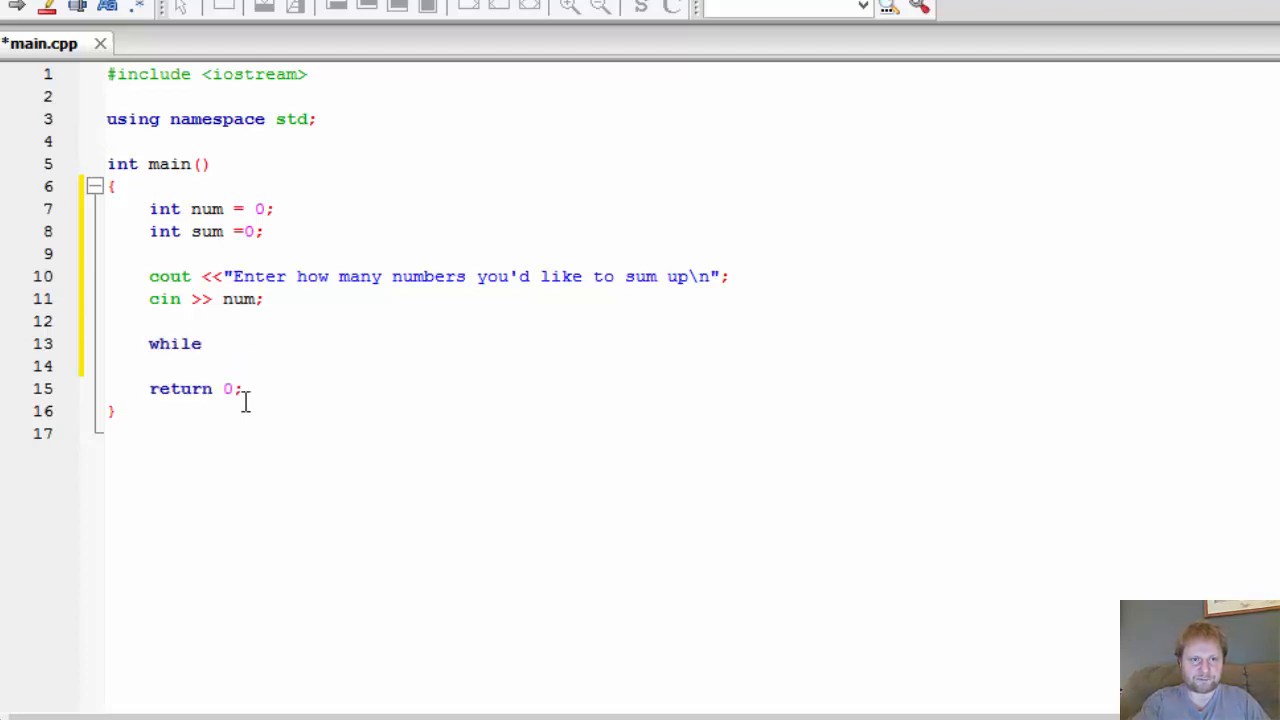
text((num ))
text({)
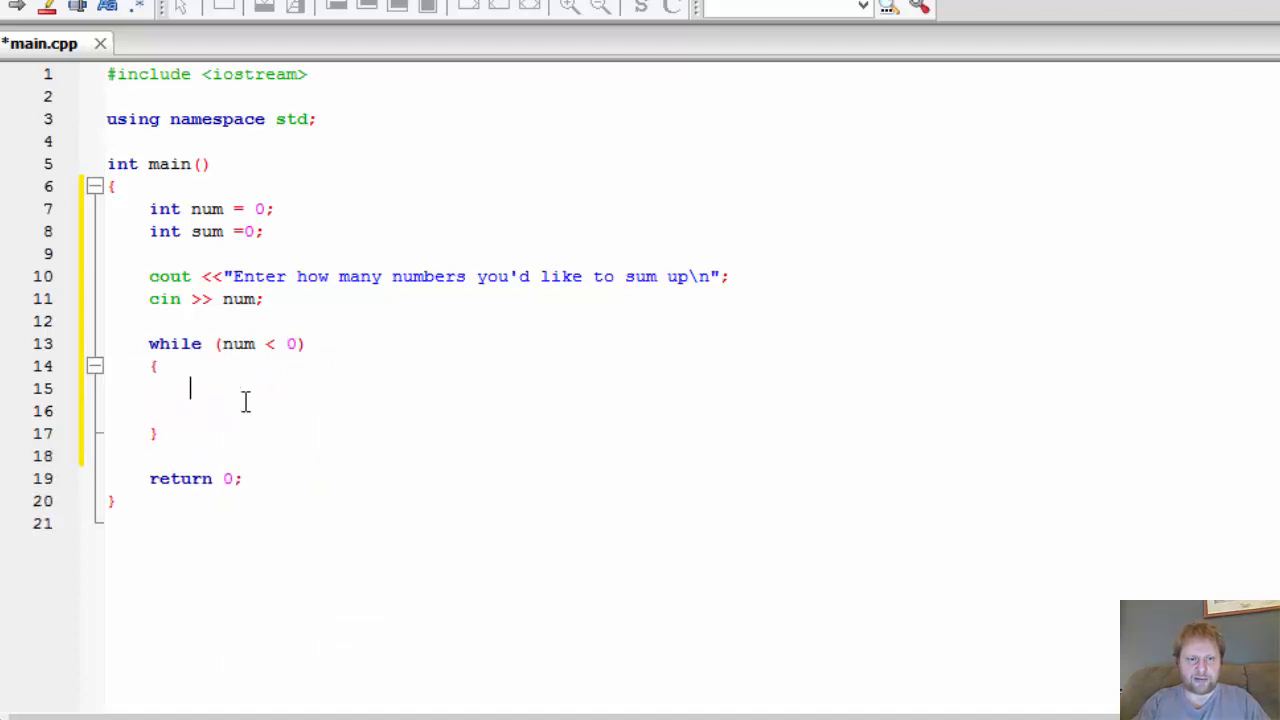
text(cout <<)
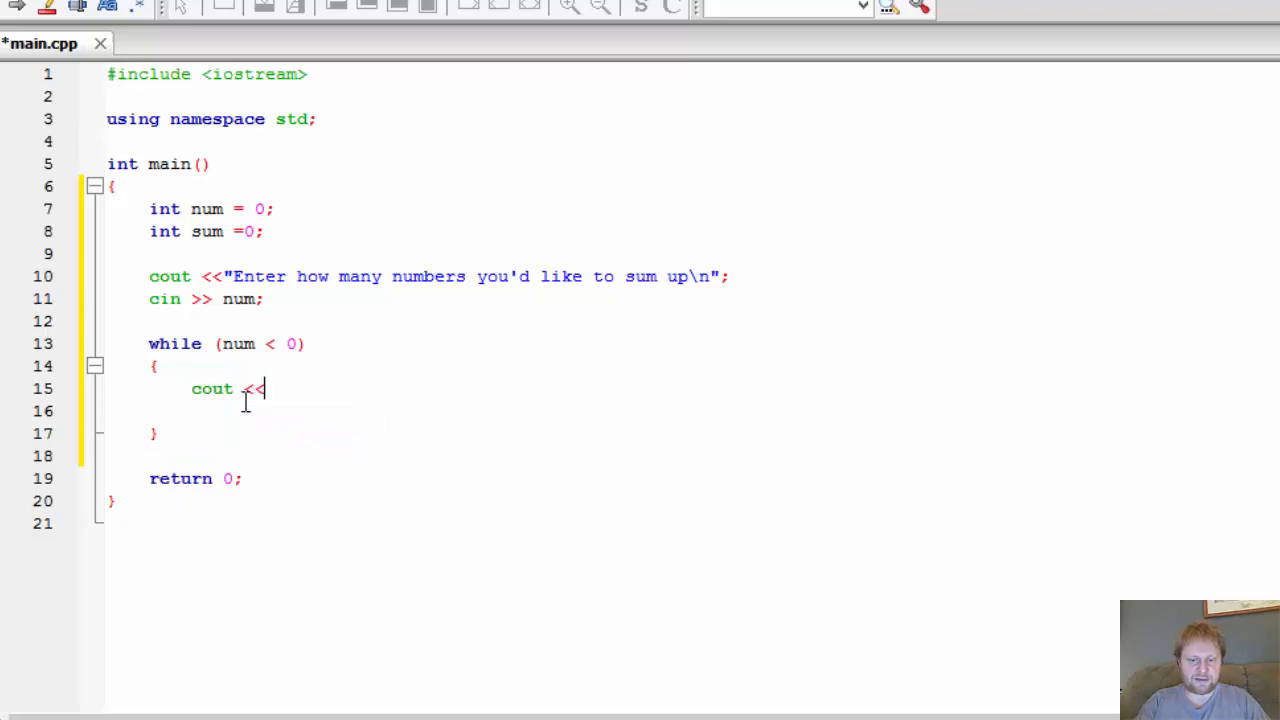
text("Please ent)
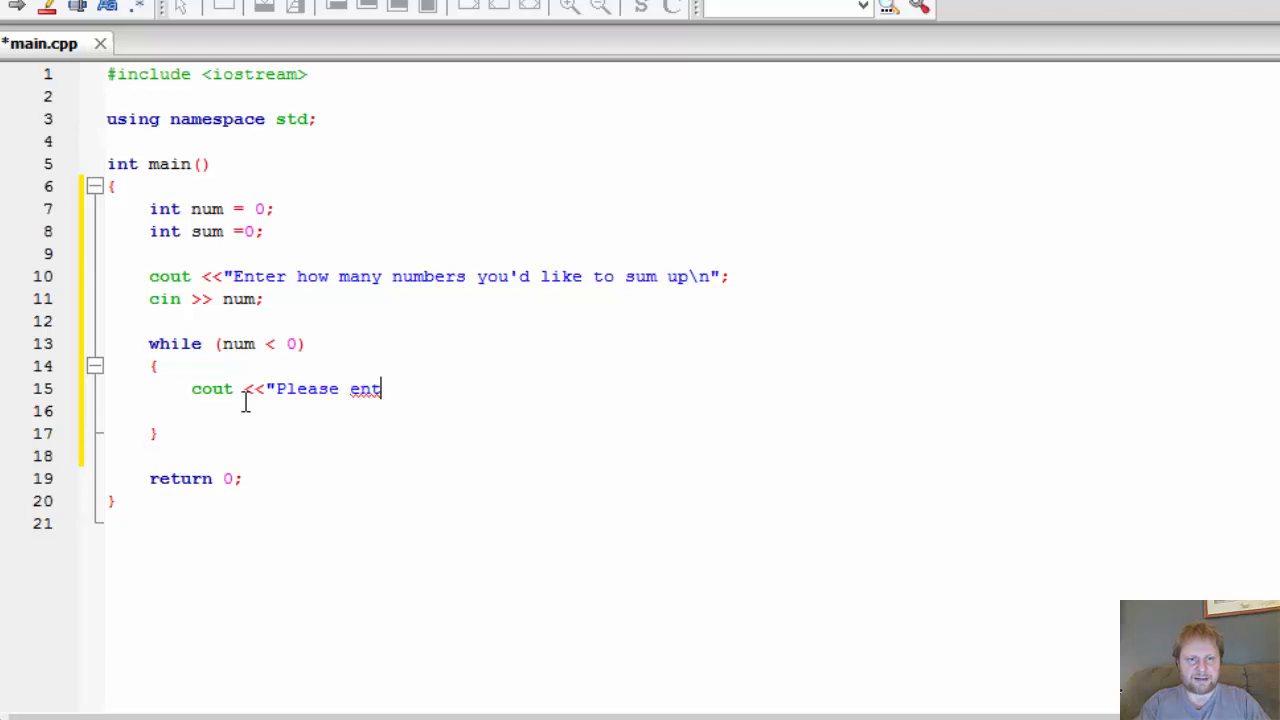
text(er positive integer 0)
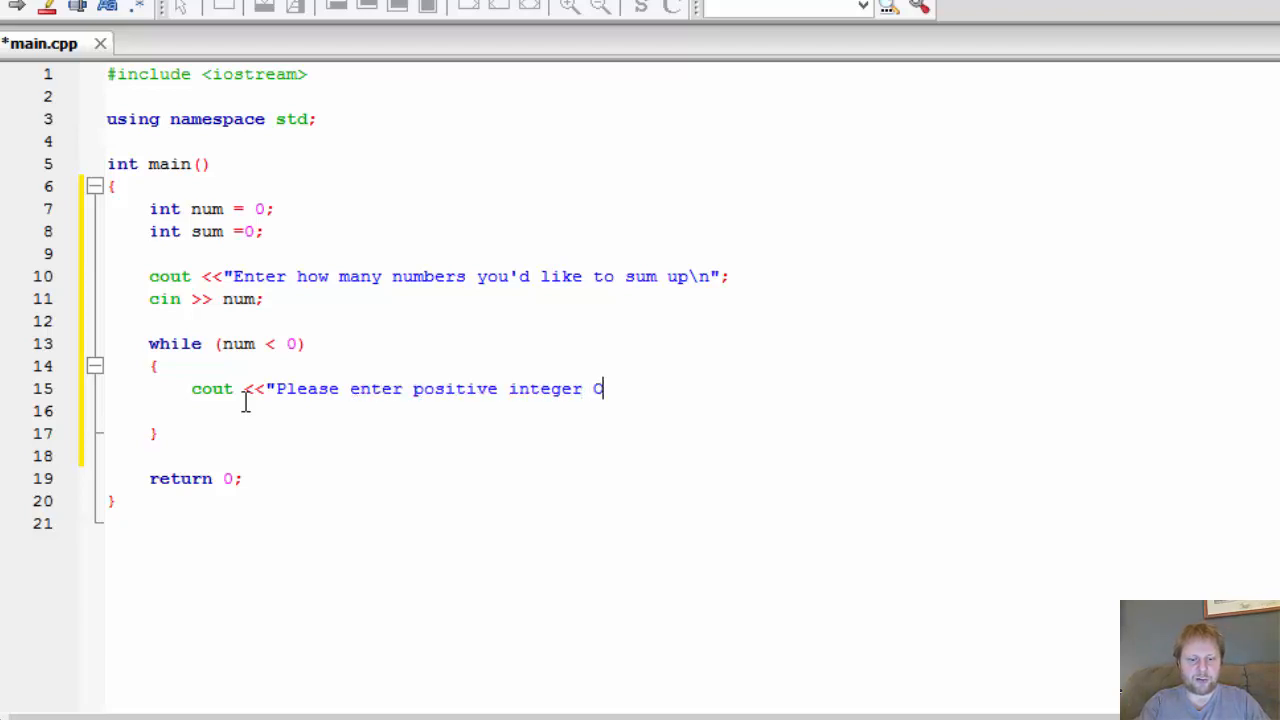
text(NLY)
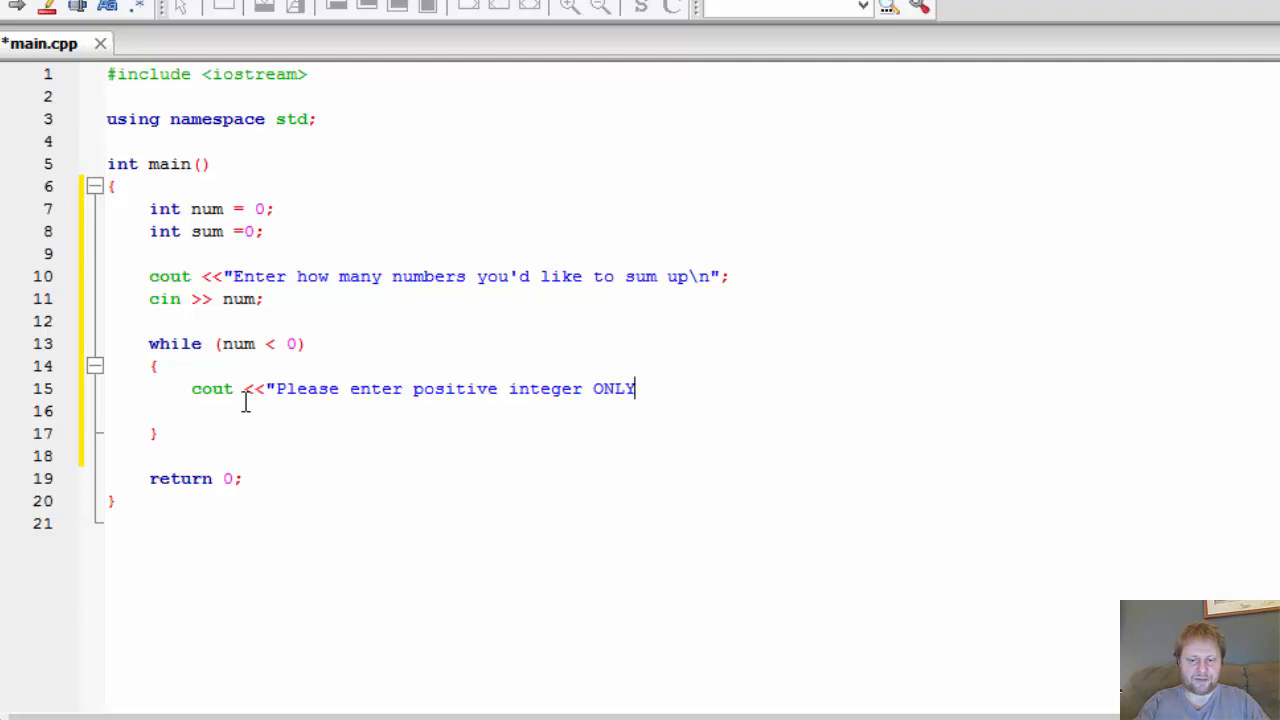
text(.)
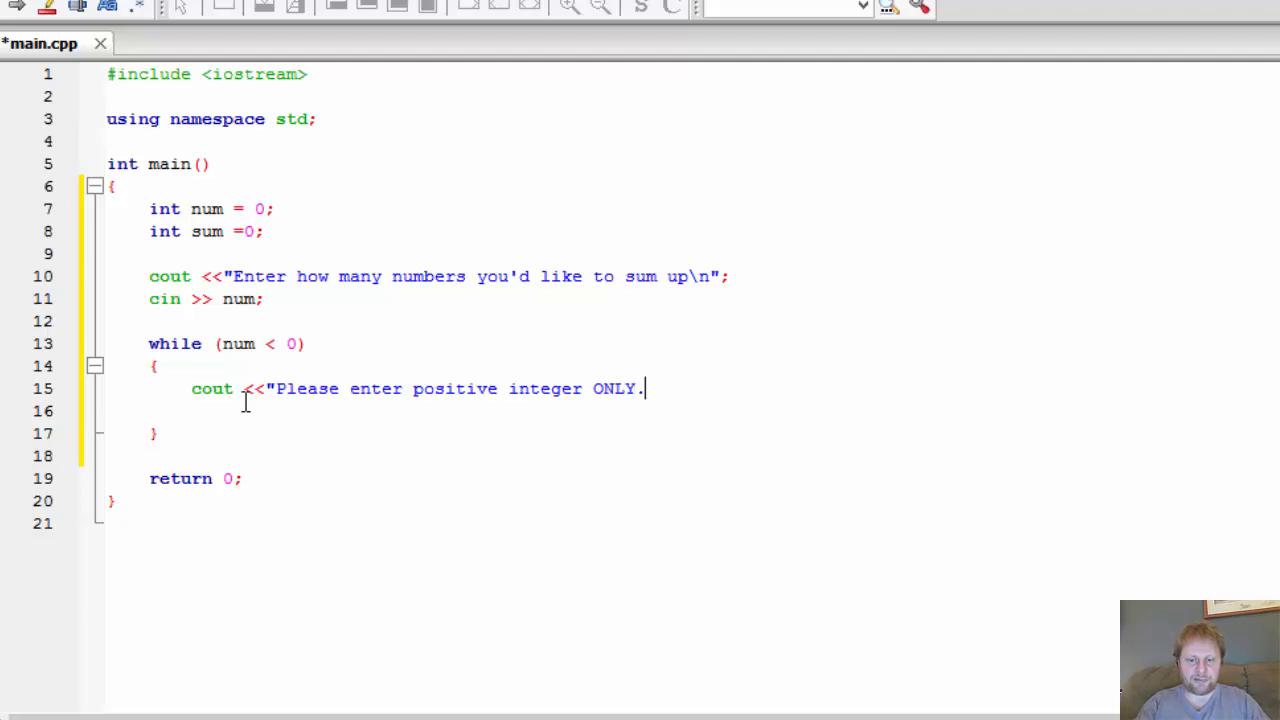
text(\n";)
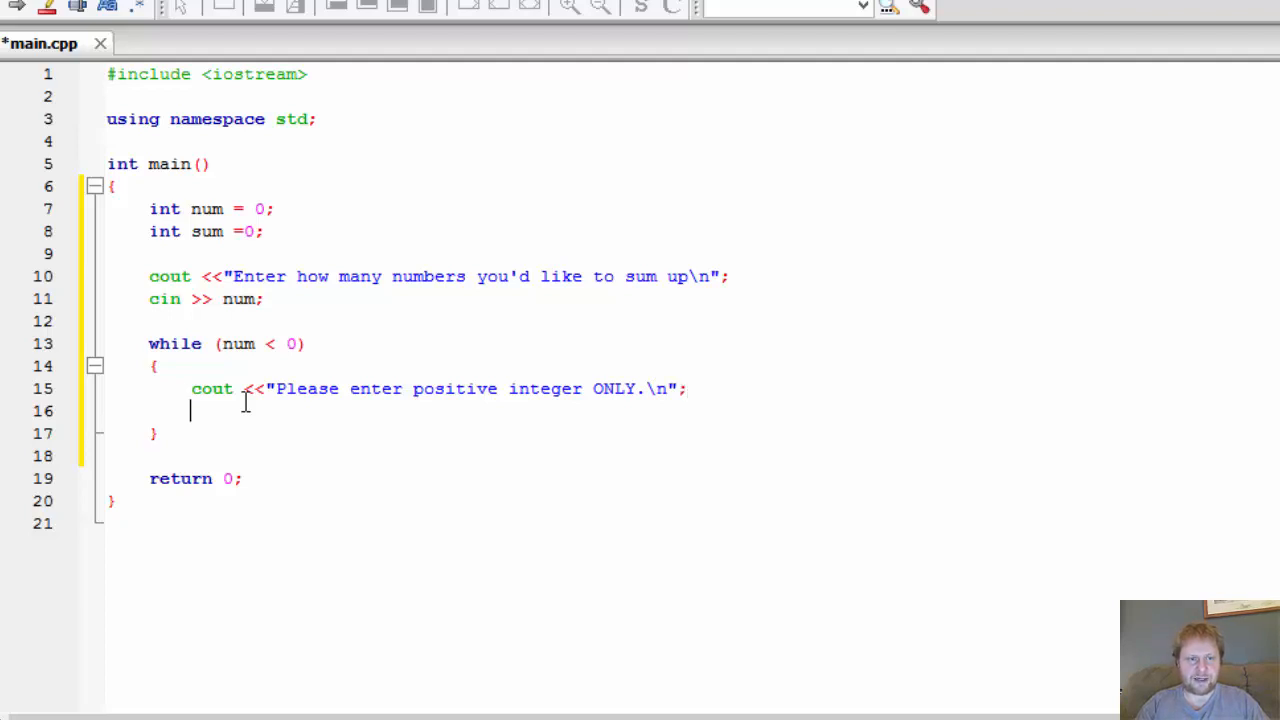
text(cin >>)
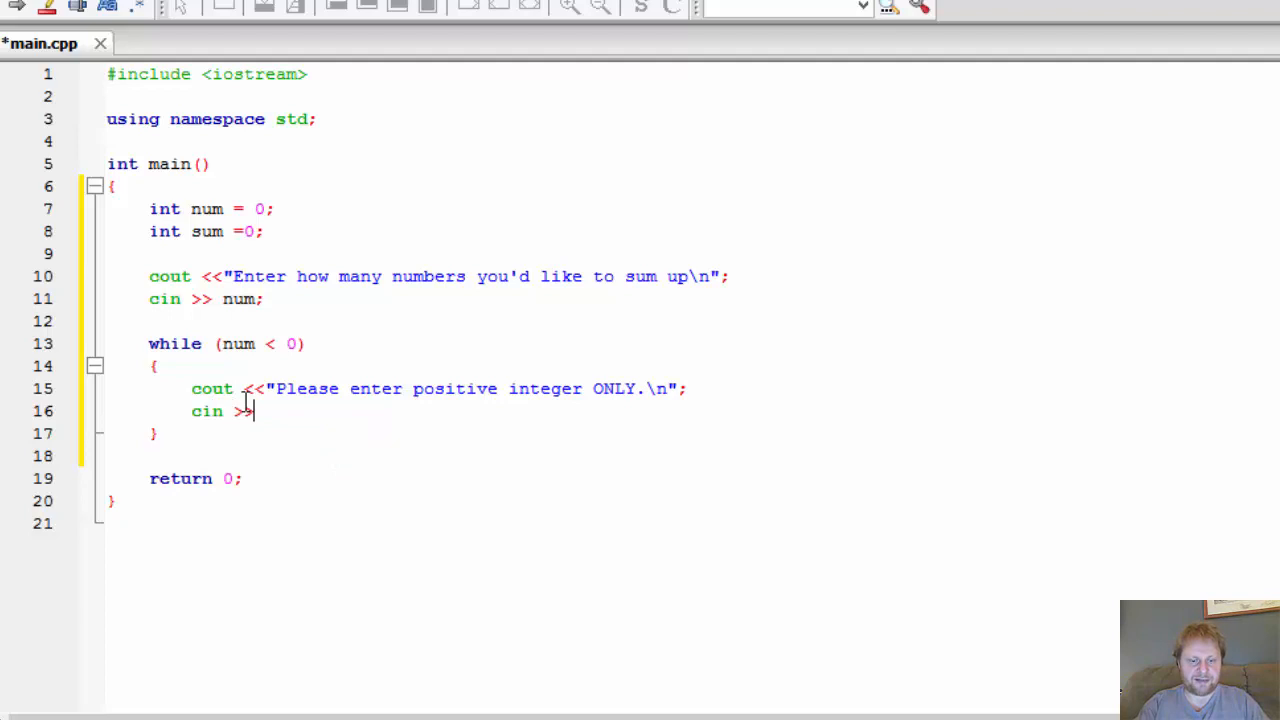
text(num;)
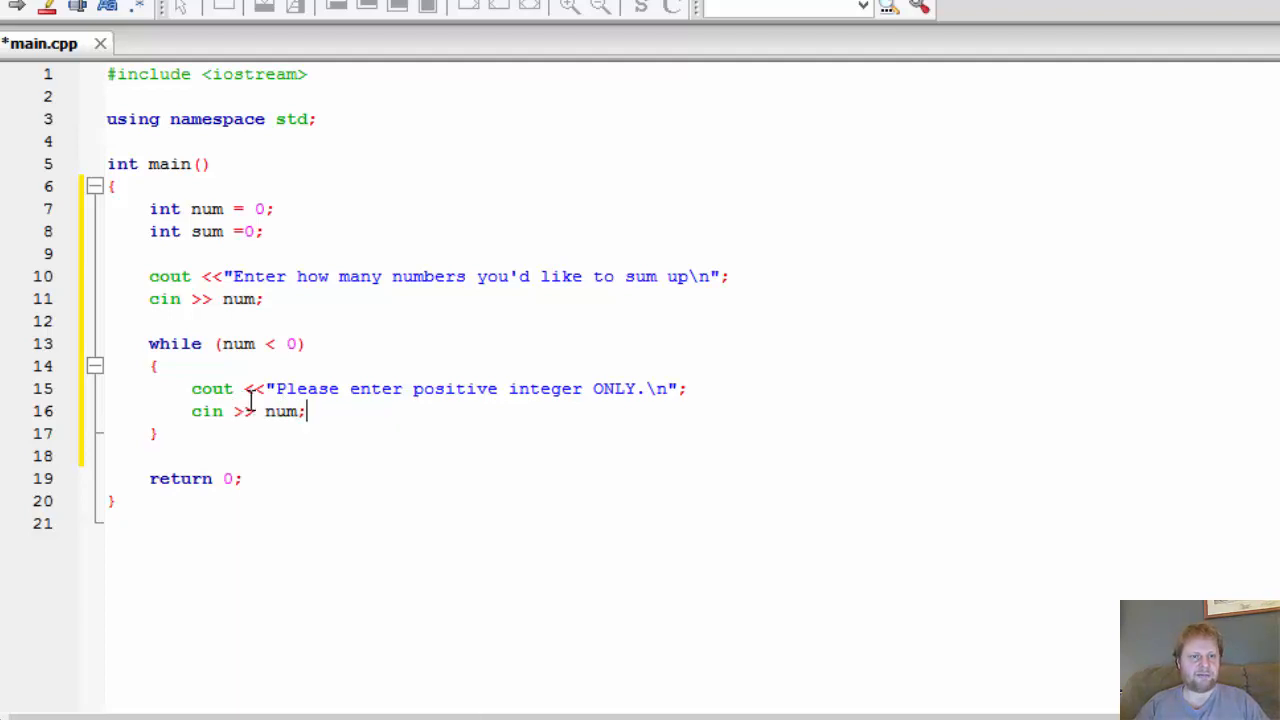
double_click(240, 298)
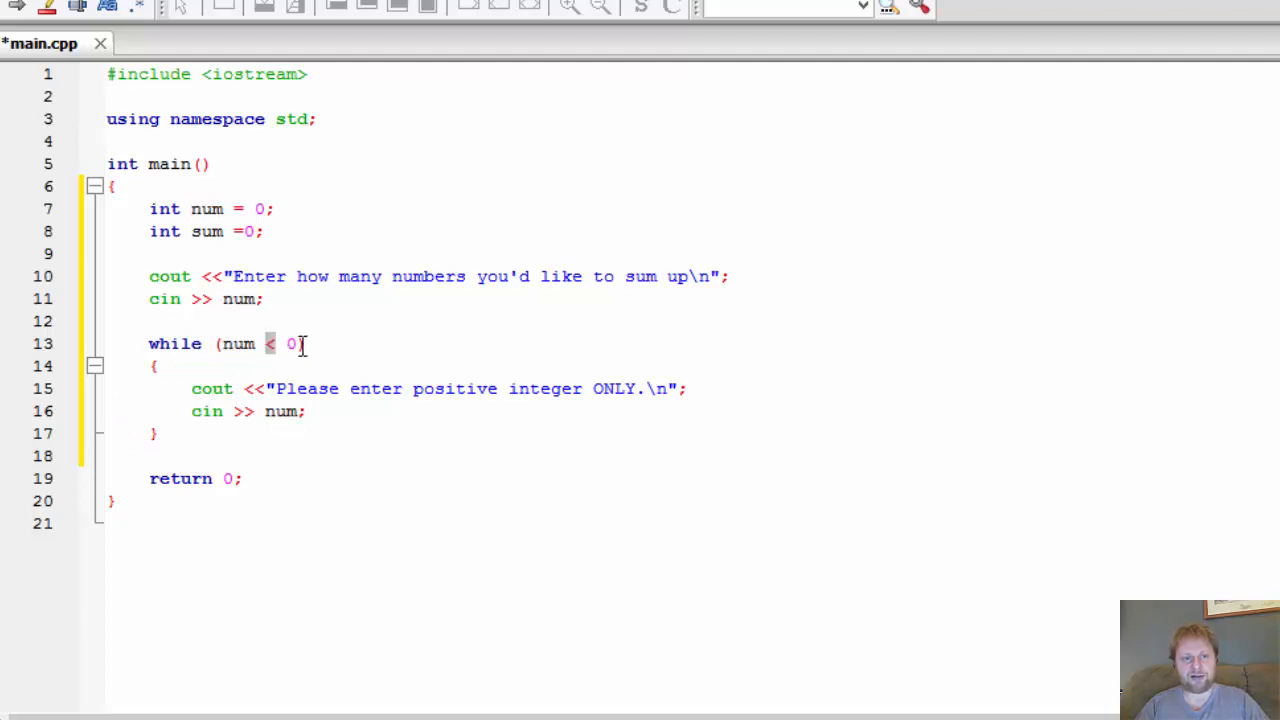
mouse_move(300, 388)
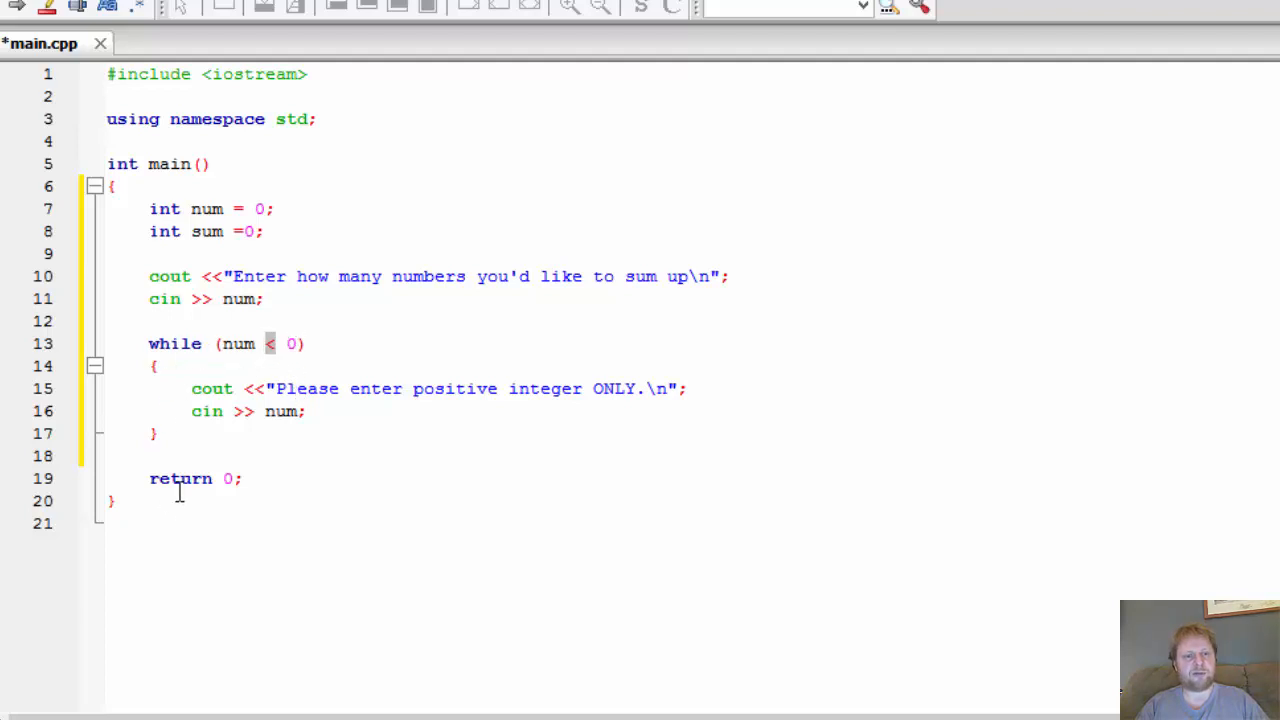
Step: Insert an empty line after the while loop's closing brace, above return 0;
click(180, 444)
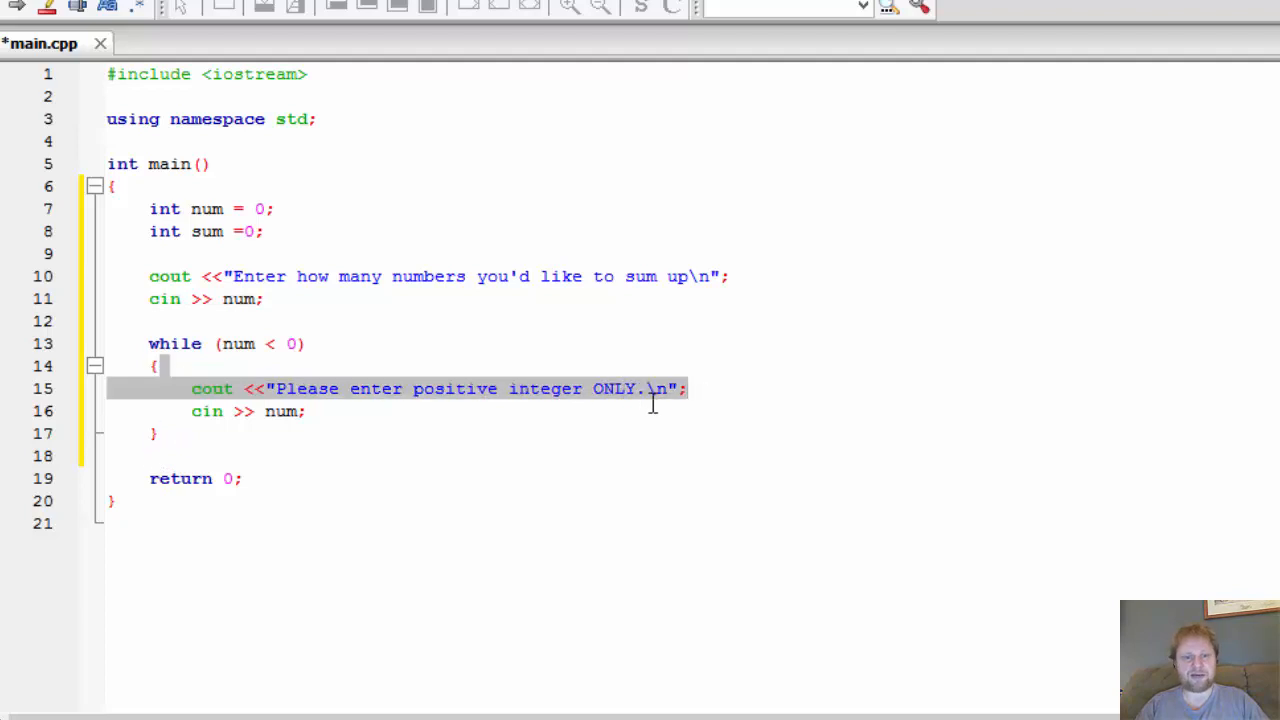
click(250, 412)
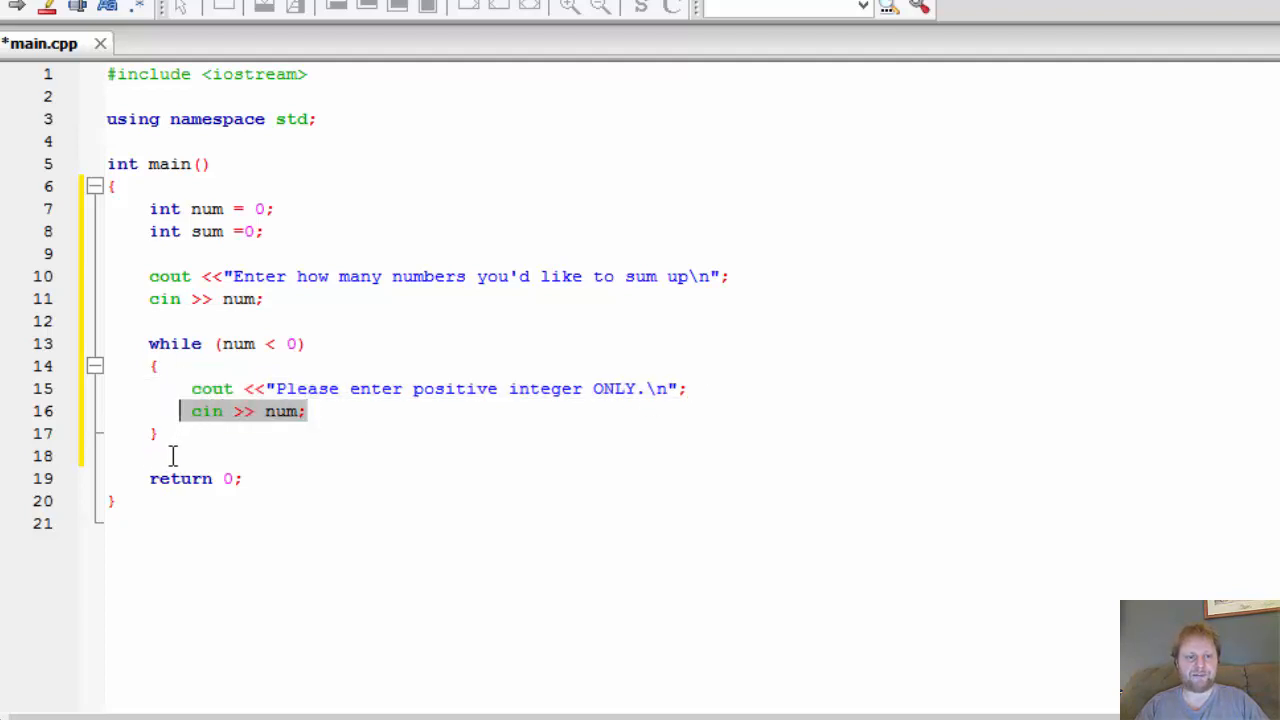
key(Return)
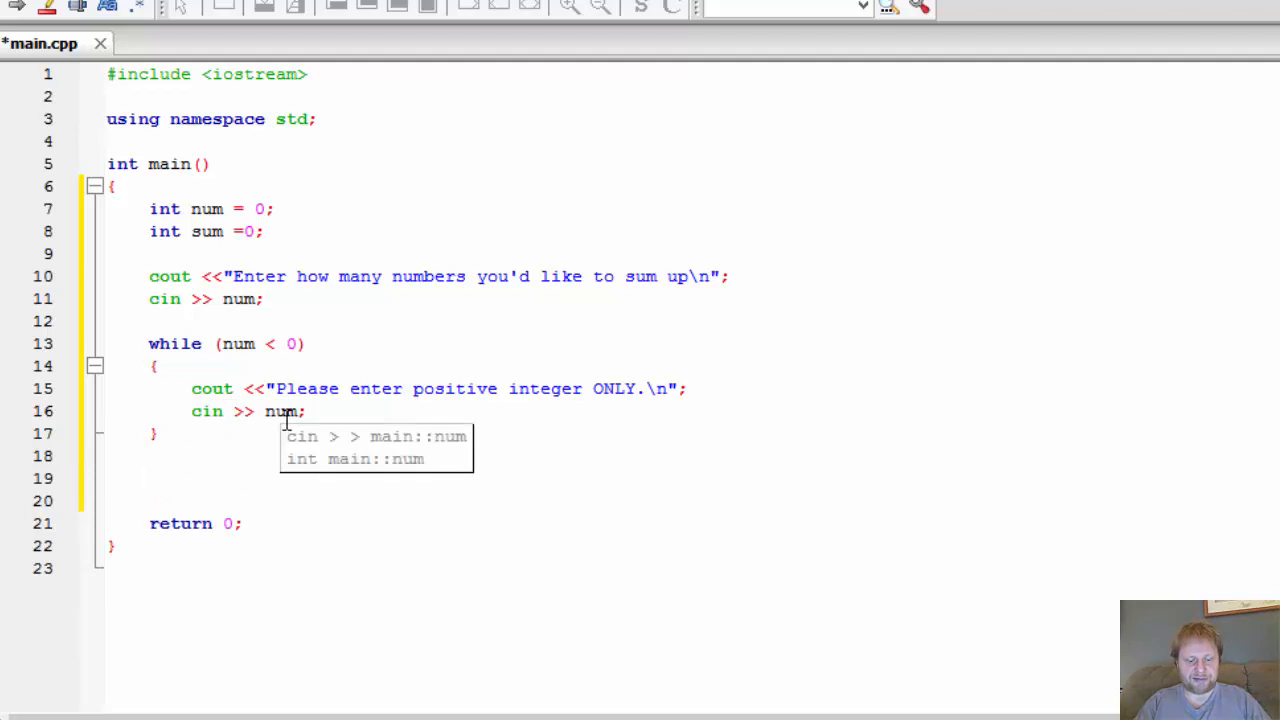
Step: Write the loop header for (int i = 1; i <= num; i++)
text(for ())
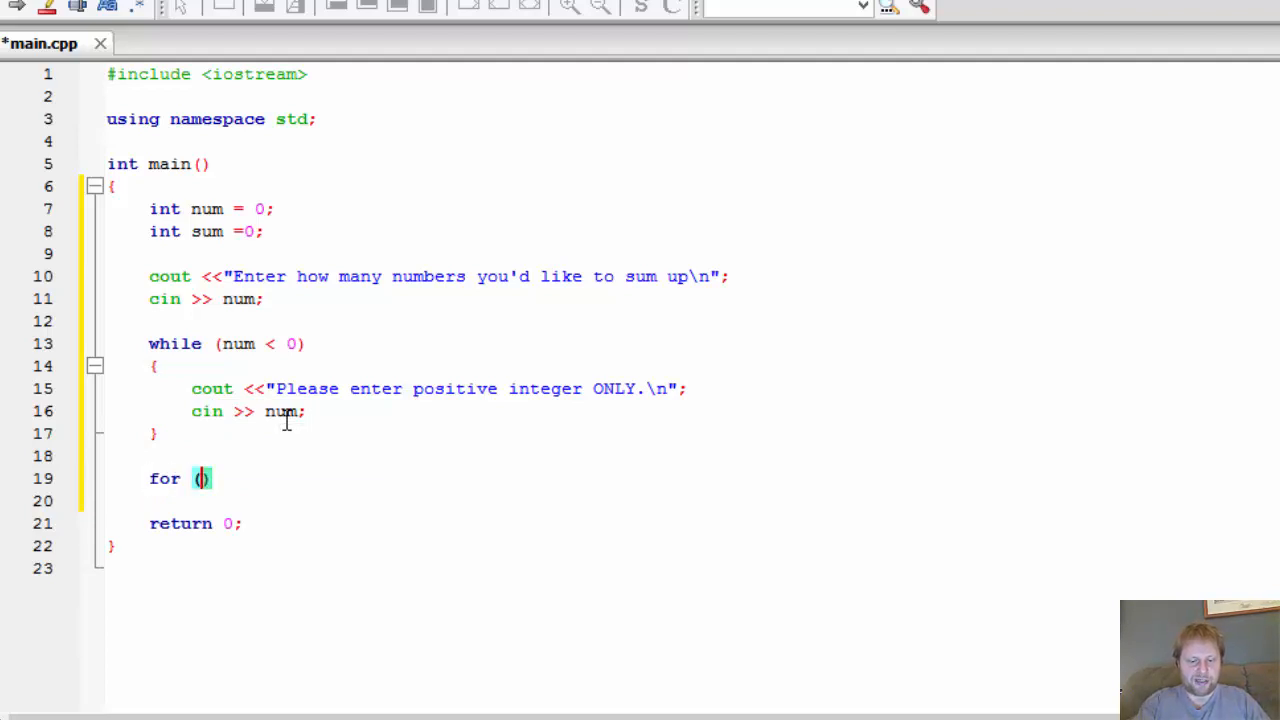
text(int)
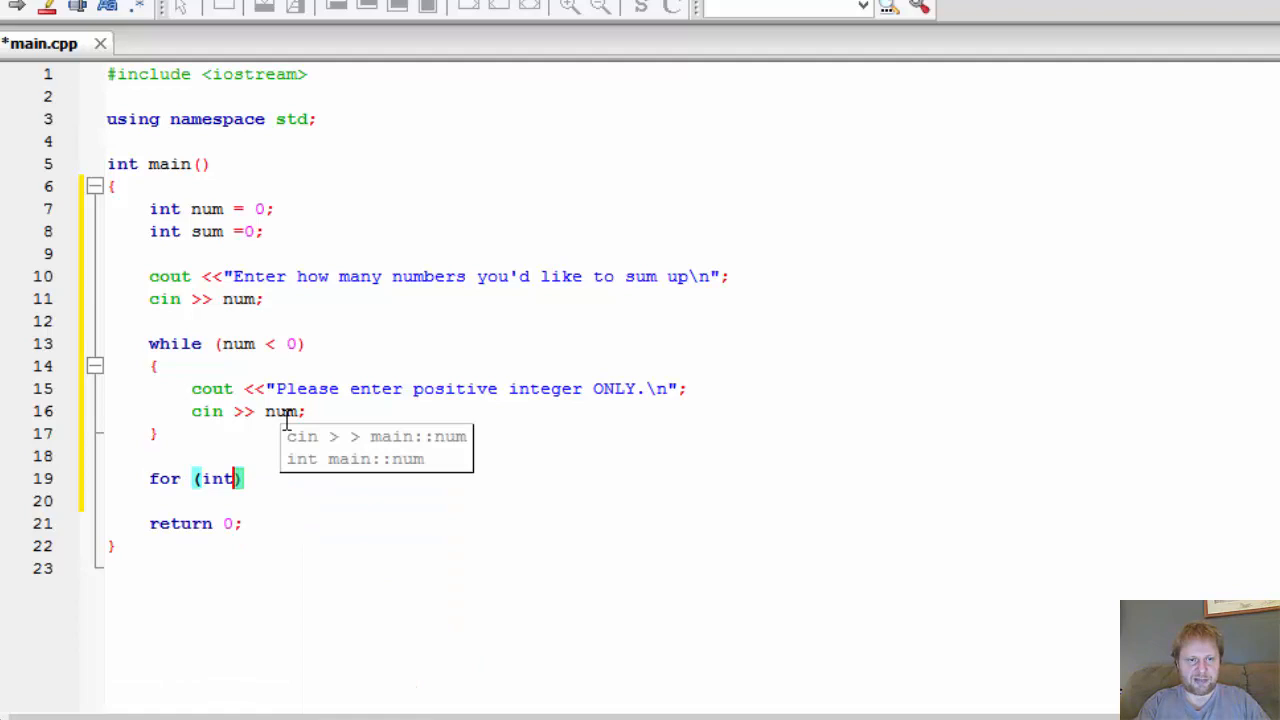
text(i)
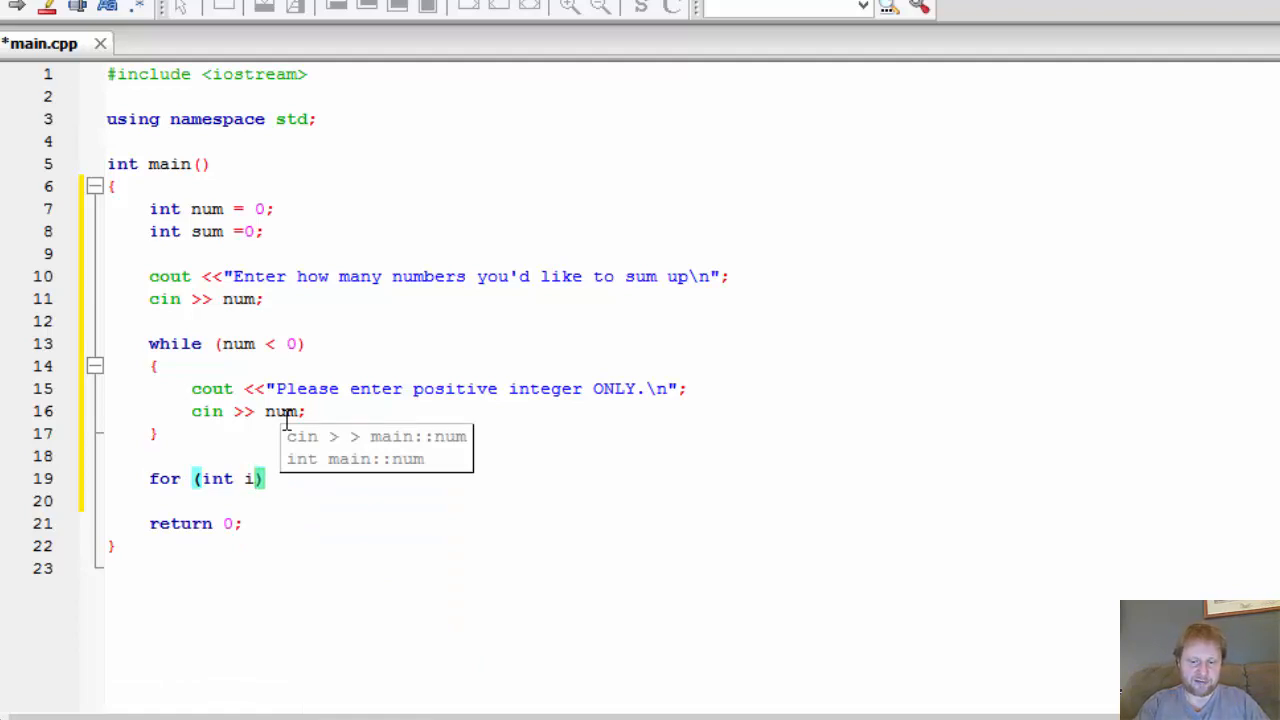
text(= 1)
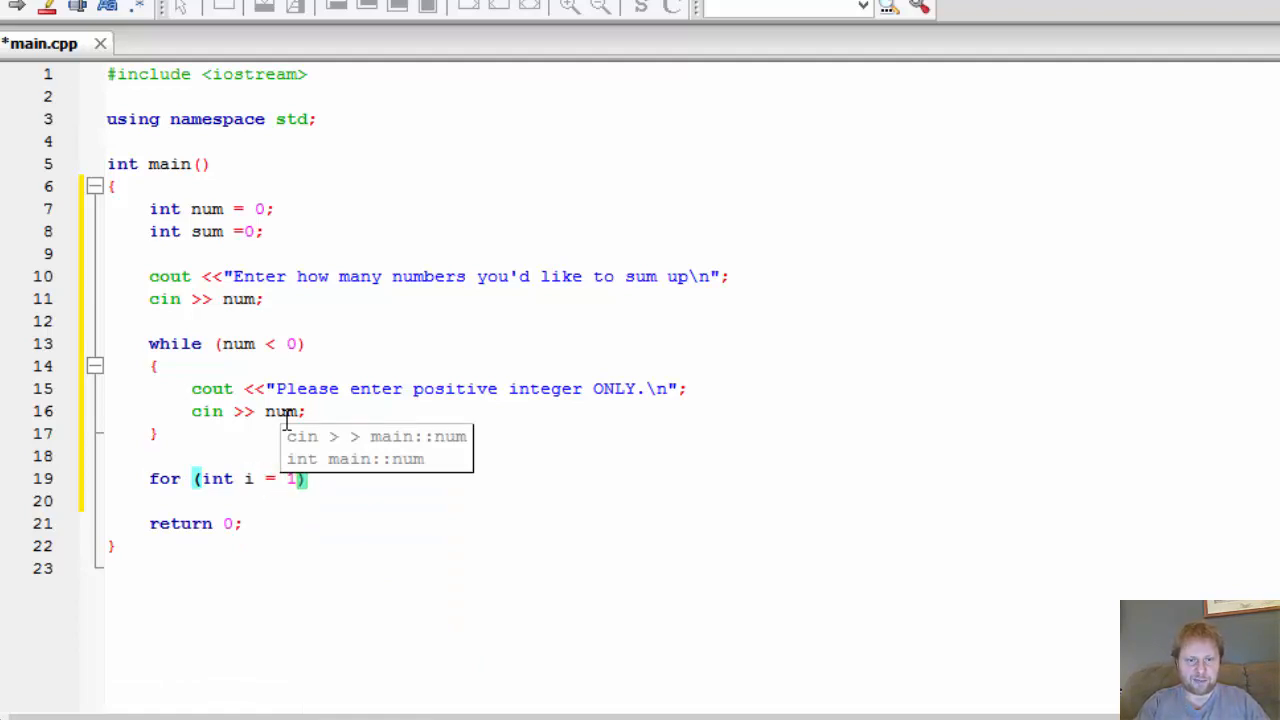
text(; i)
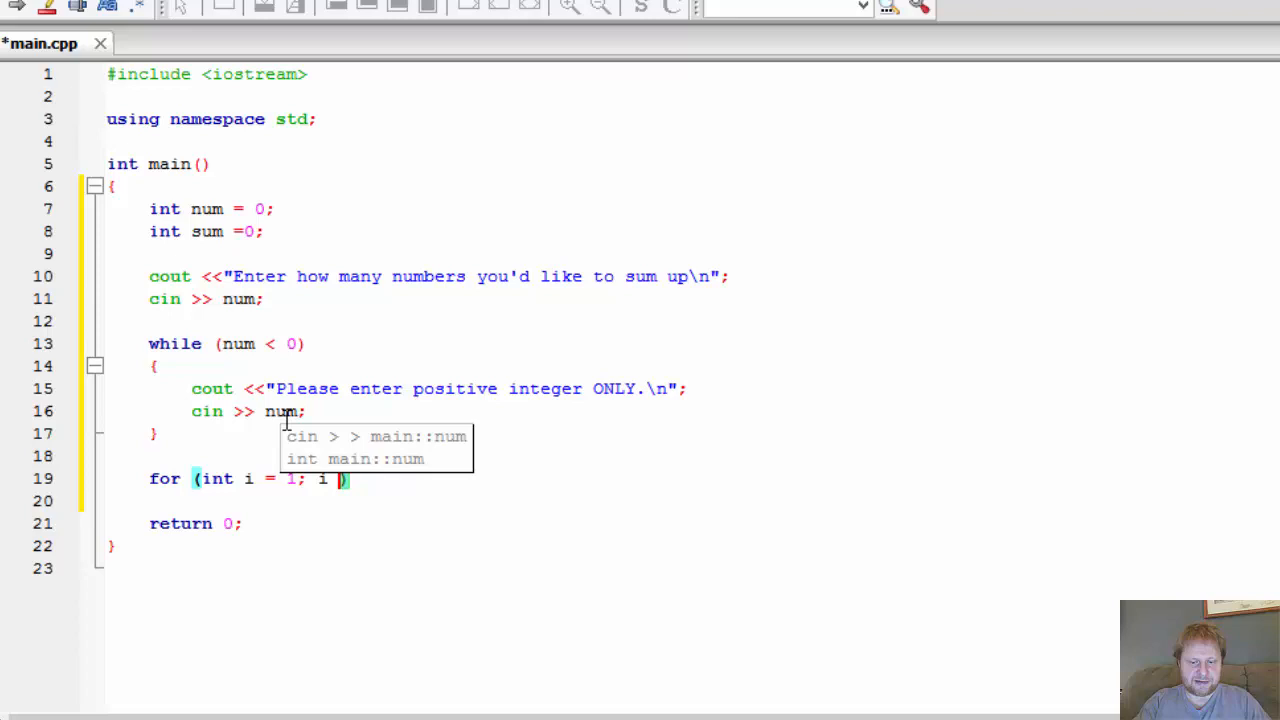
text(<=)
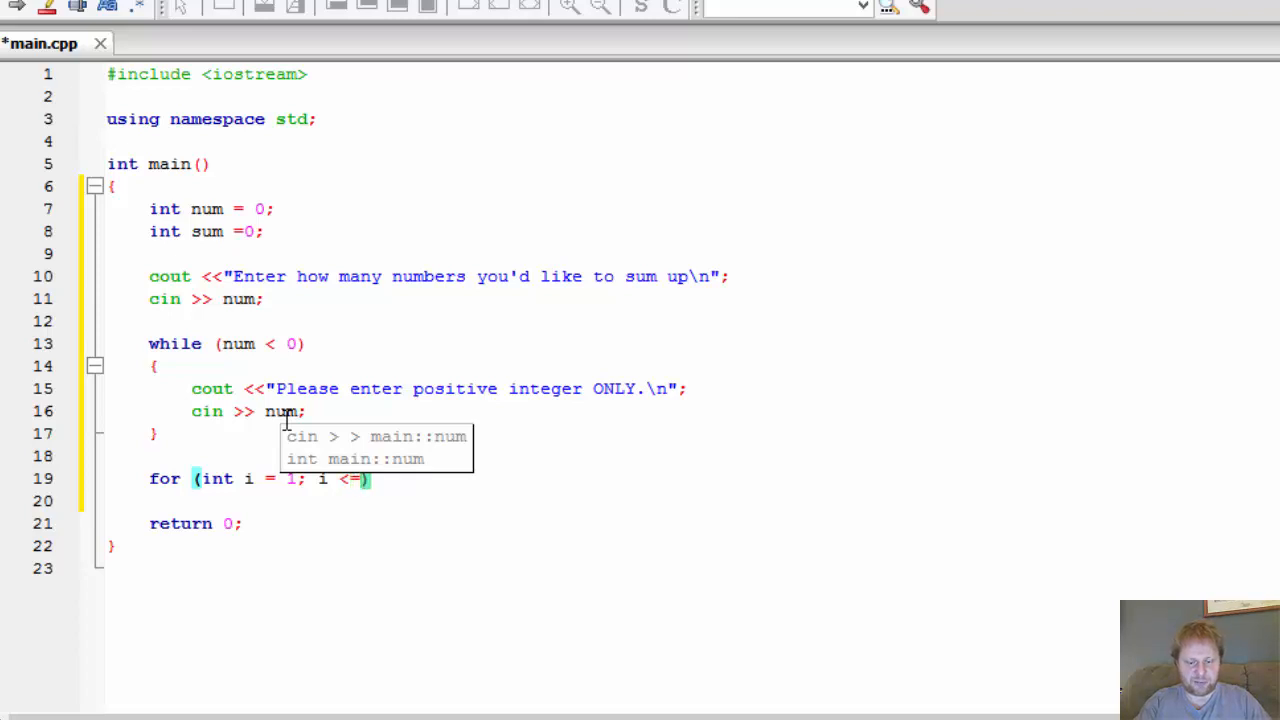
text(nu)
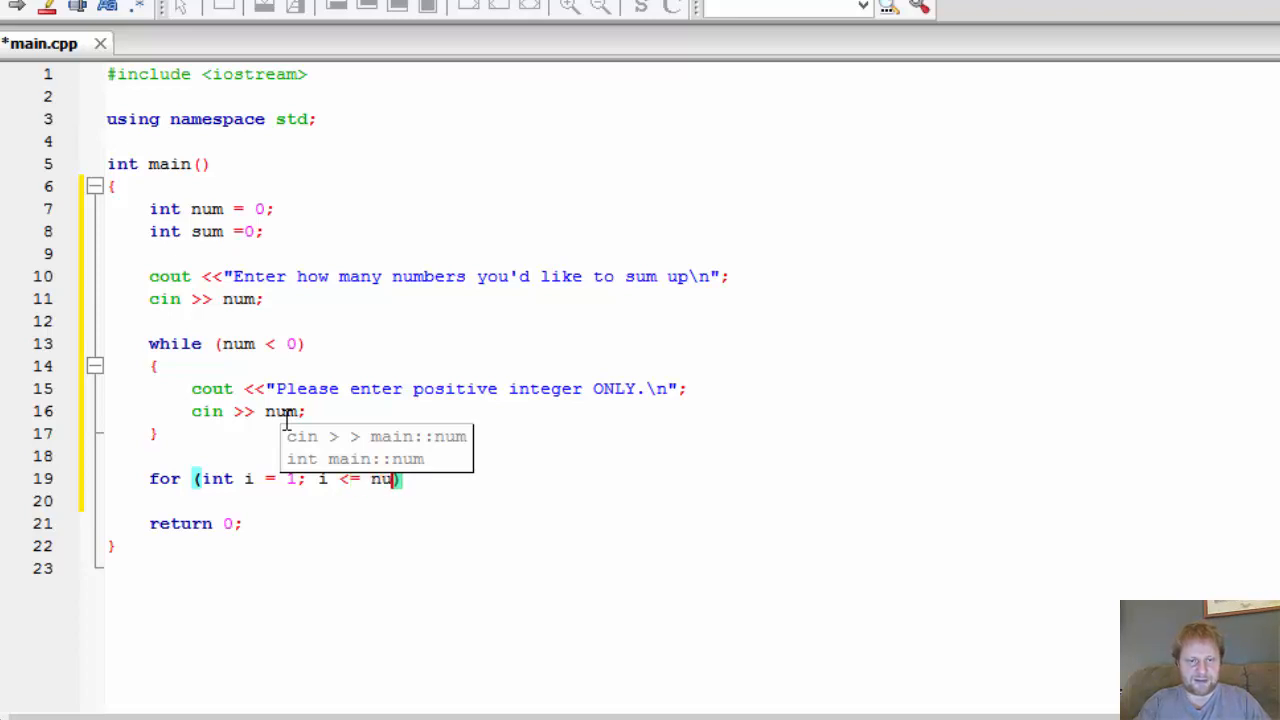
text(m;)
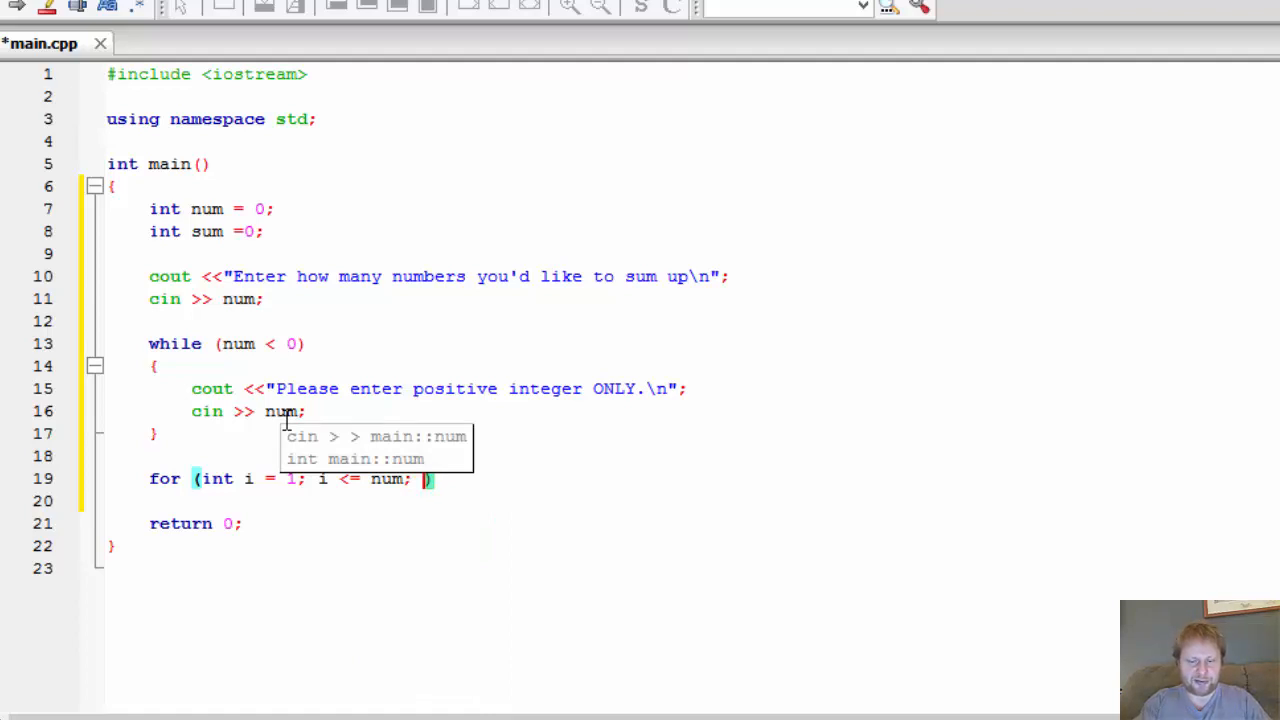
text(i++)
click(612, 500)
text({)
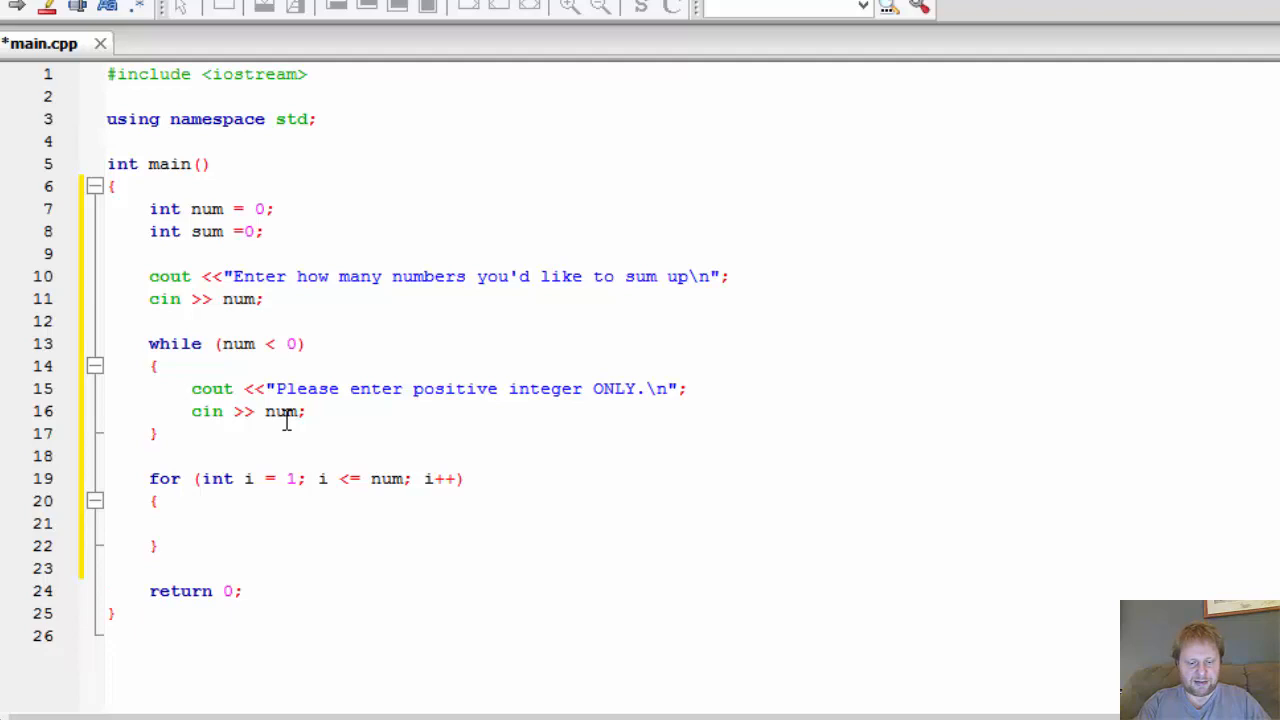
Step: Add sum += i in the loop body, pointing out the sum declaration and counter i
text(sum)
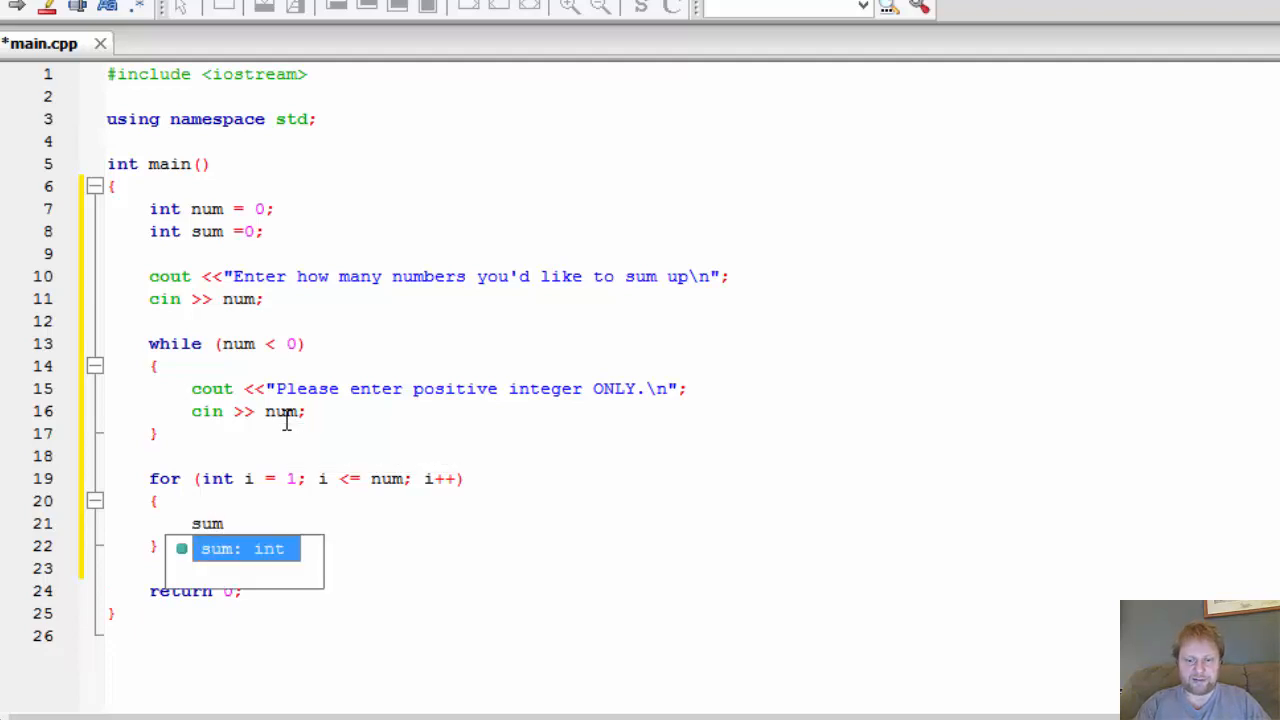
text(+)
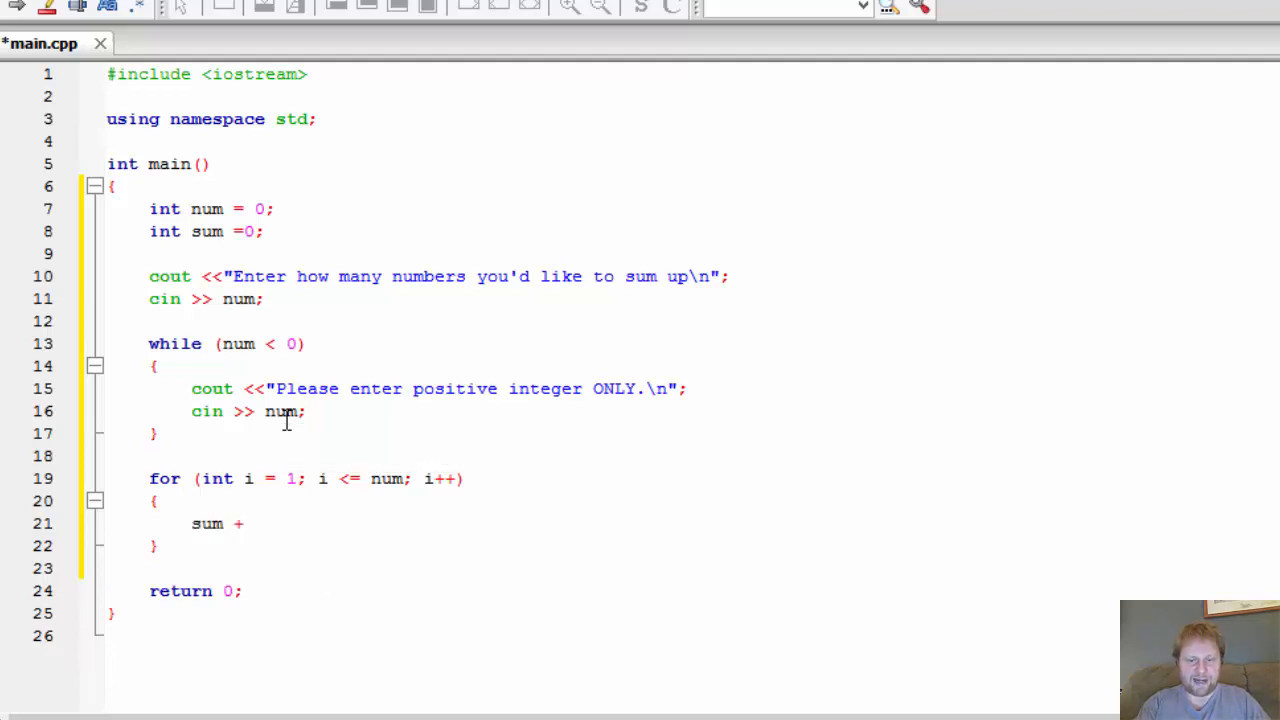
text(=i;)
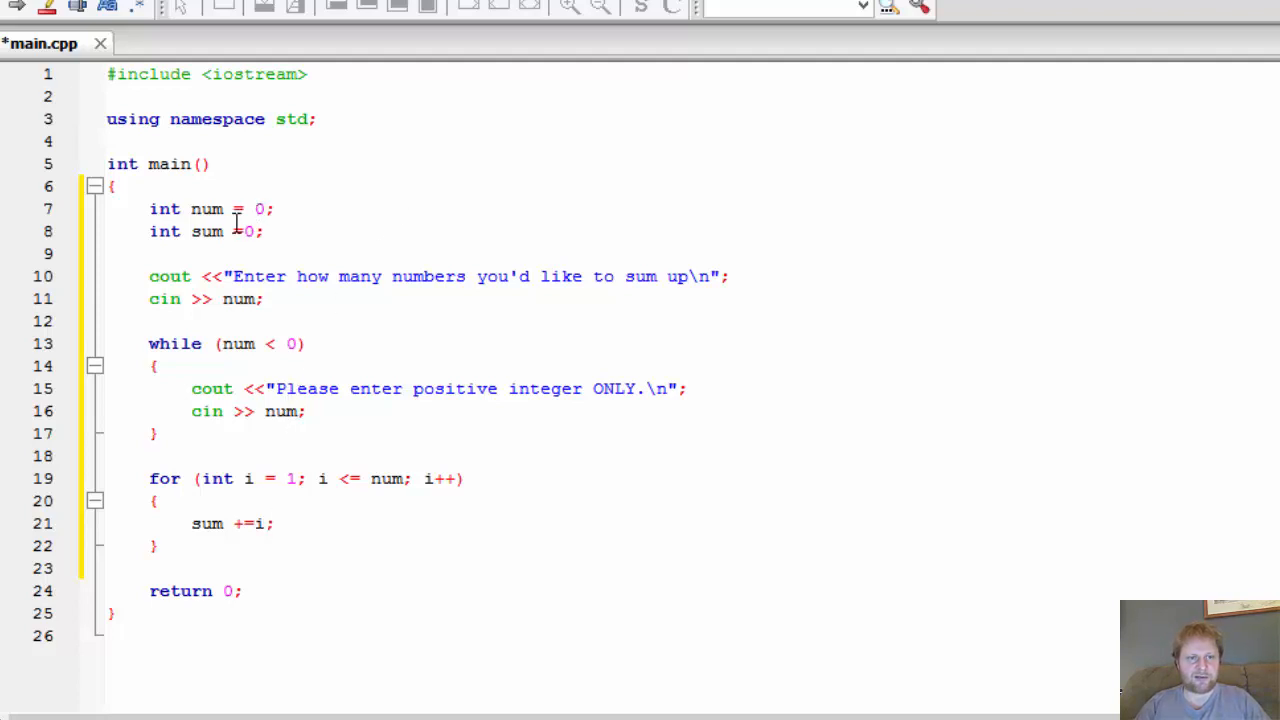
double_click(206, 232)
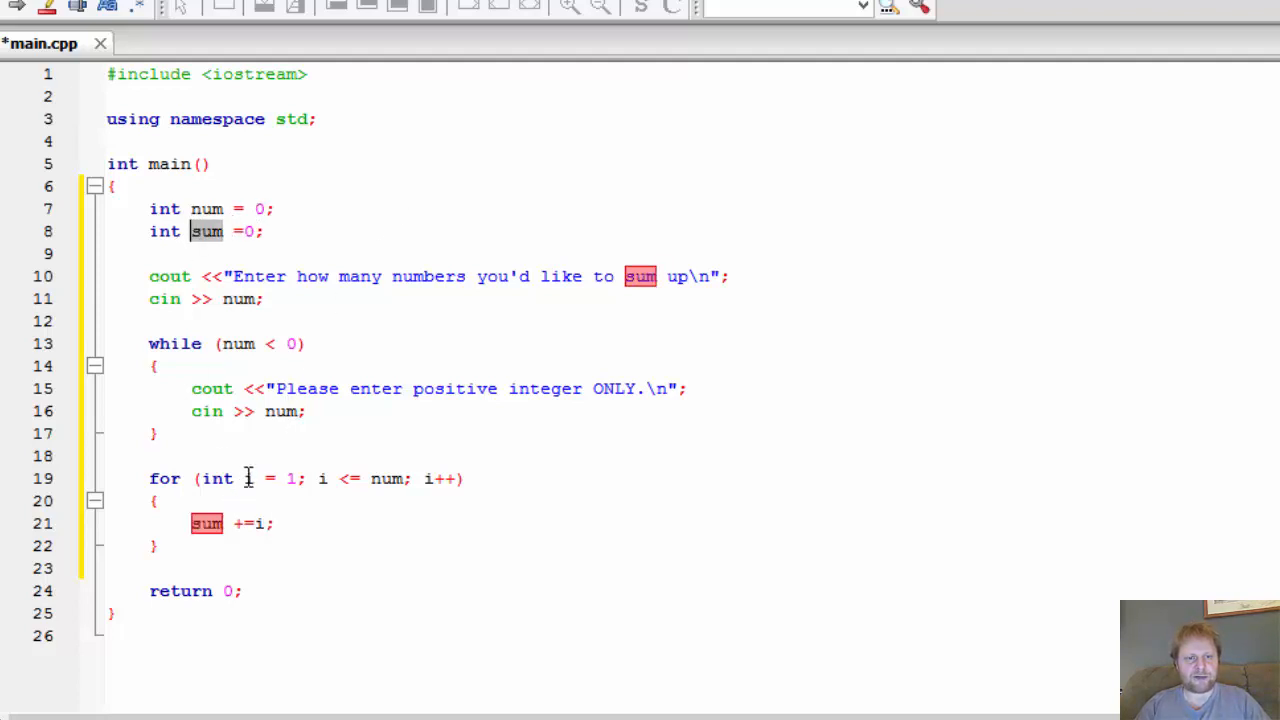
double_click(248, 478)
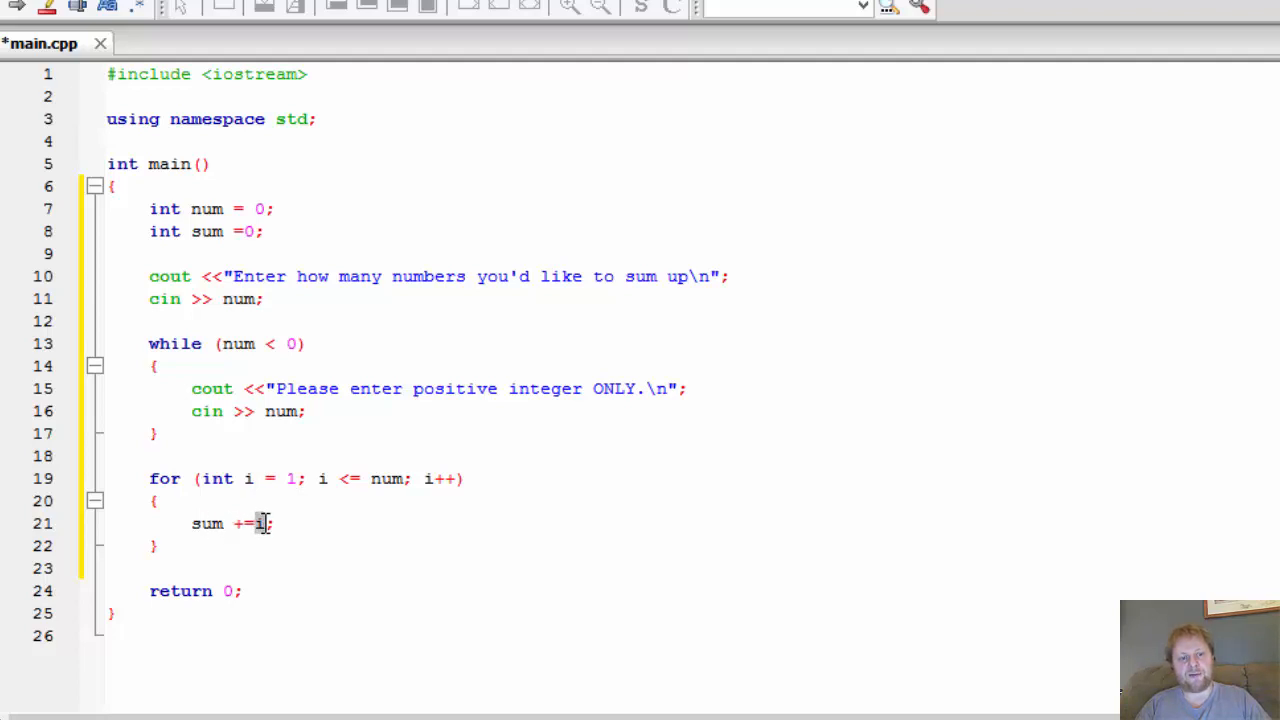
mouse_move(276, 568)
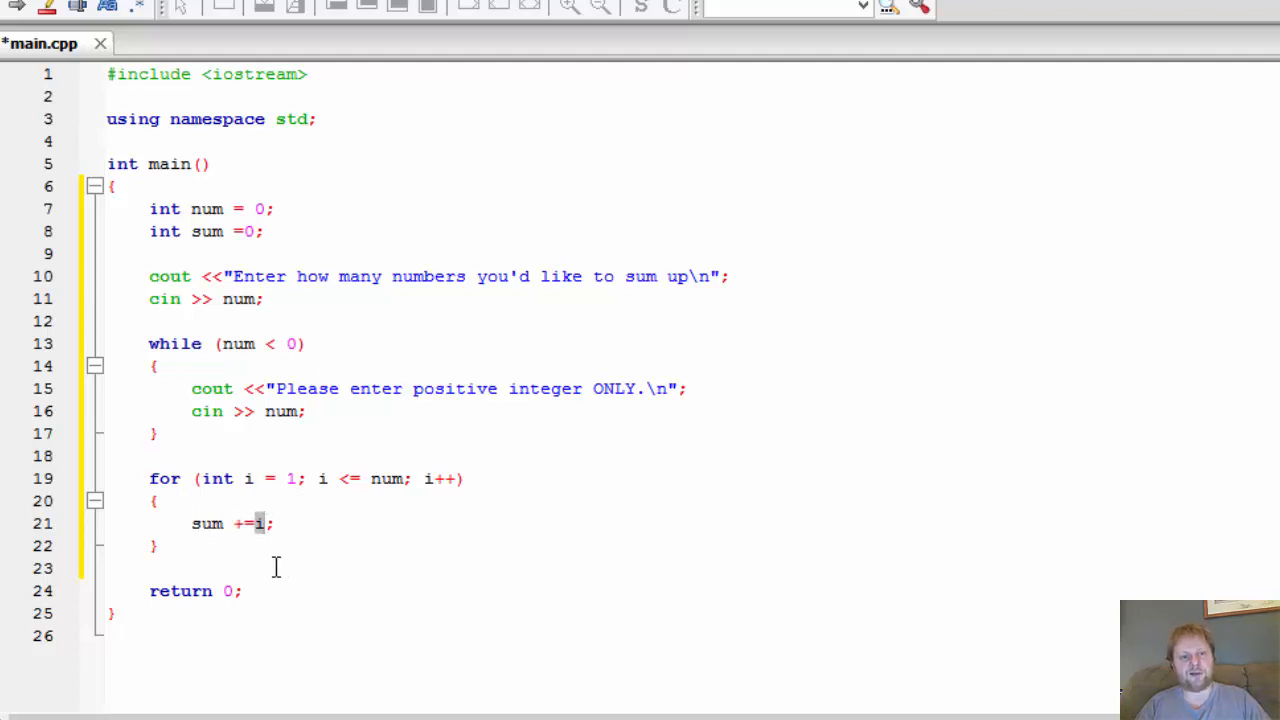
Step: Write cout << "Total sum is " << sum; after the loop, then build and run the program
key(Return)
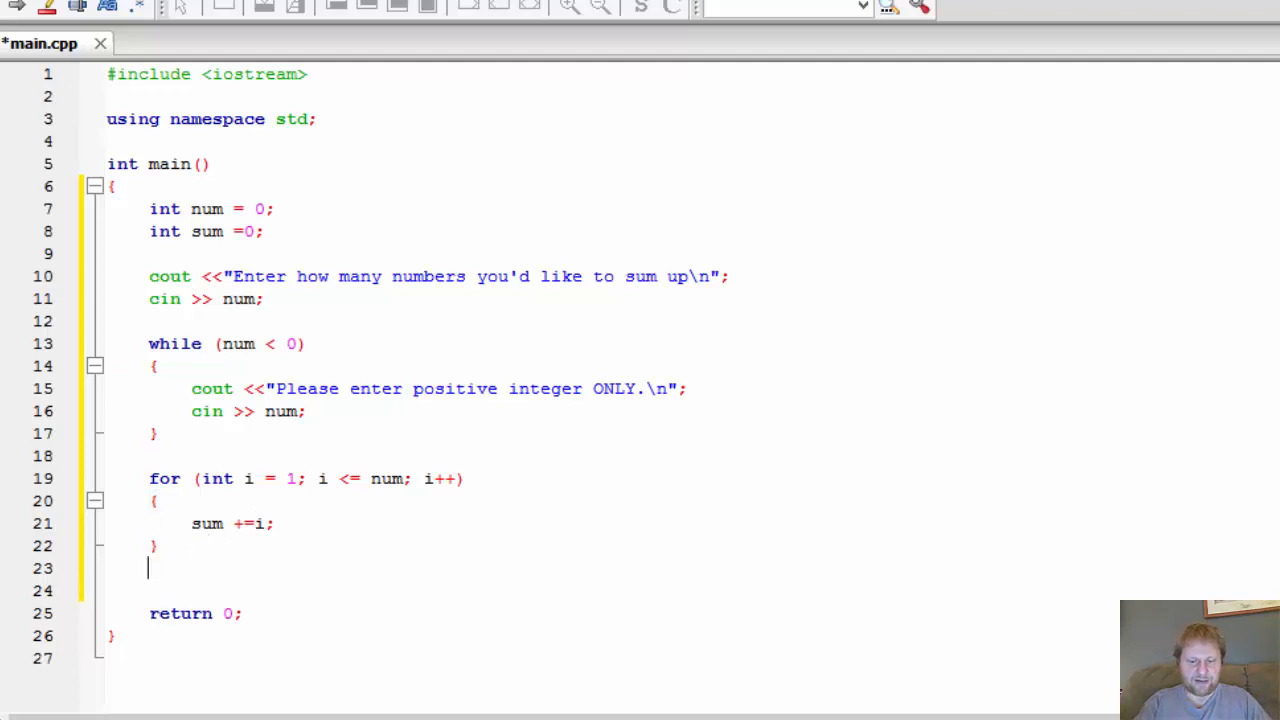
text(cout << ")
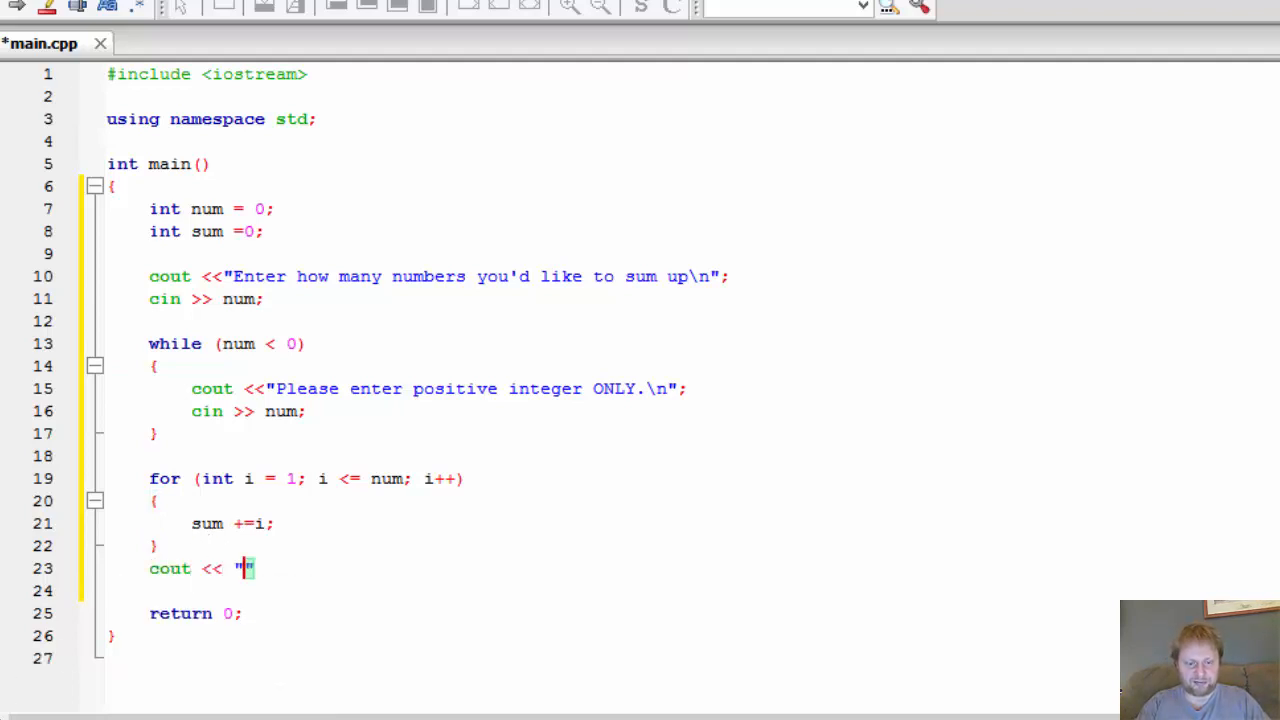
text(Tot)
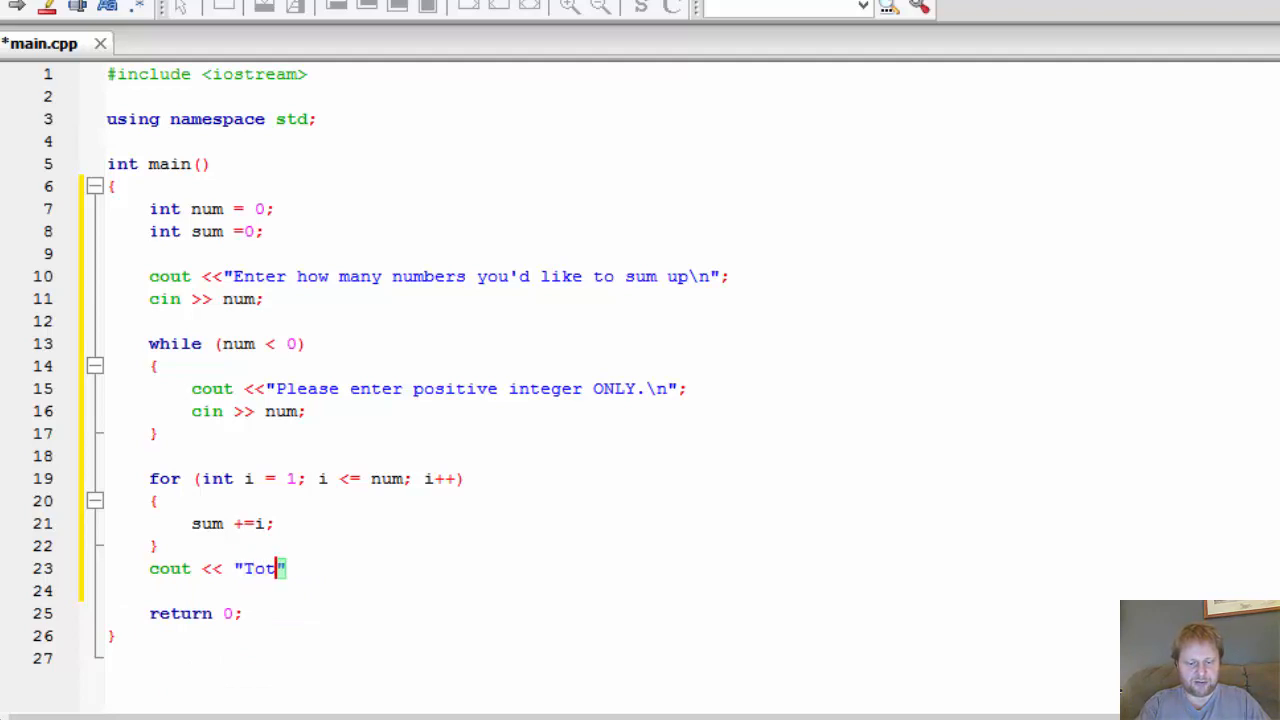
text(al sum is)
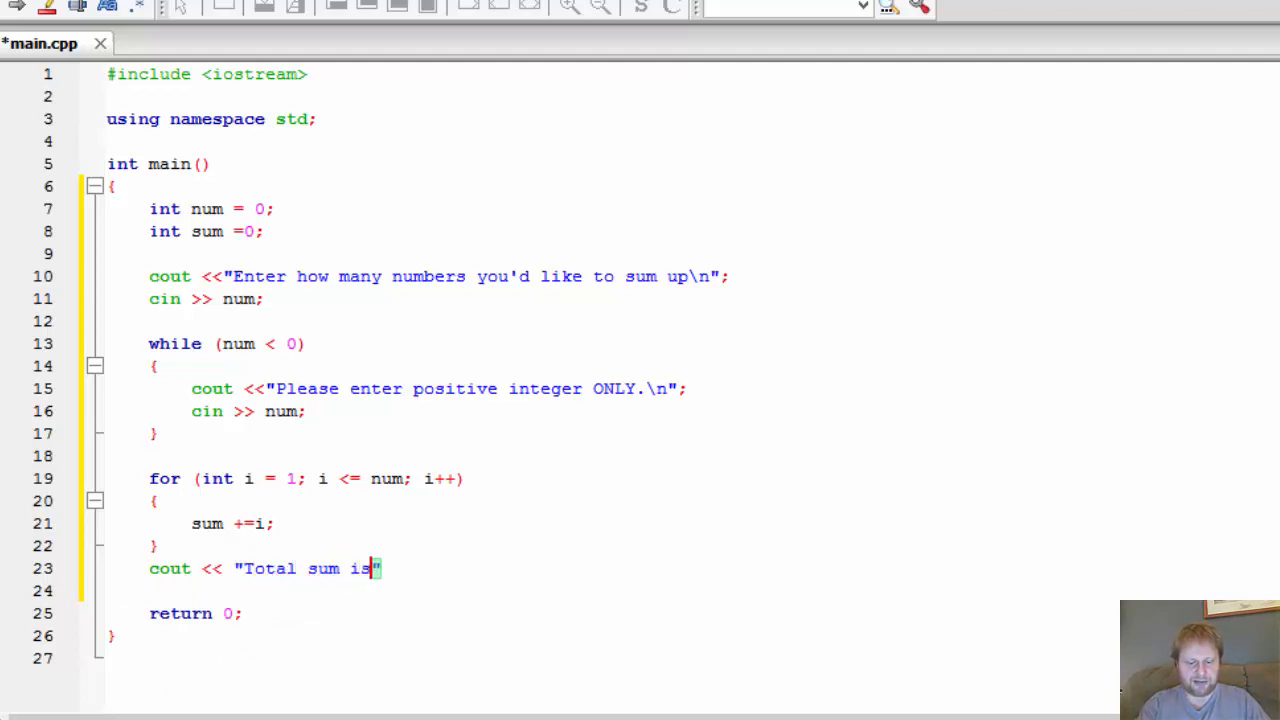
text(<)
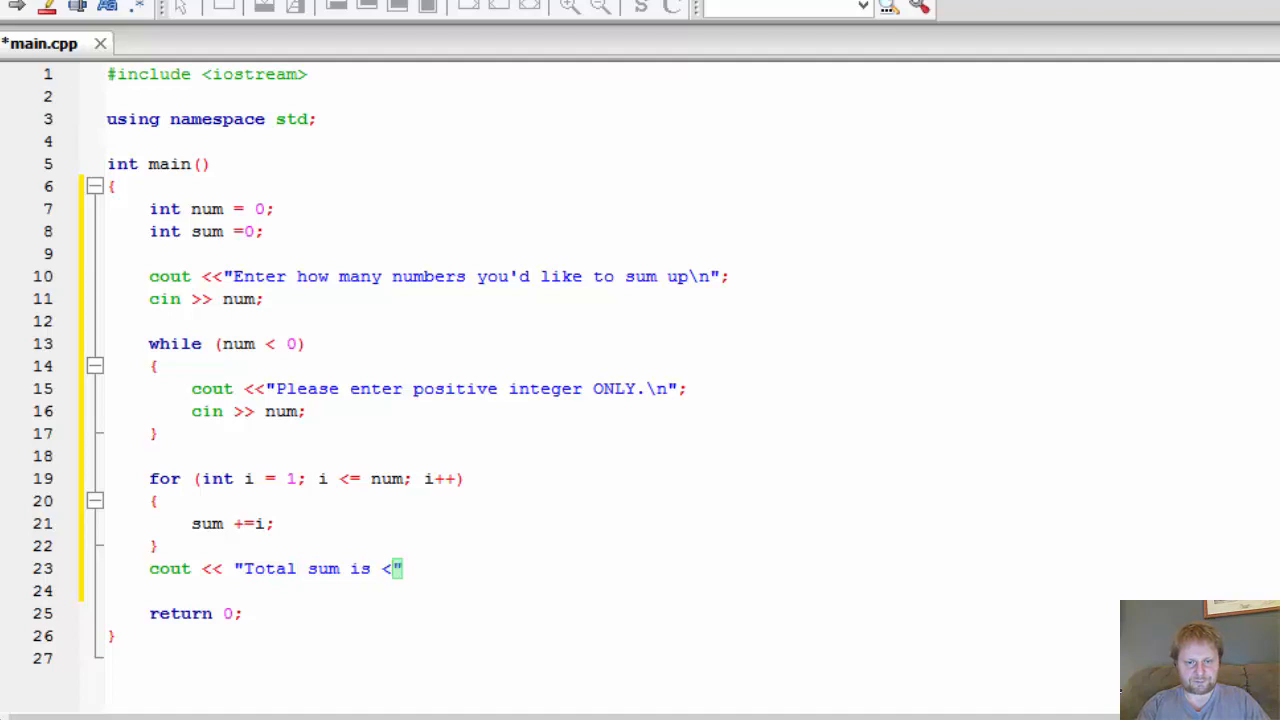
text(<)
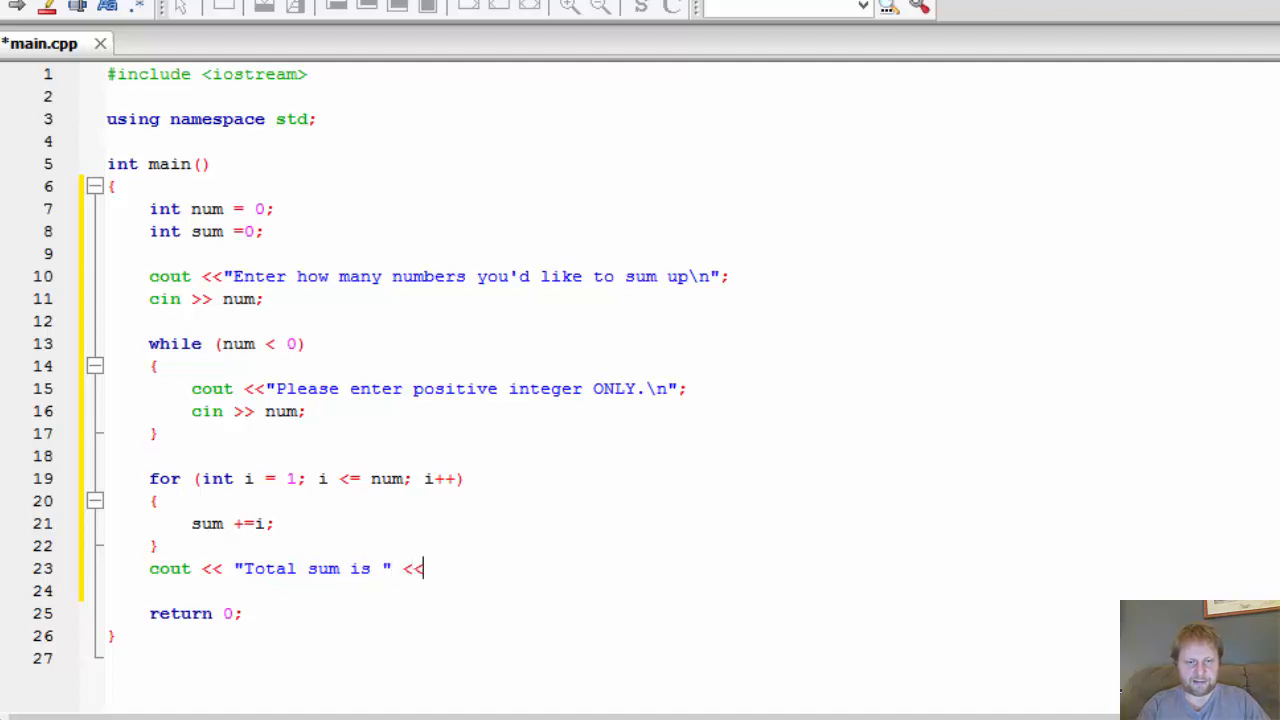
text(sum;)
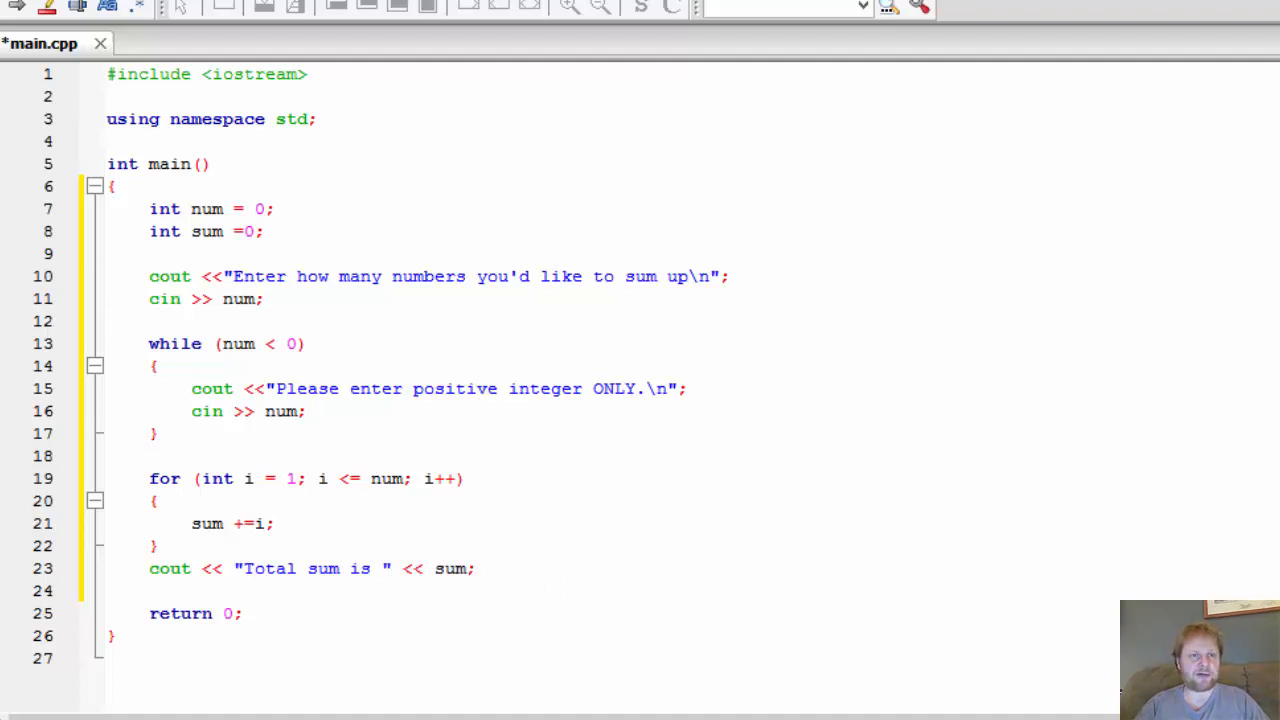
key(ctrl+s)
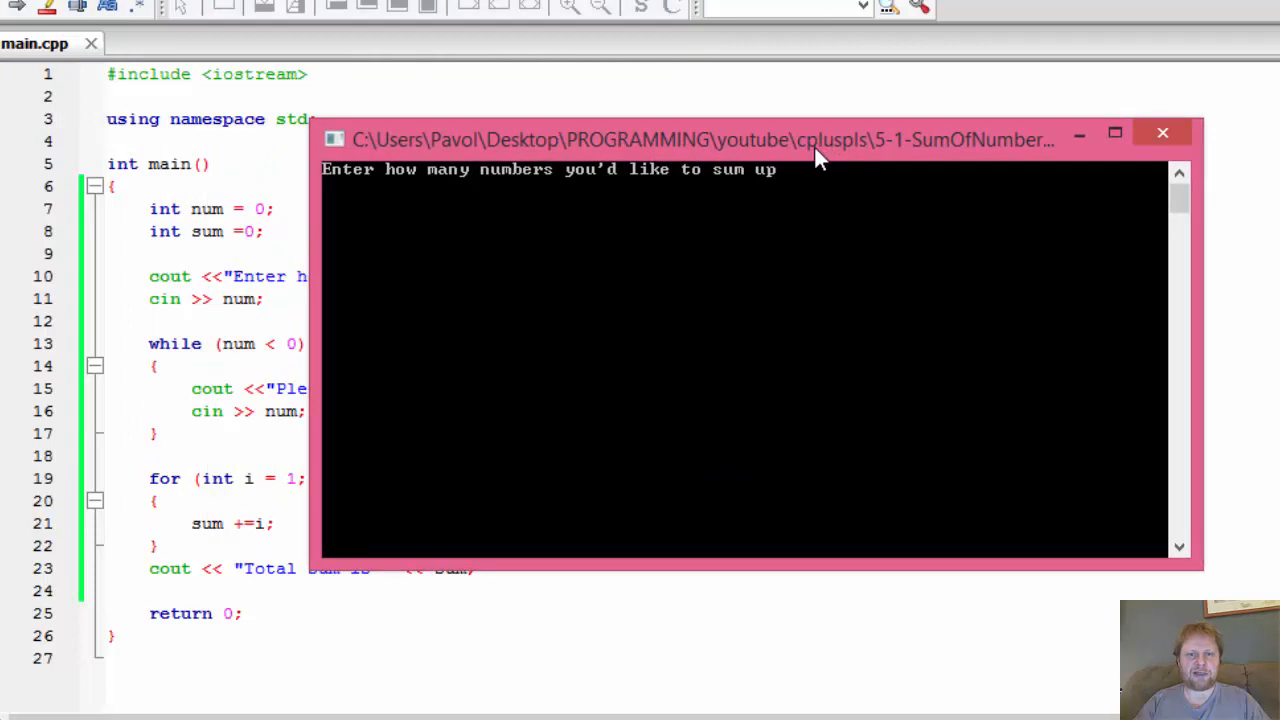
Step: Enter 5, get "Total sum is 15", and close the finished program window
text(5)
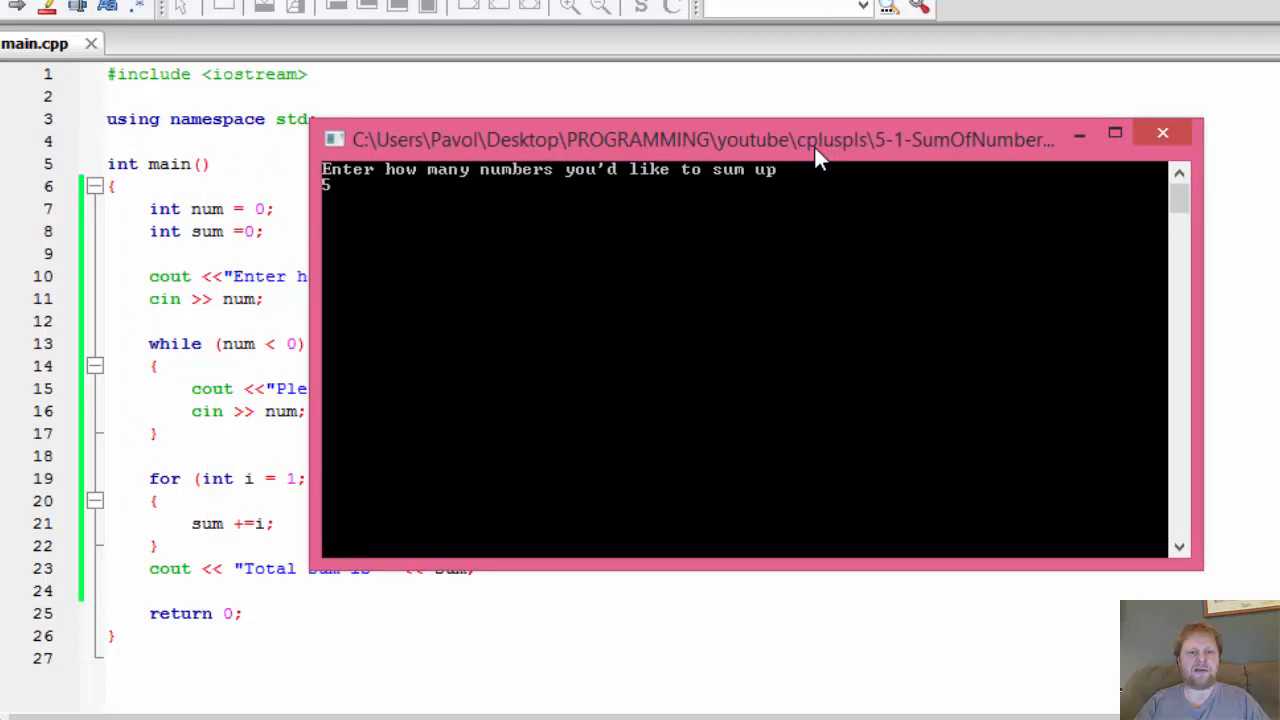
key(Return)
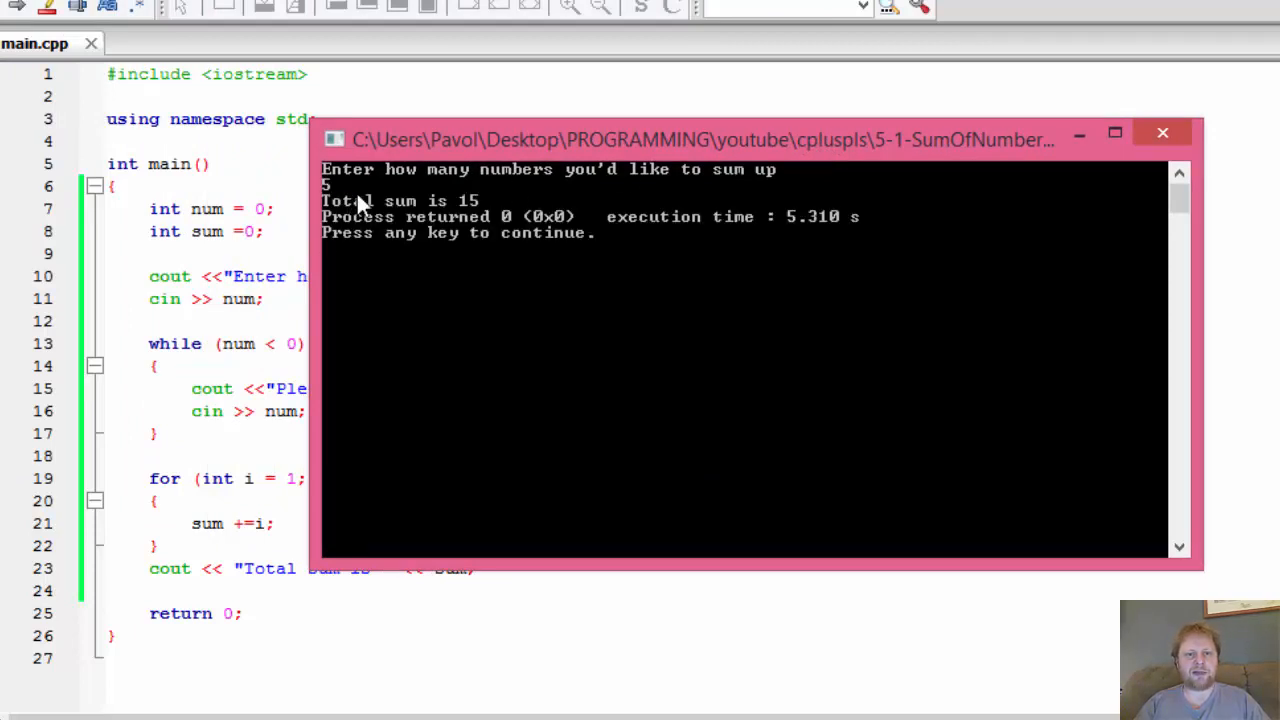
mouse_move(460, 220)
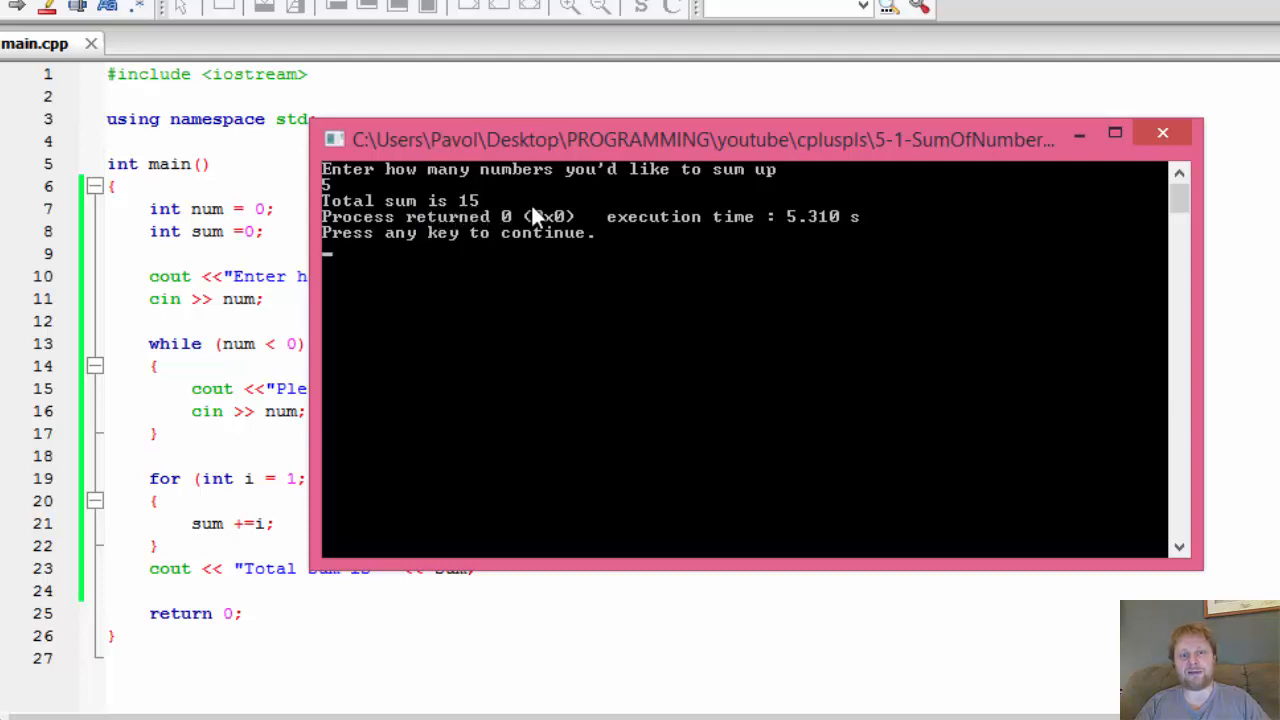
mouse_move(530, 222)
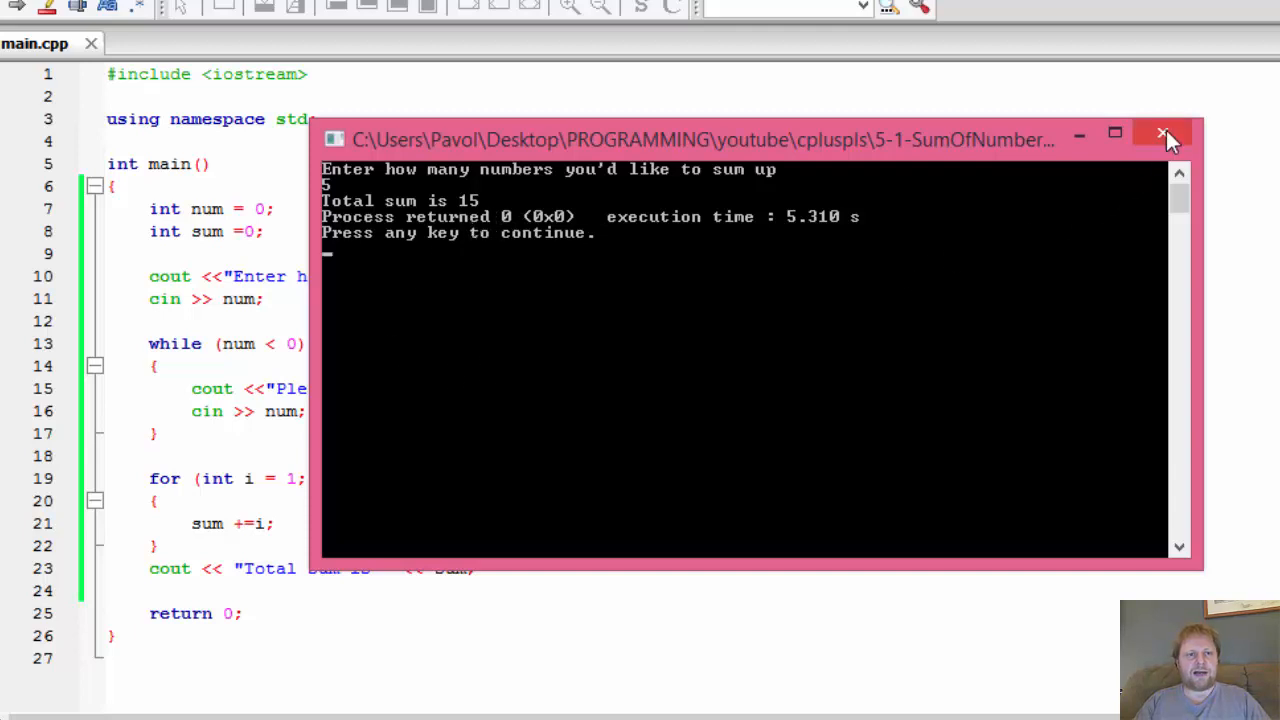
click(1162, 132)
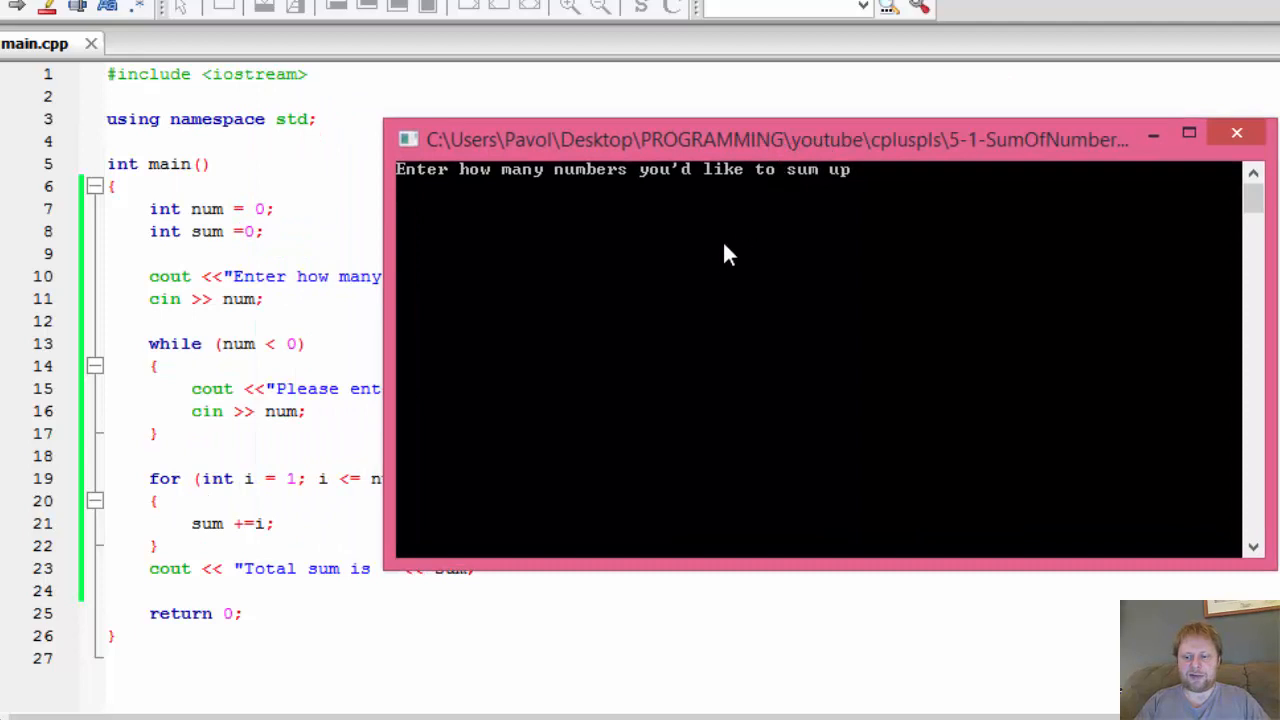
Step: Enter negative values to see them rejected, then 5 for a total of 15, and close the run
text(-5)
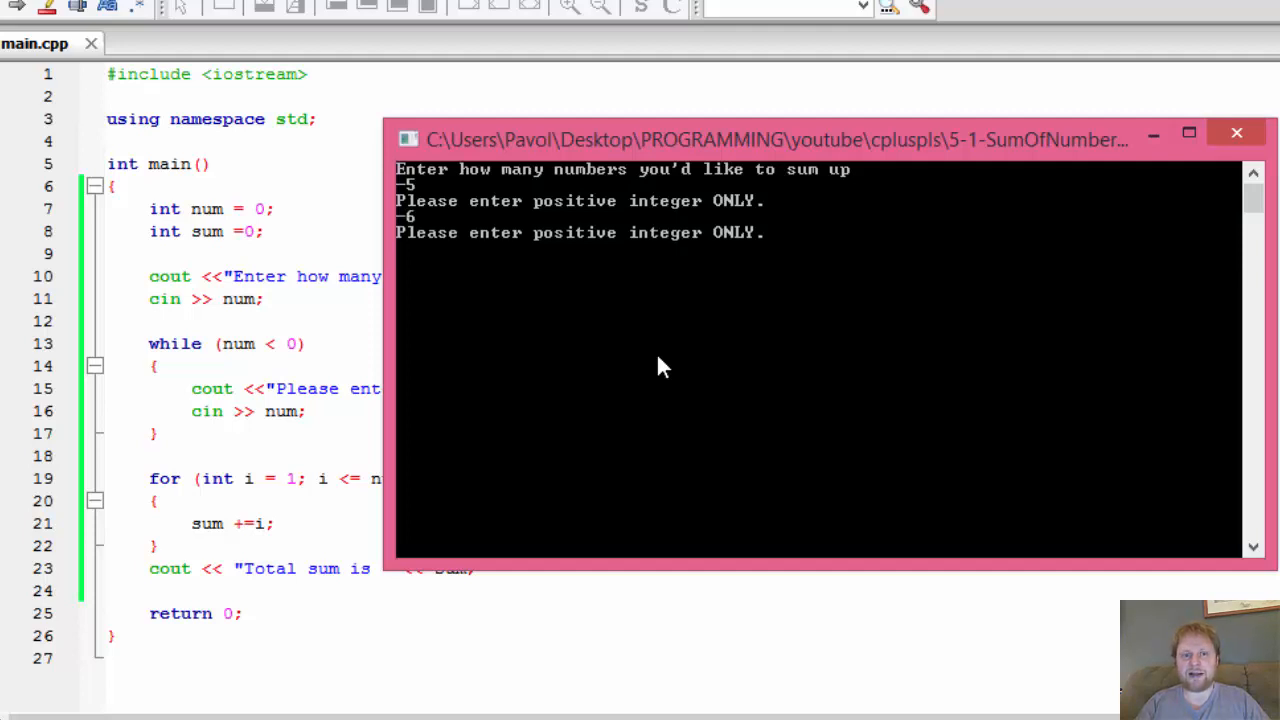
text(-5)
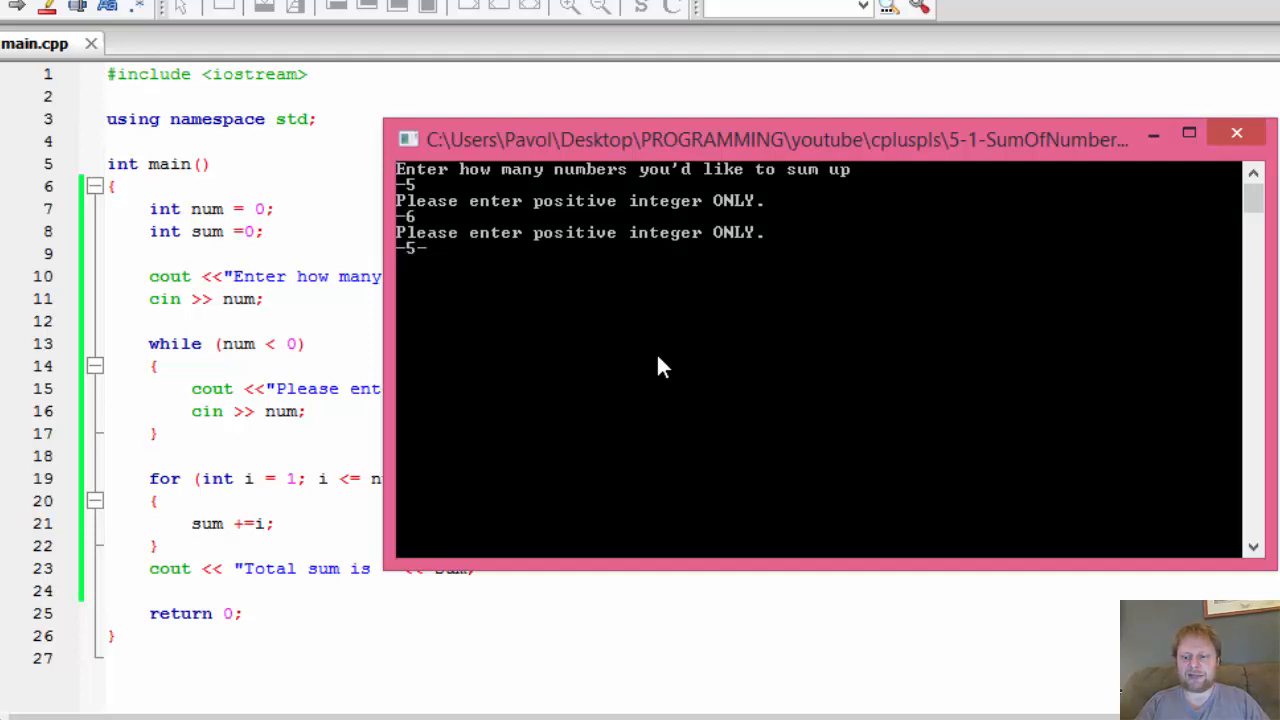
key(Return)
text(-8)
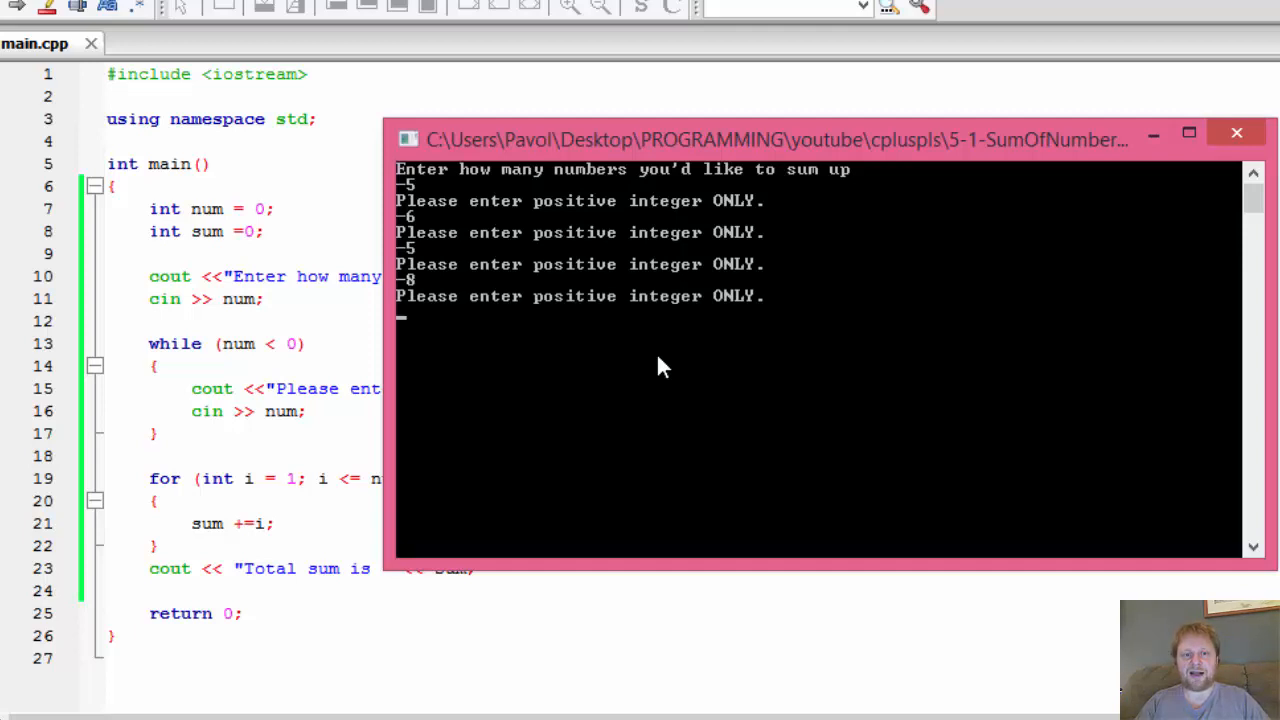
text(5)
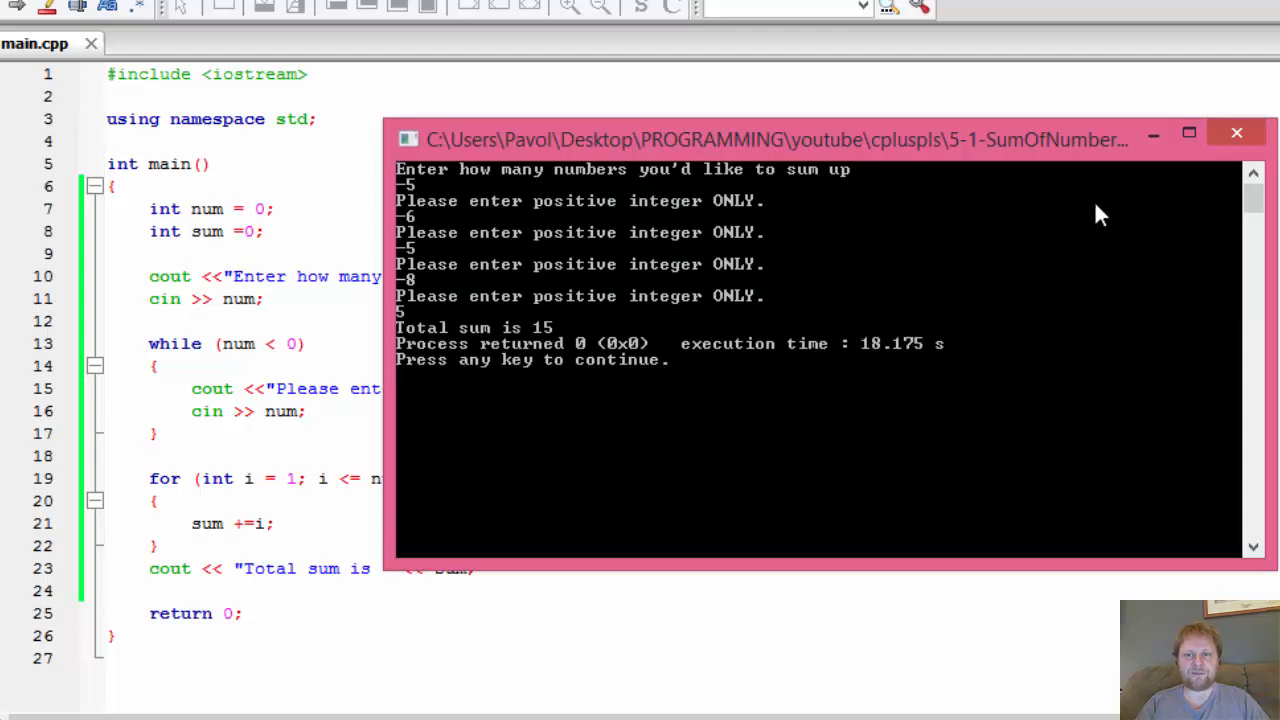
click(1236, 132)
text(10)
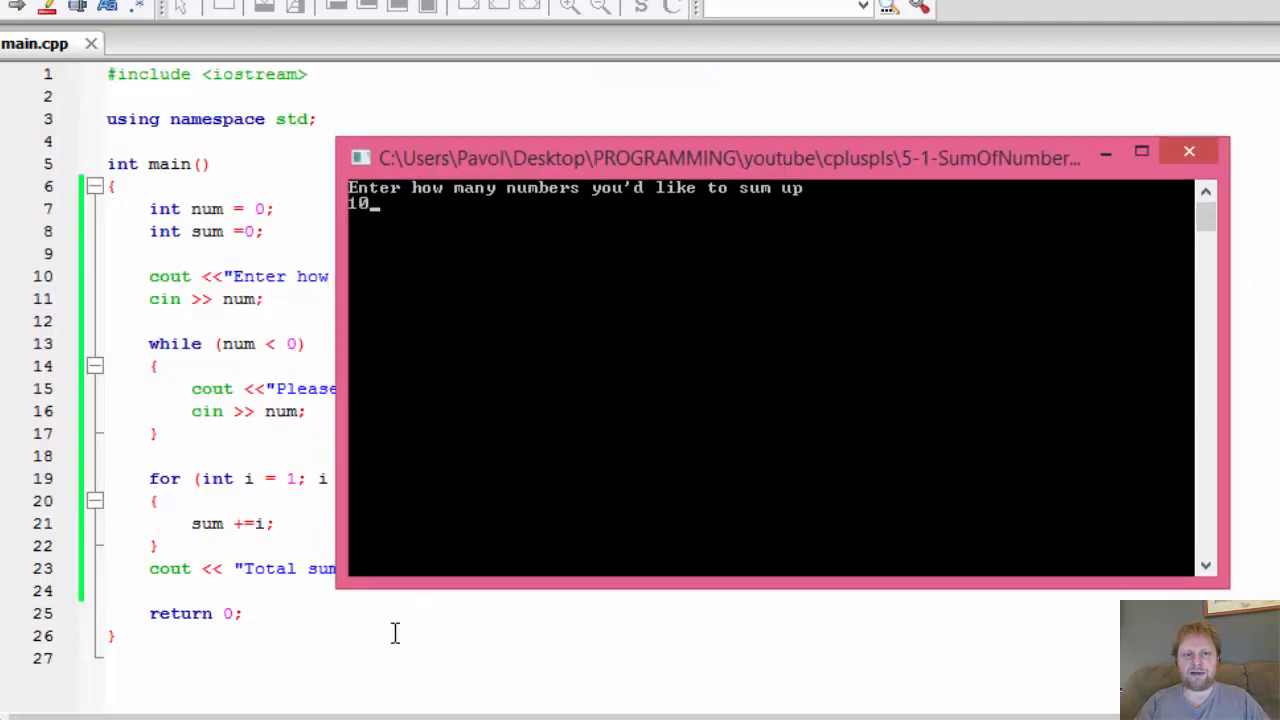
Step: Submit 10 to get "Total sum is 55", confirm 55 in Calculator, and close it
key(Return)
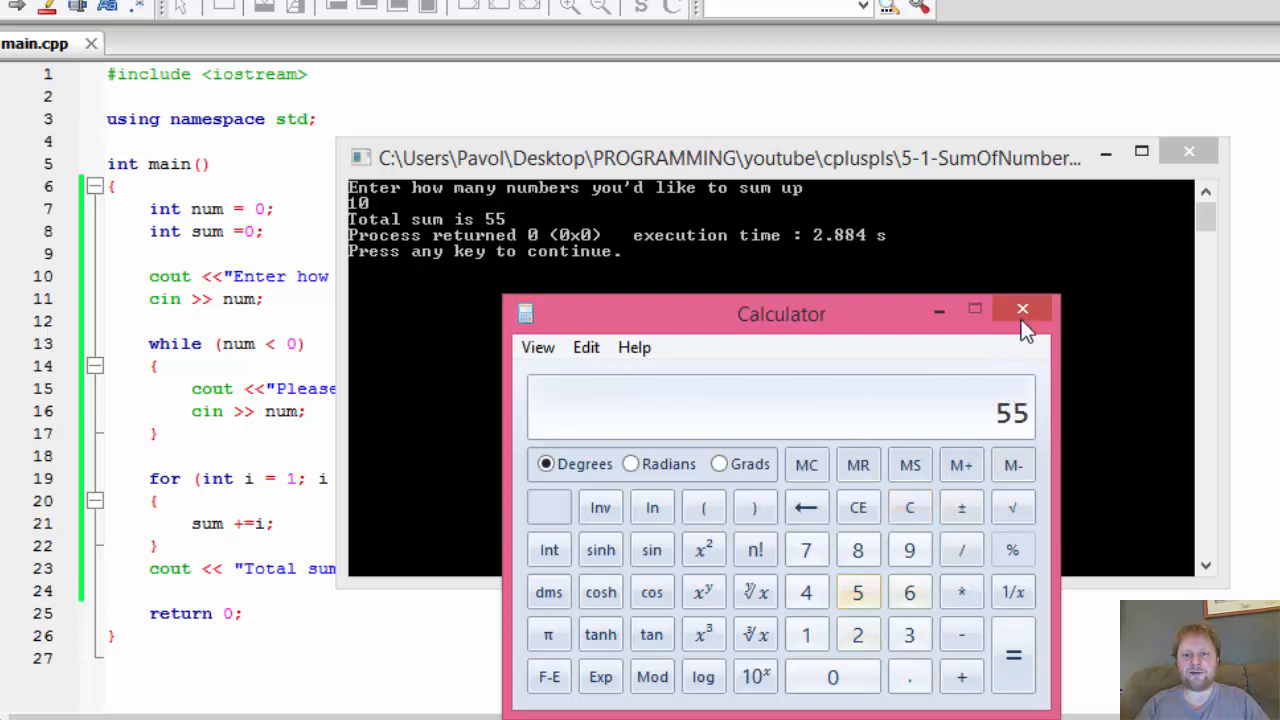
click(1022, 308)
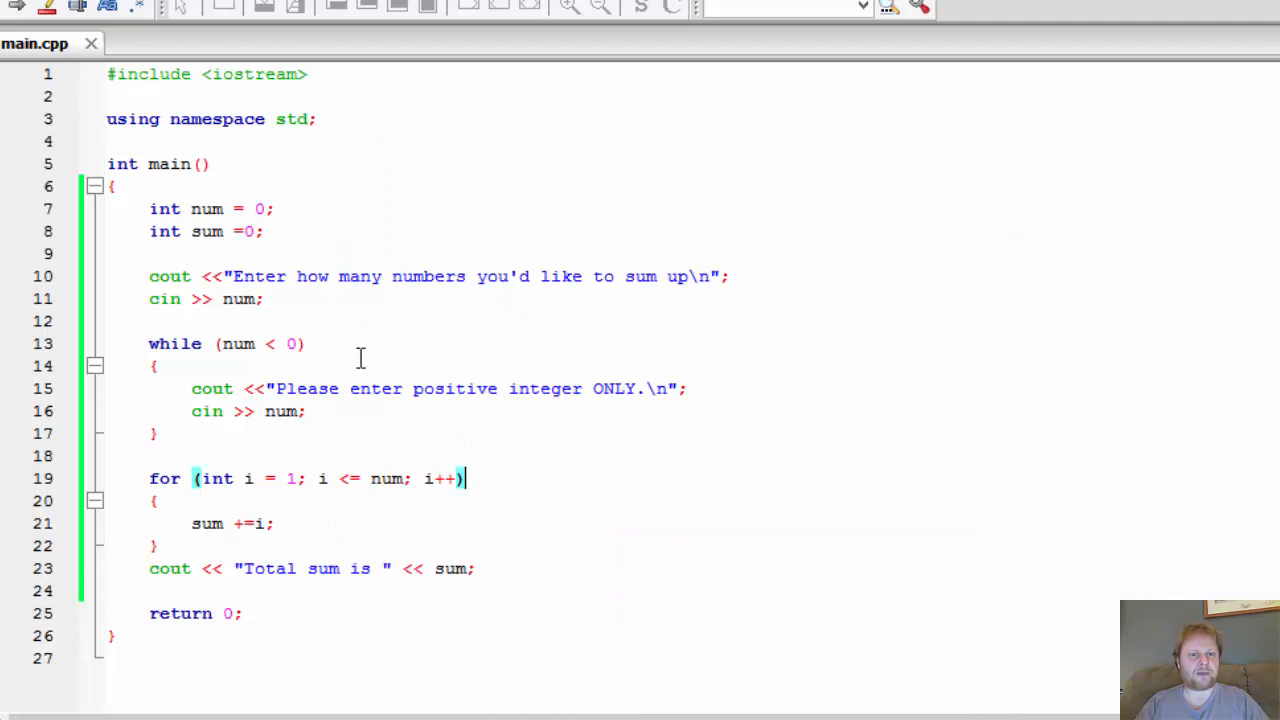
drag(464, 478, 156, 432)
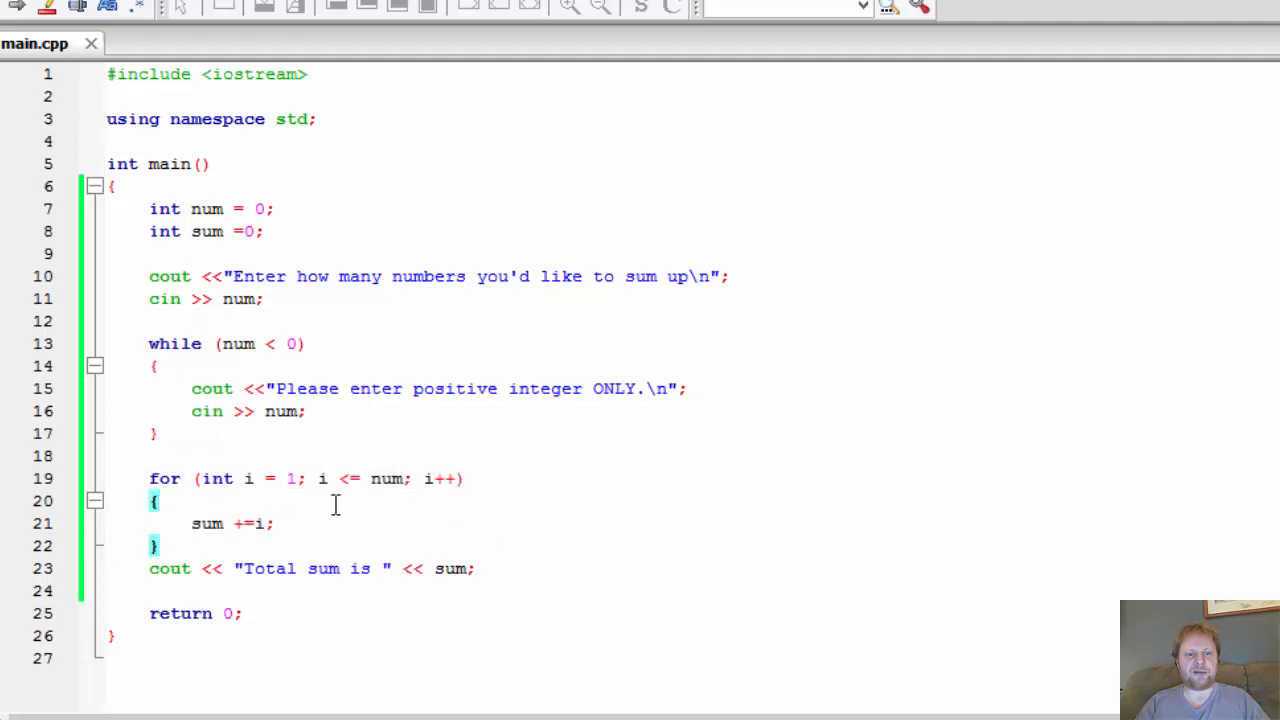
double_click(208, 524)
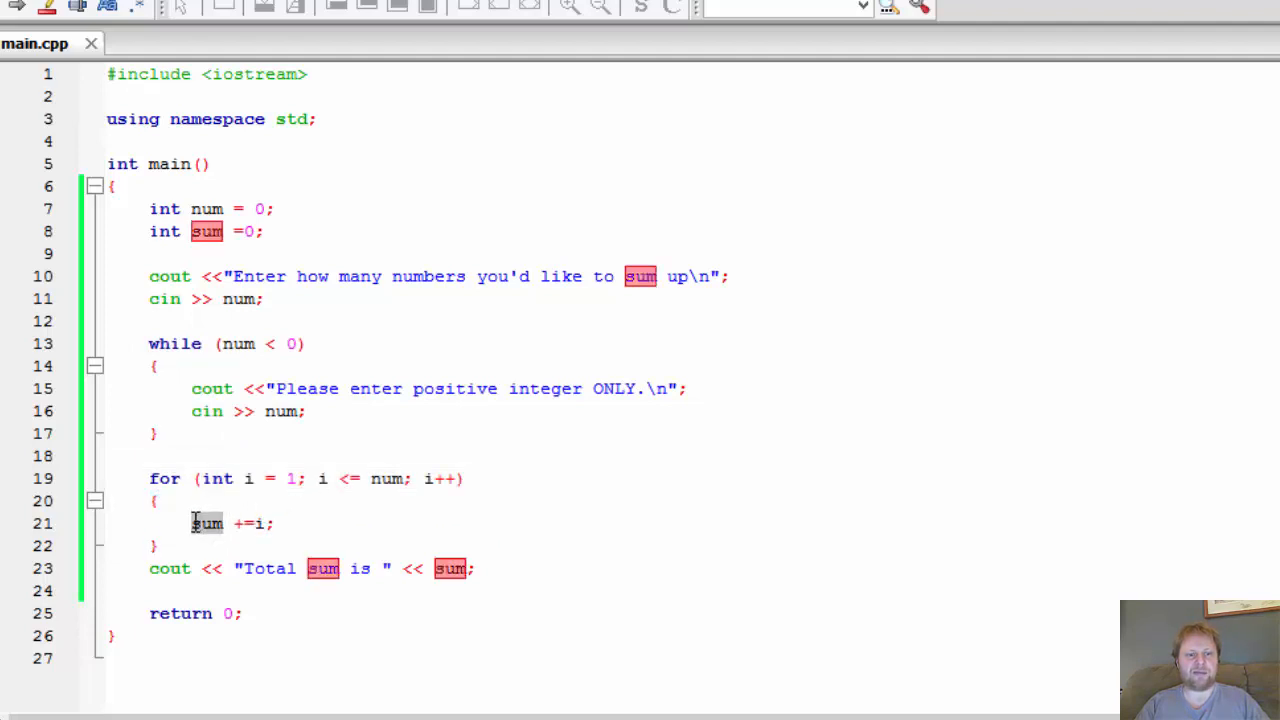
click(256, 232)
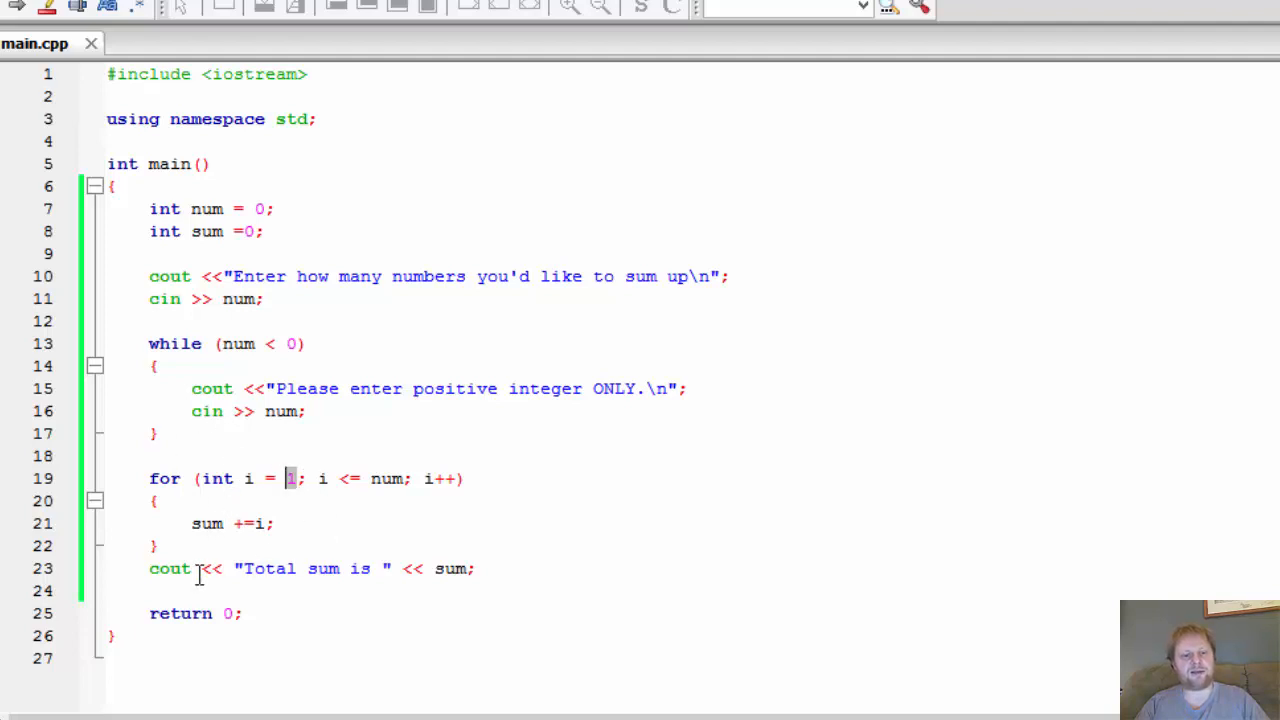
mouse_move(332, 544)
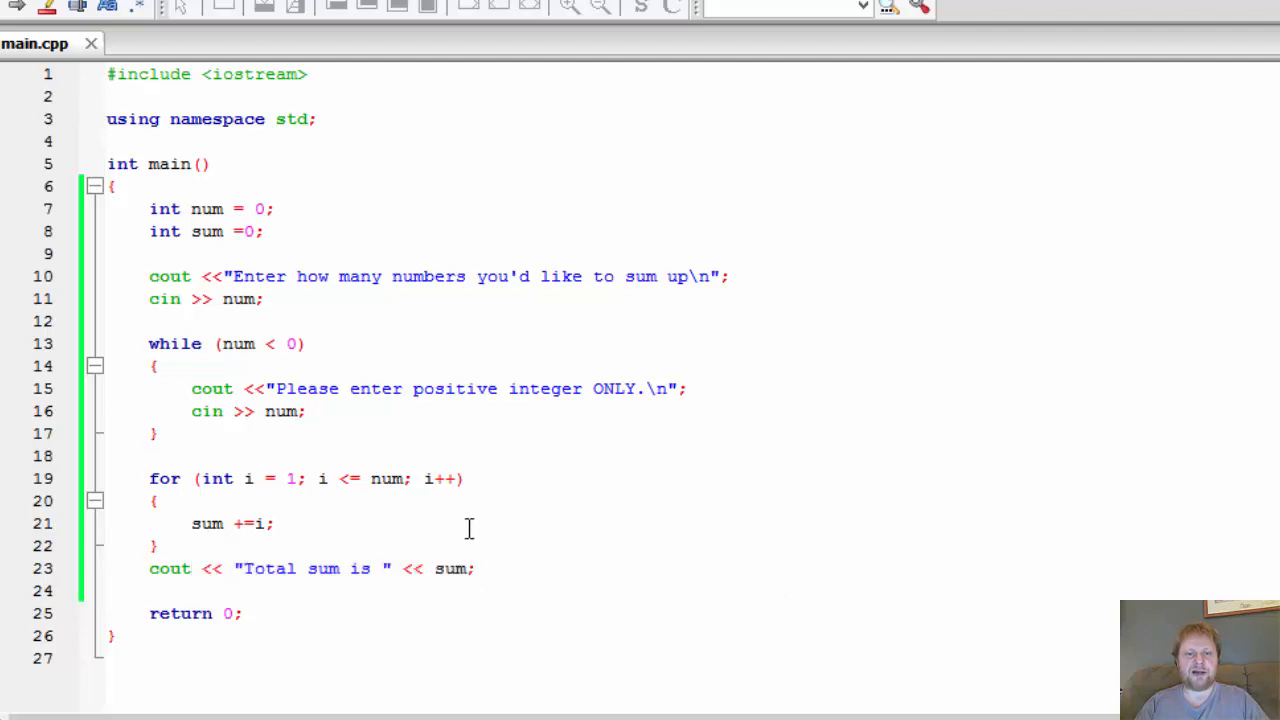
mouse_move(444, 532)
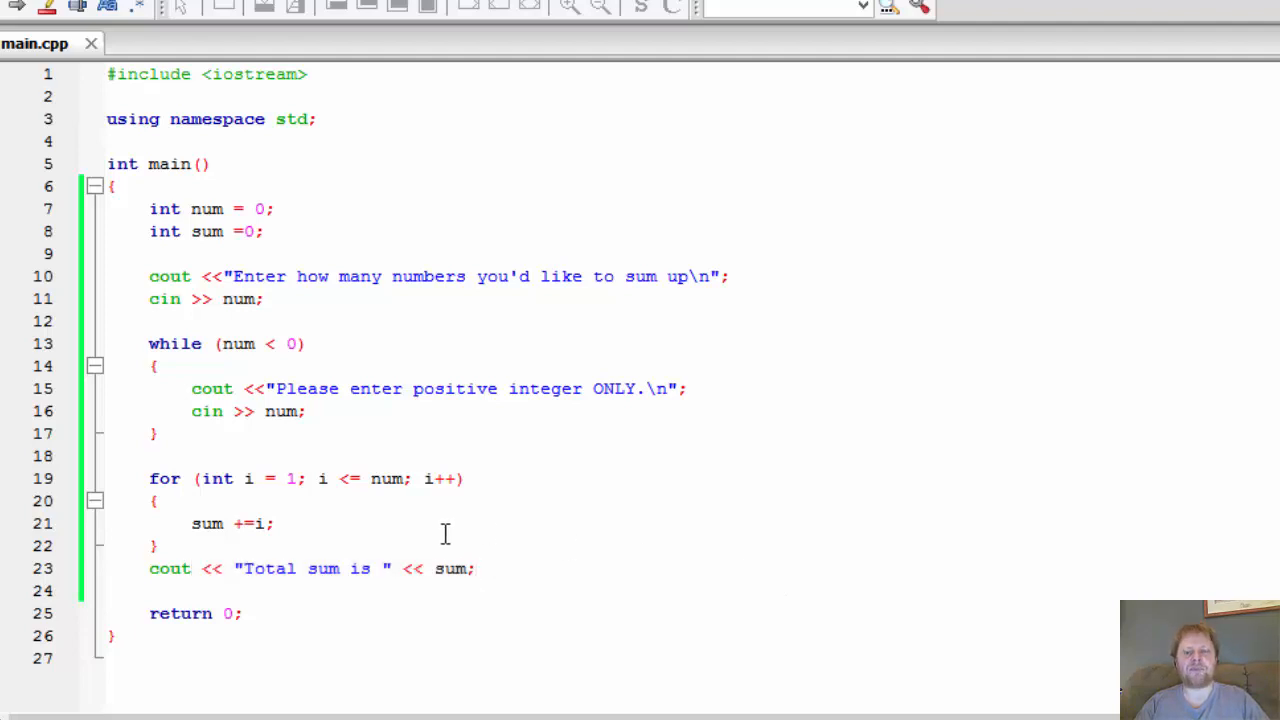